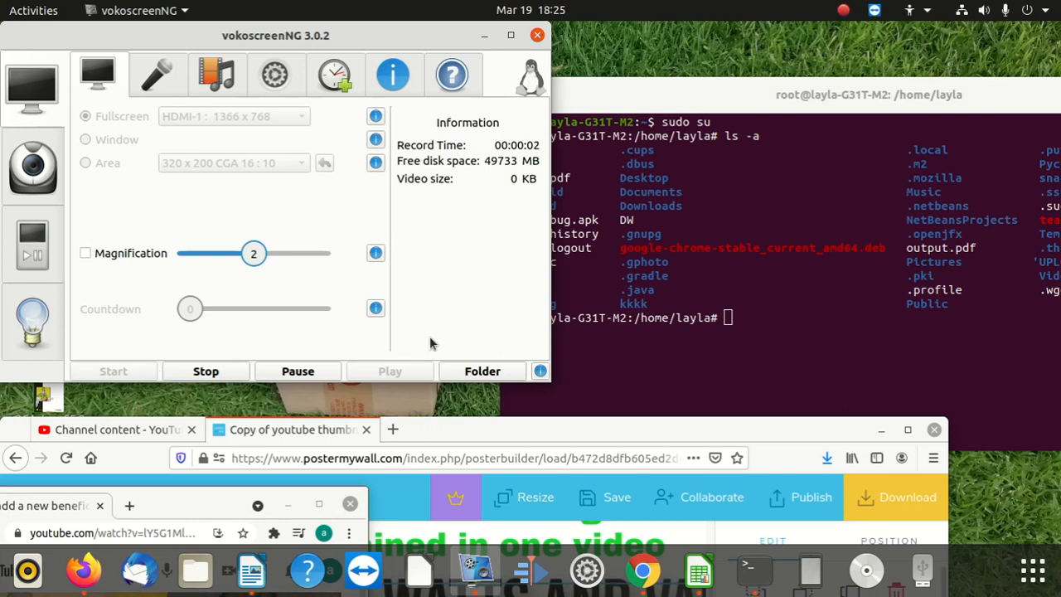
pyautogui.moveTo(534, 292)
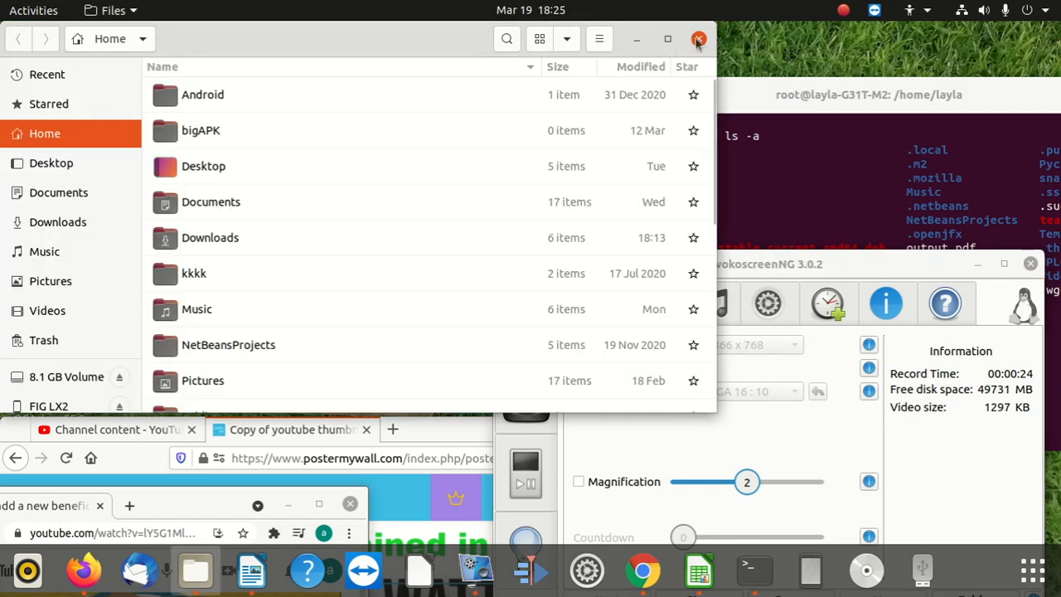
# Step: Browse to the 8.1 GB USB volume from the Files sidebar
pyautogui.click(699, 40)
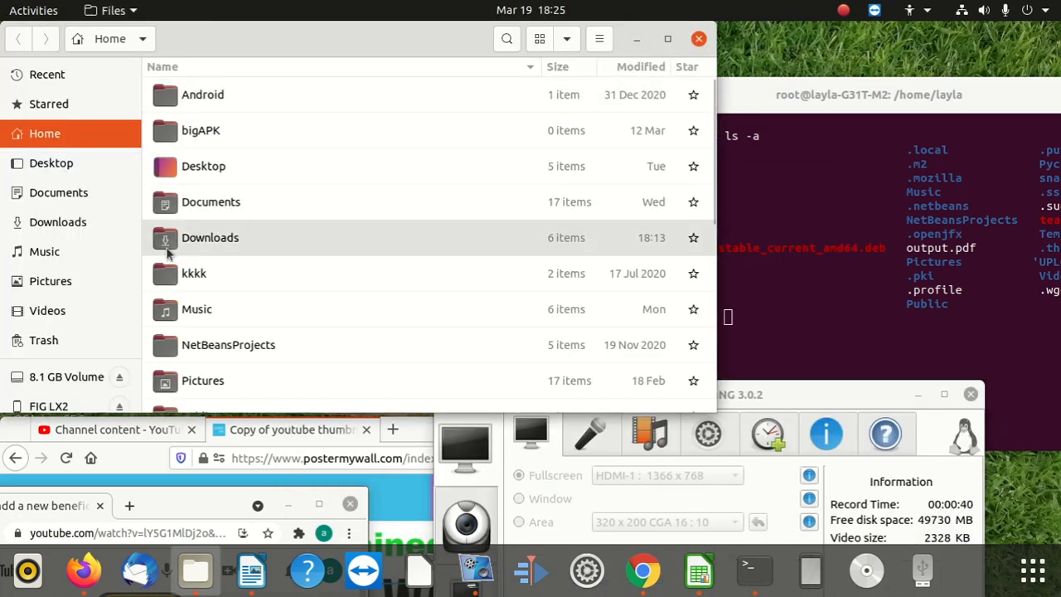
pyautogui.scroll(-3)
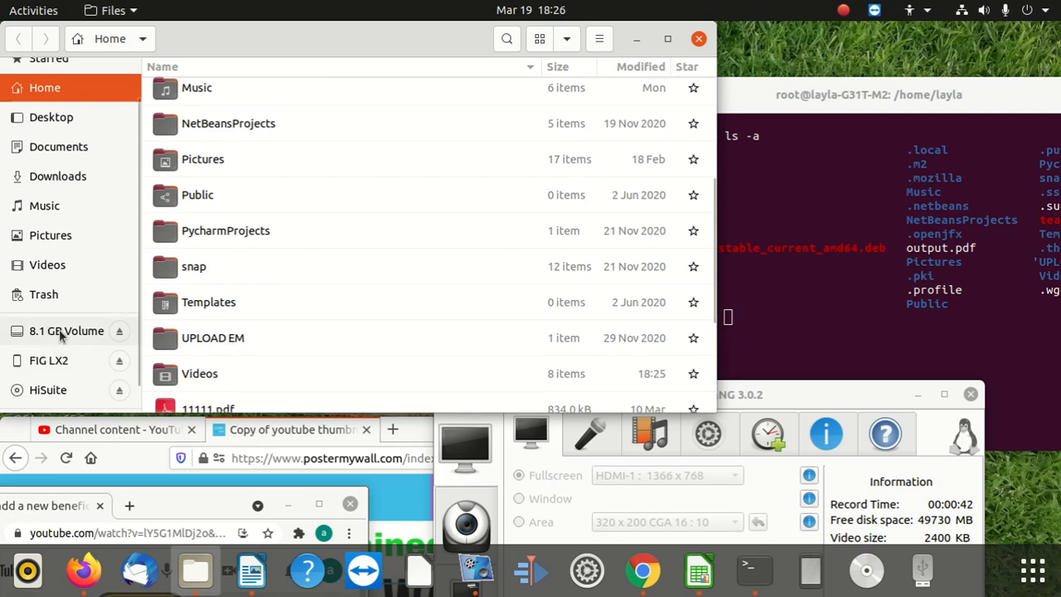
pyautogui.click(63, 331)
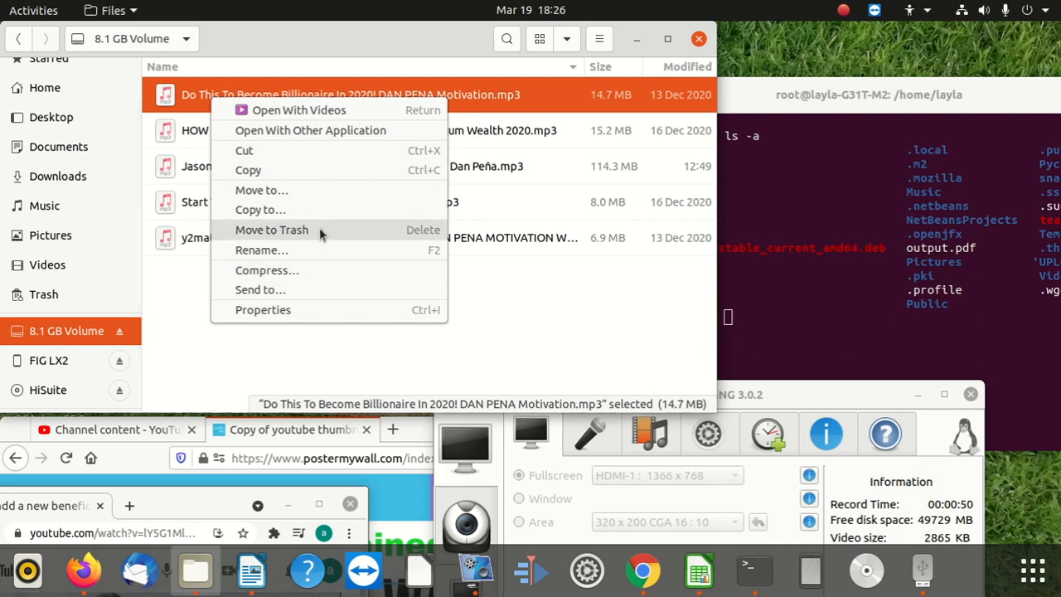
# Step: Trash the Billionaire In 2020, Jason Capital and lazy-wealth tracks so the volume is empty
pyautogui.click(271, 229)
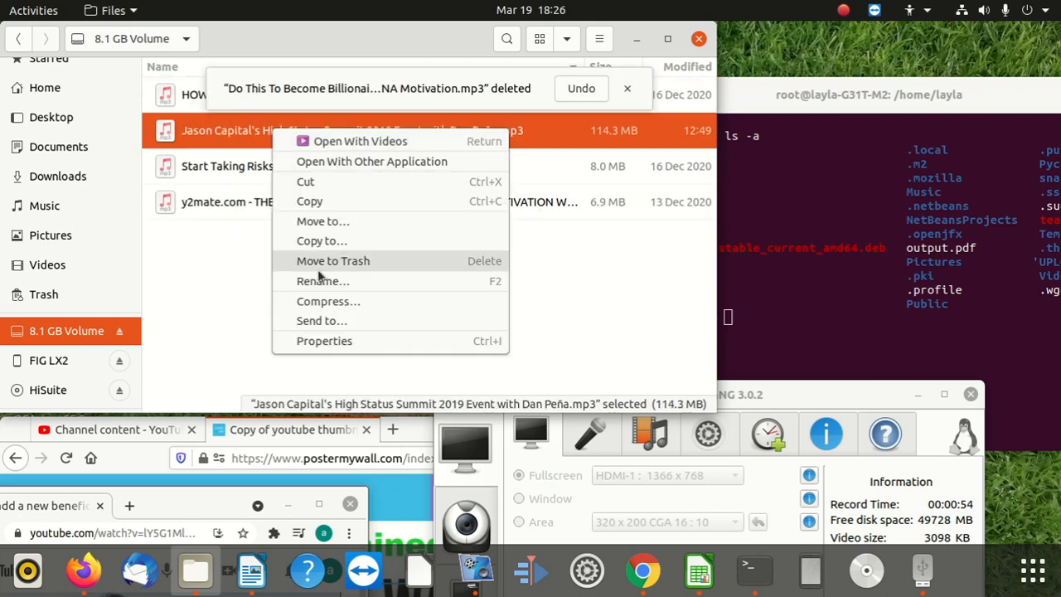
pyautogui.click(333, 260)
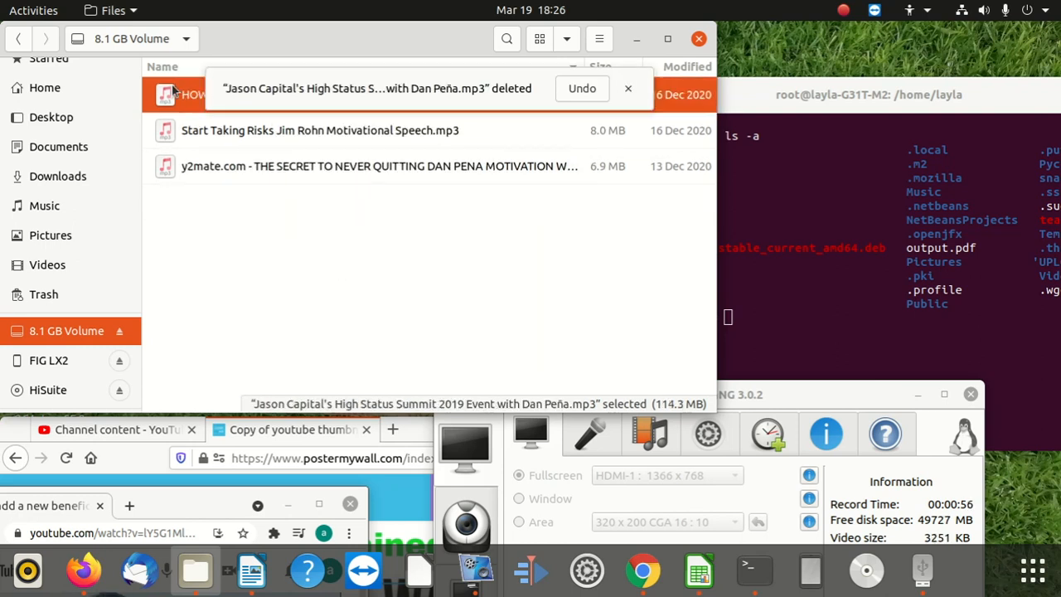
pyautogui.rightClick(190, 93)
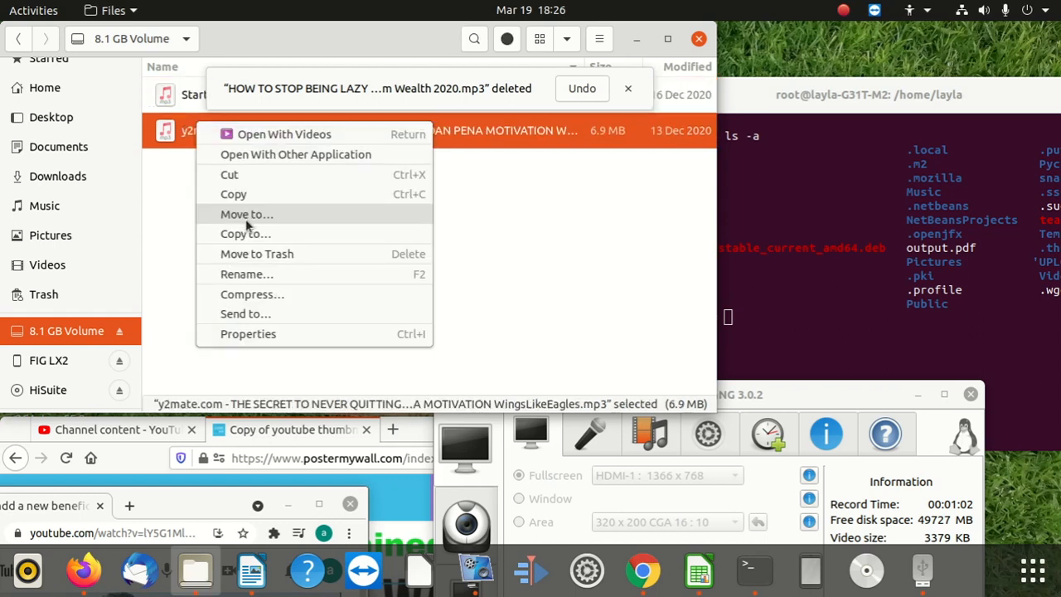
pyautogui.click(255, 254)
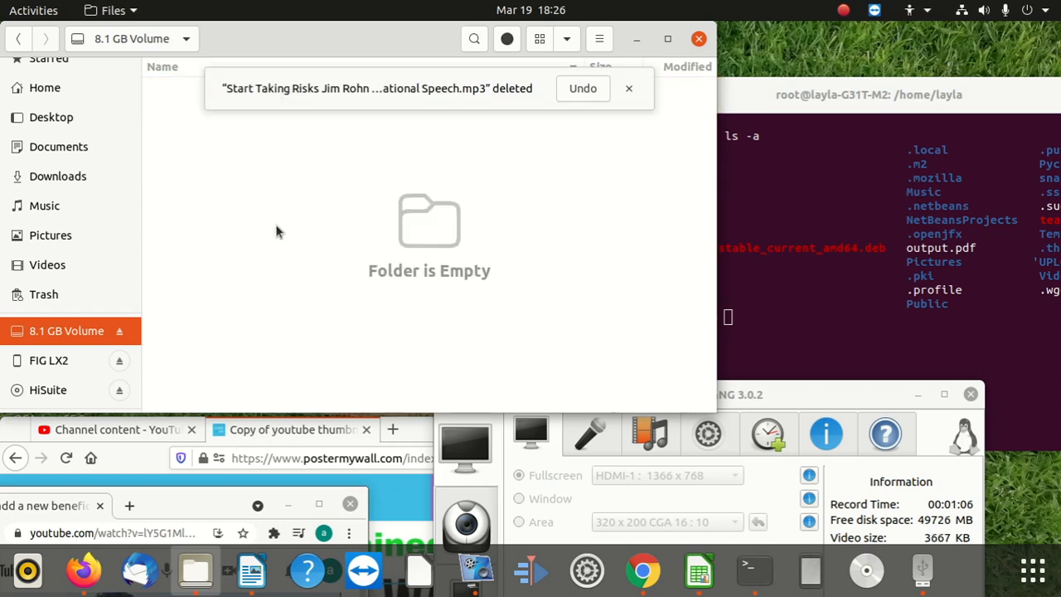
pyautogui.moveTo(283, 244)
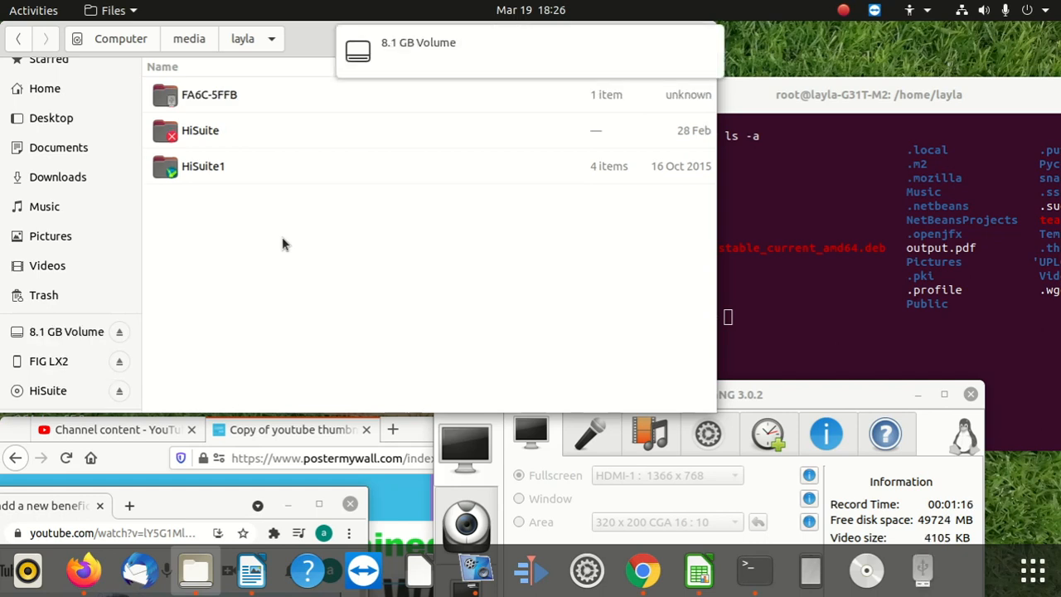
# Step: Return to the 8.1 GB volume via Home and trash the Start Taking Risks Jim Rohn track
pyautogui.click(203, 166)
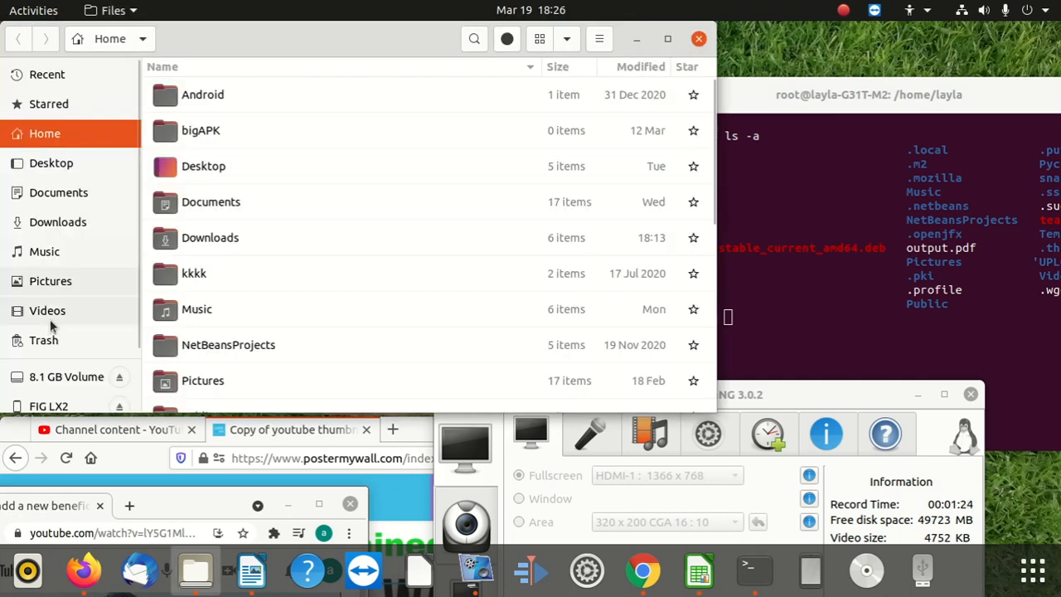
pyautogui.click(60, 376)
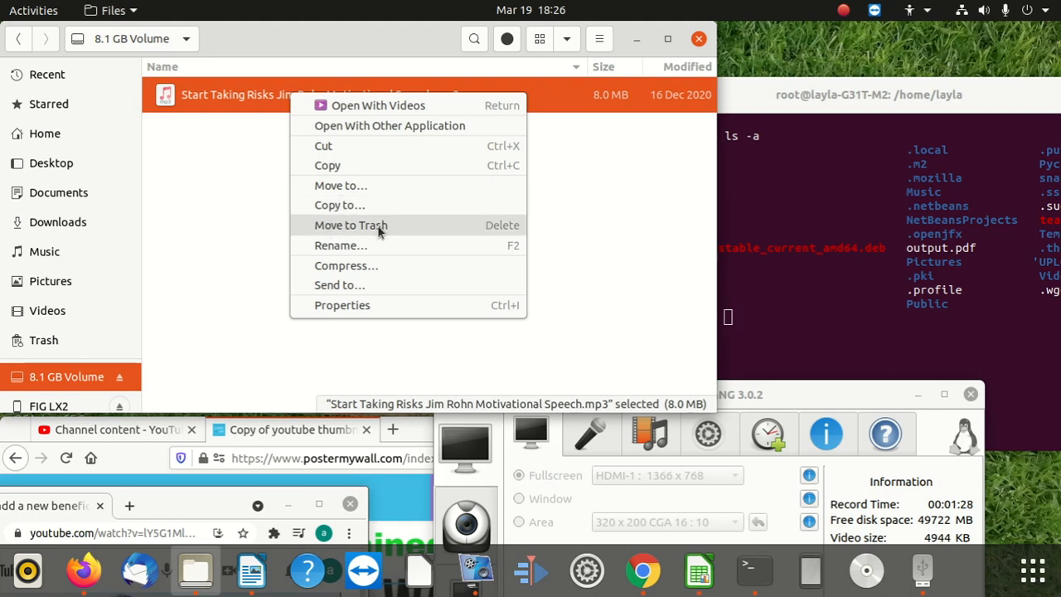
pyautogui.click(352, 226)
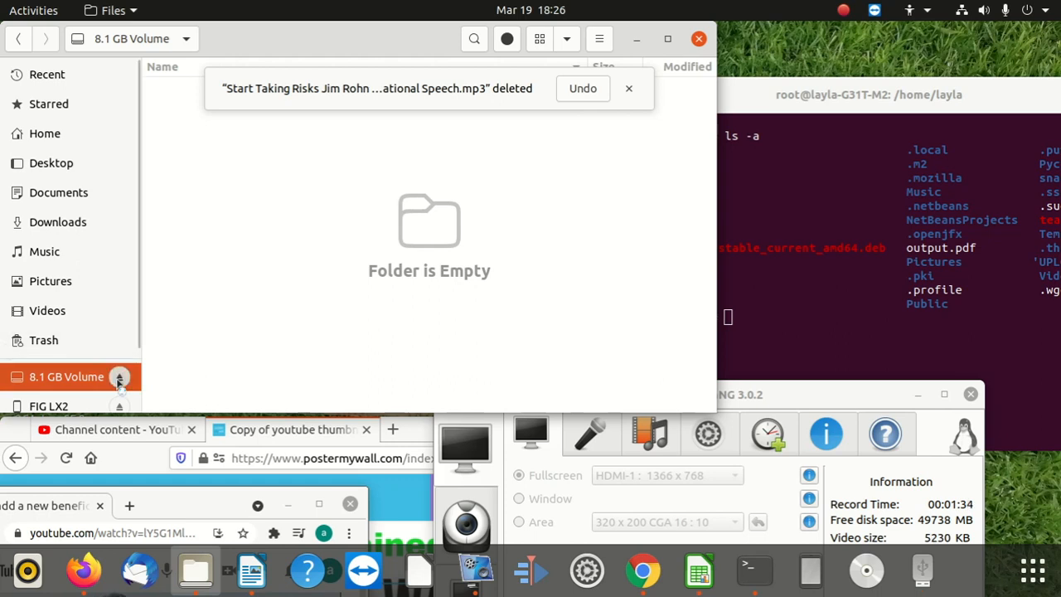
# Step: Check the FIG LX2 phone's Internal storage, then go back to the 8.1 GB volume
pyautogui.click(45, 133)
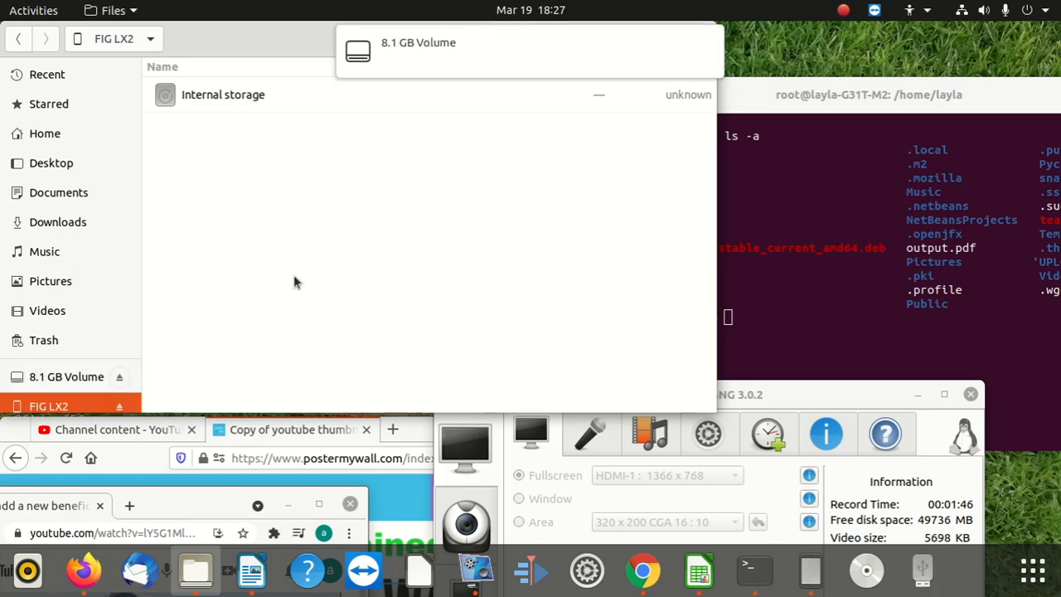
pyautogui.moveTo(239, 109)
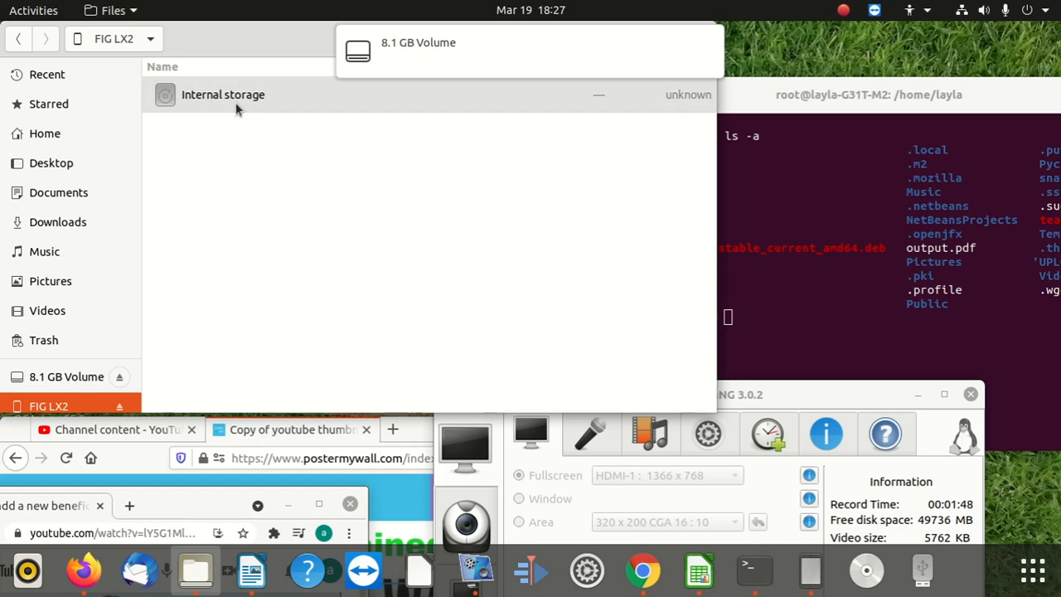
pyautogui.click(222, 93)
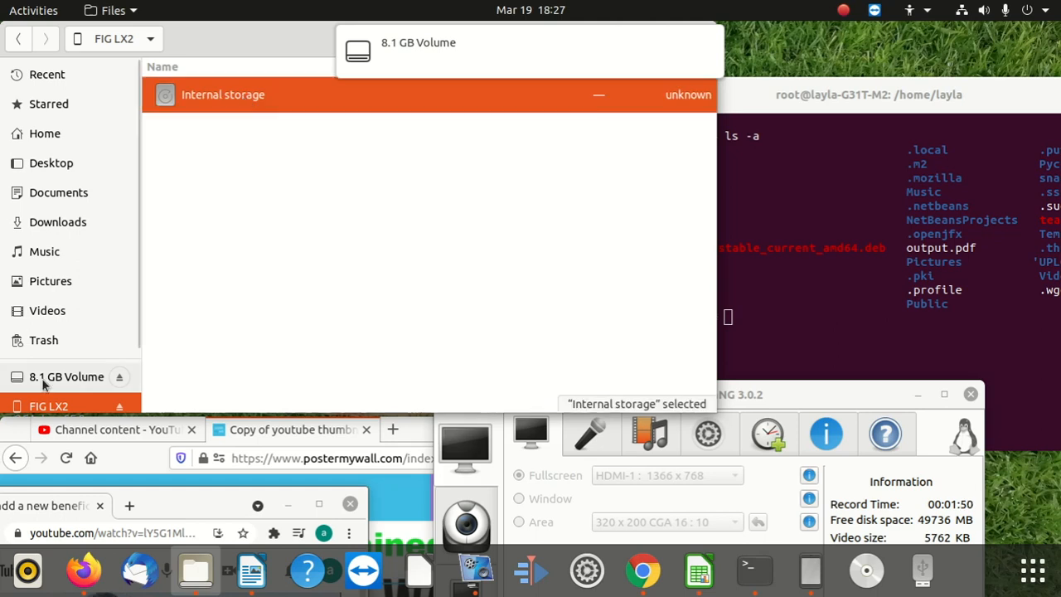
pyautogui.click(67, 376)
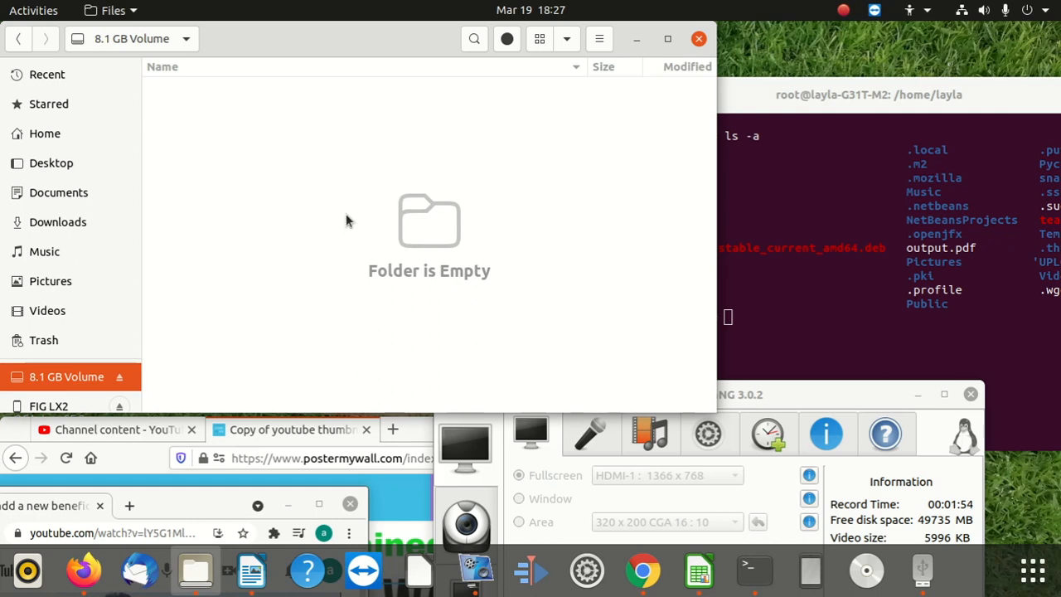
pyautogui.moveTo(174, 289)
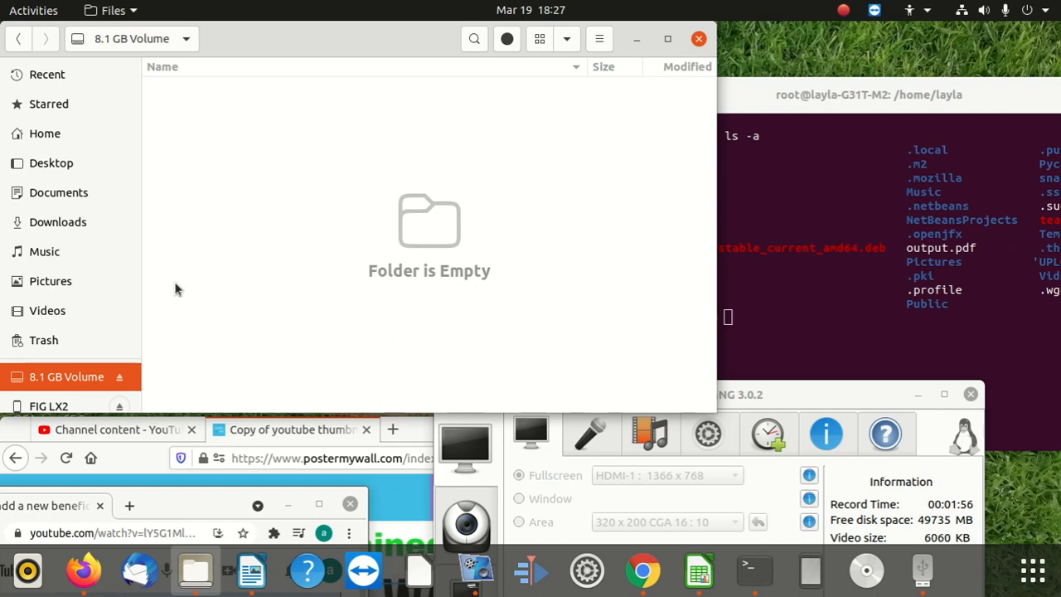
pyautogui.moveTo(229, 206)
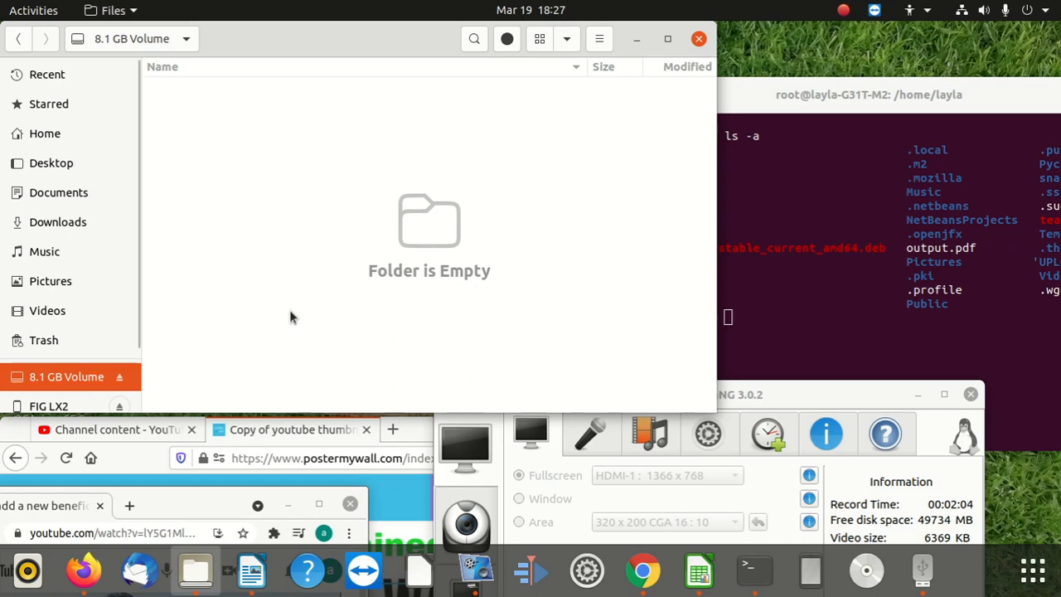
pyautogui.moveTo(297, 310)
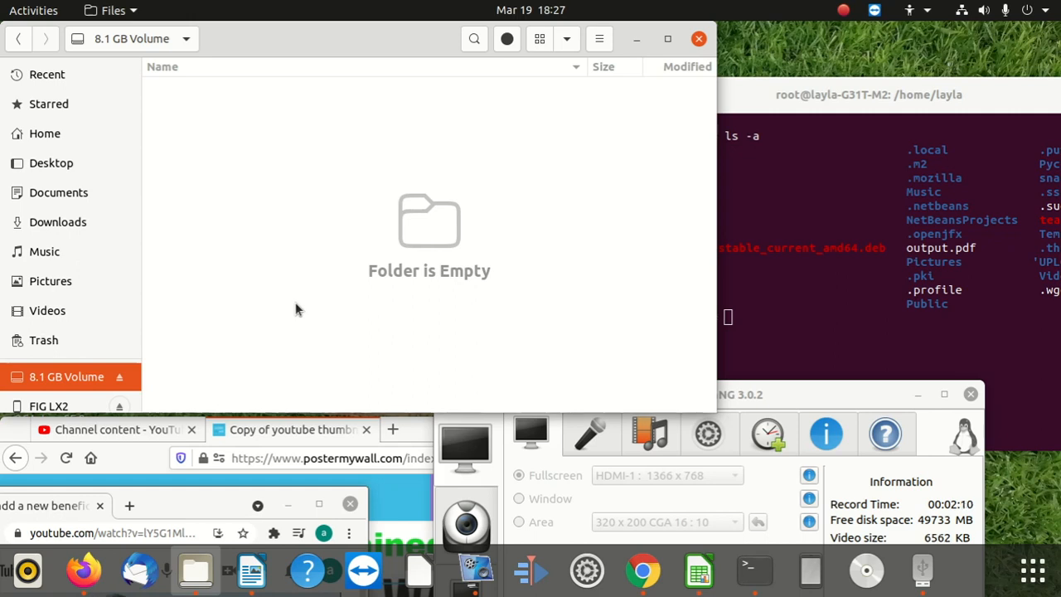
pyautogui.moveTo(126, 357)
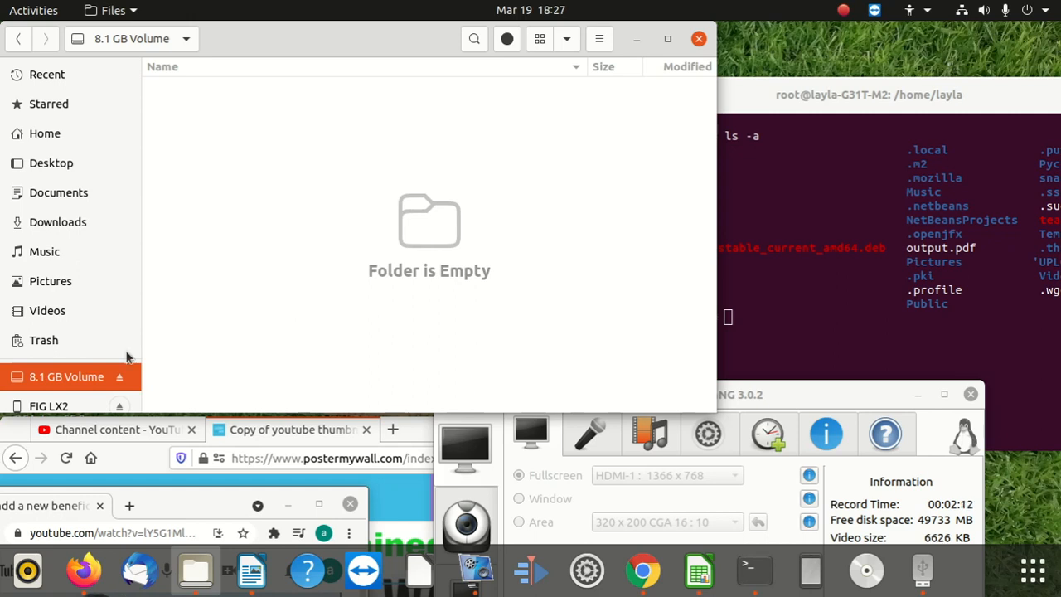
pyautogui.moveTo(49, 376)
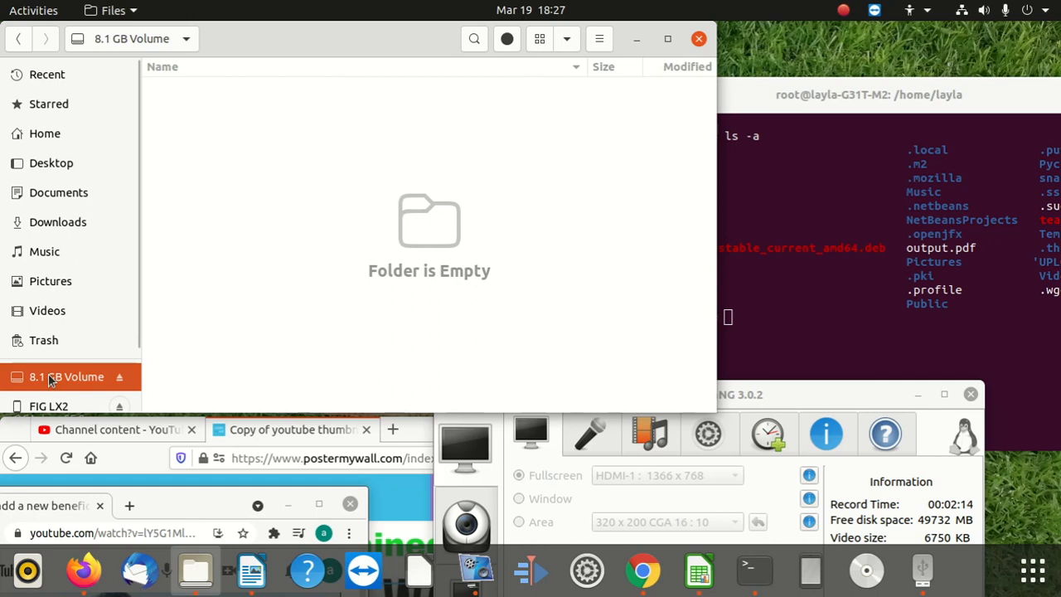
pyautogui.rightClick(67, 376)
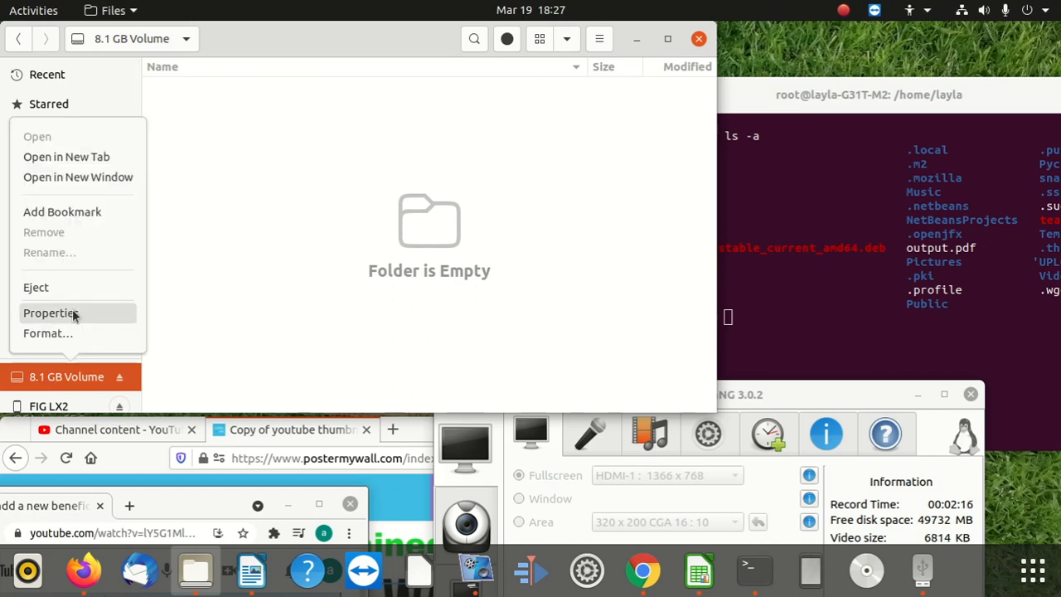
pyautogui.click(53, 311)
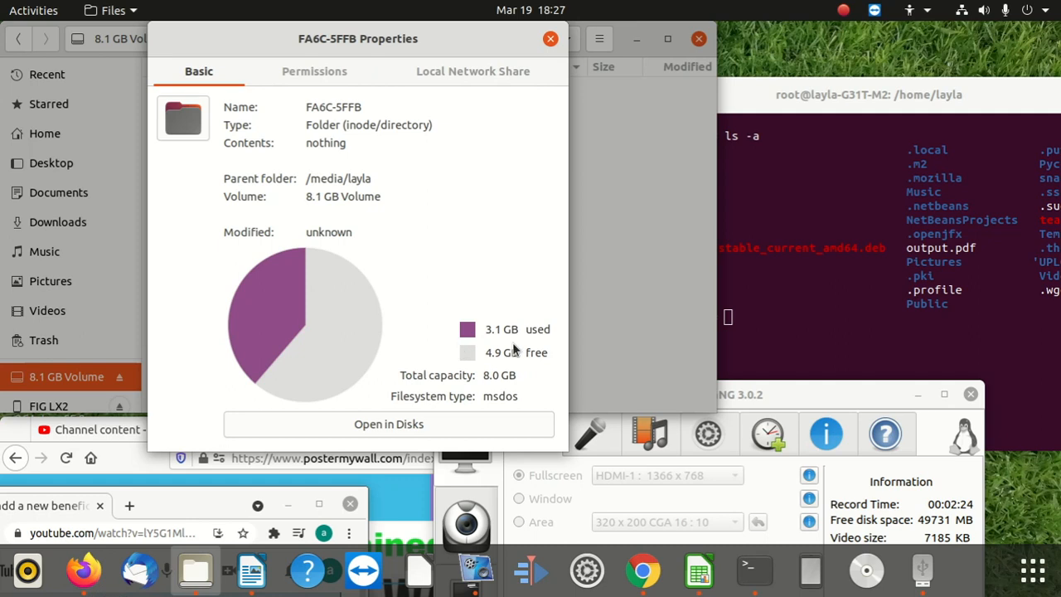
pyautogui.moveTo(494, 375)
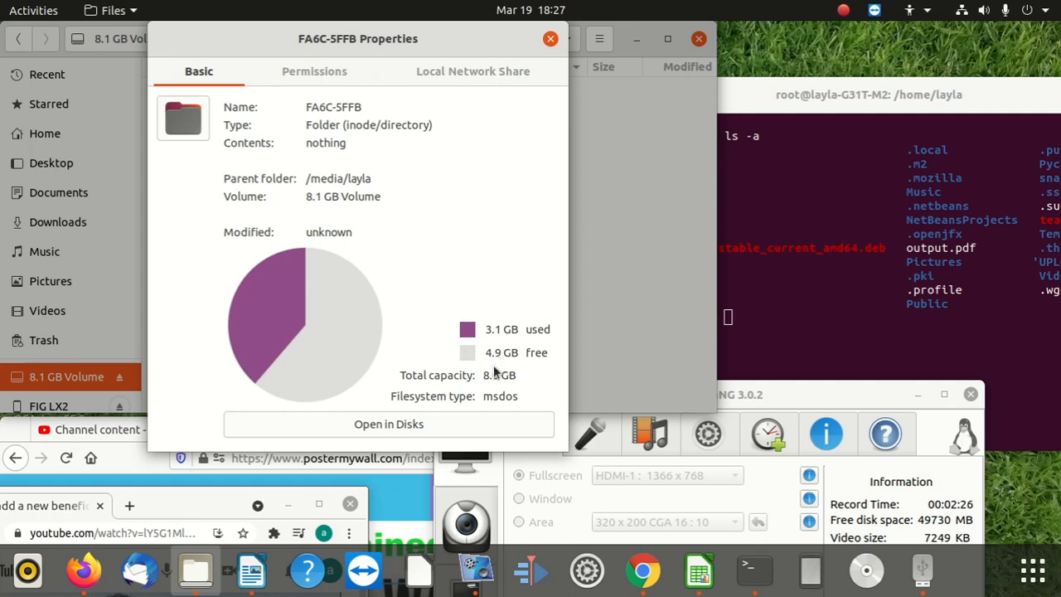
pyautogui.moveTo(522, 353)
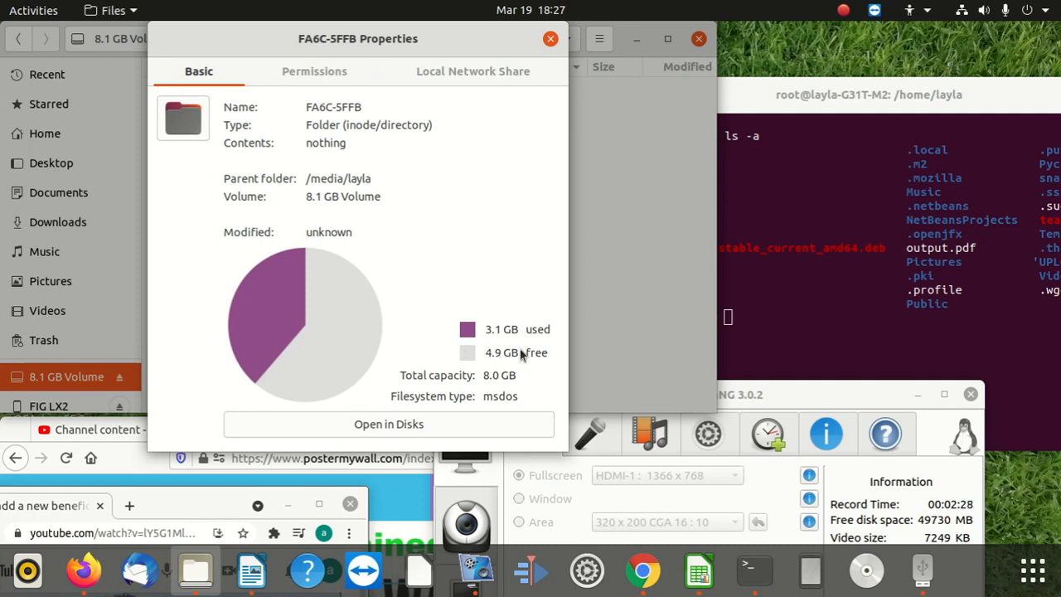
pyautogui.moveTo(602, 169)
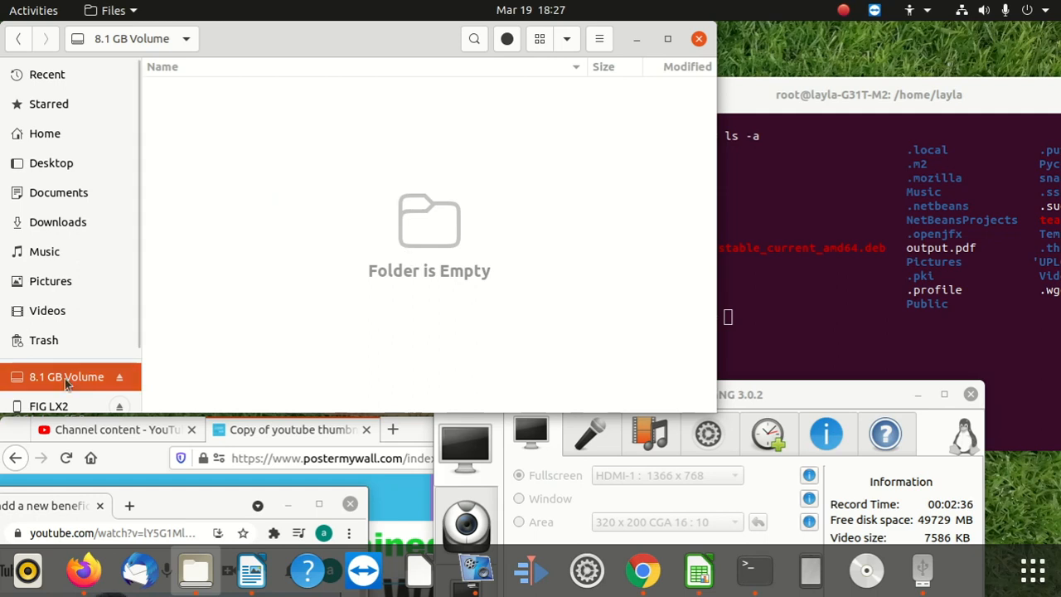
# Step: Enable Show Hidden Files so the .Trash-1000 folder appears on the USB volume
pyautogui.rightClick(66, 376)
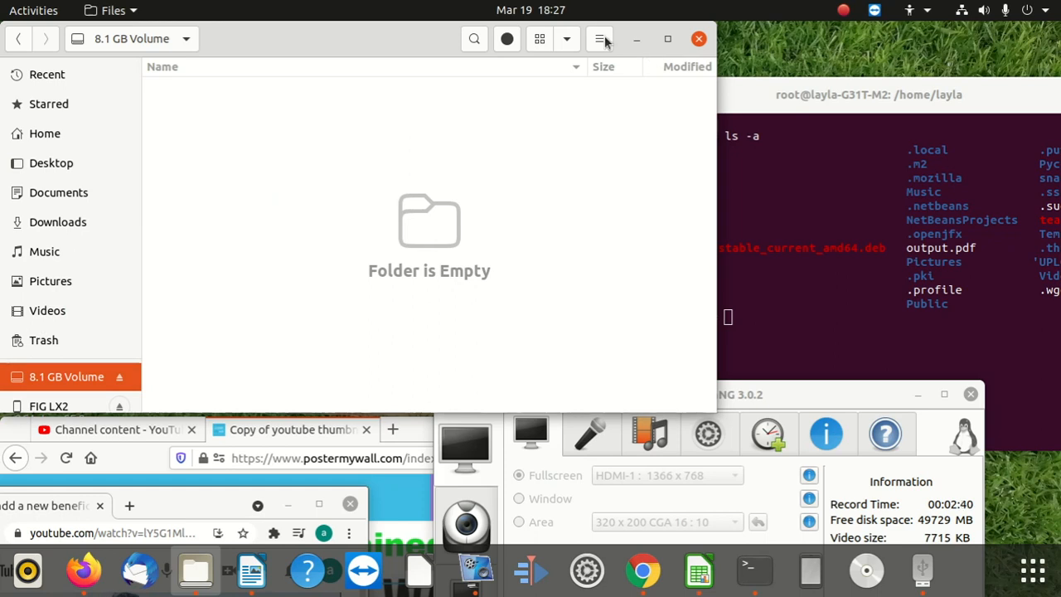
pyautogui.click(599, 38)
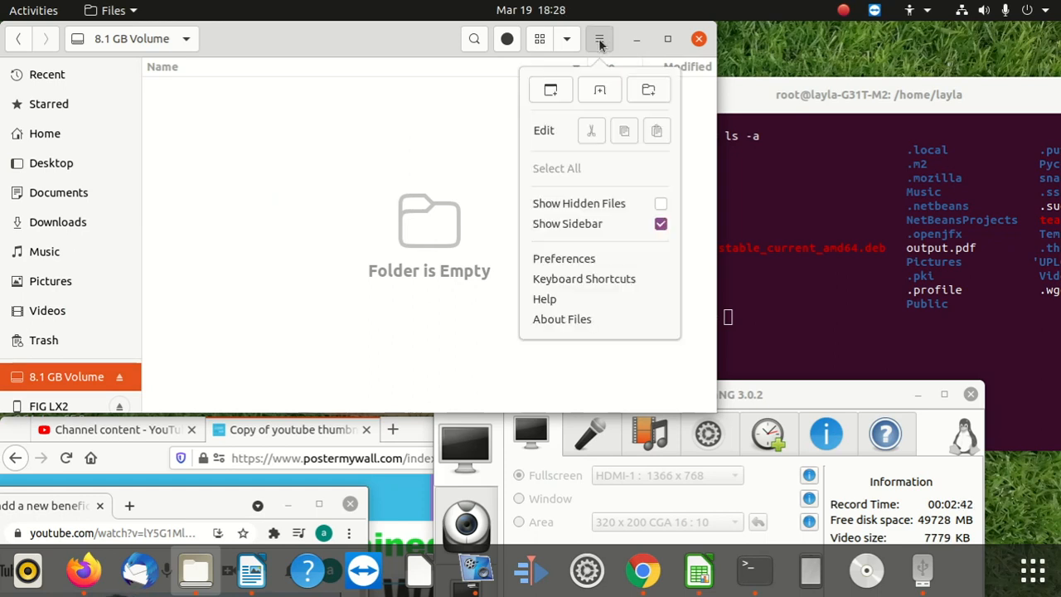
pyautogui.moveTo(439, 142)
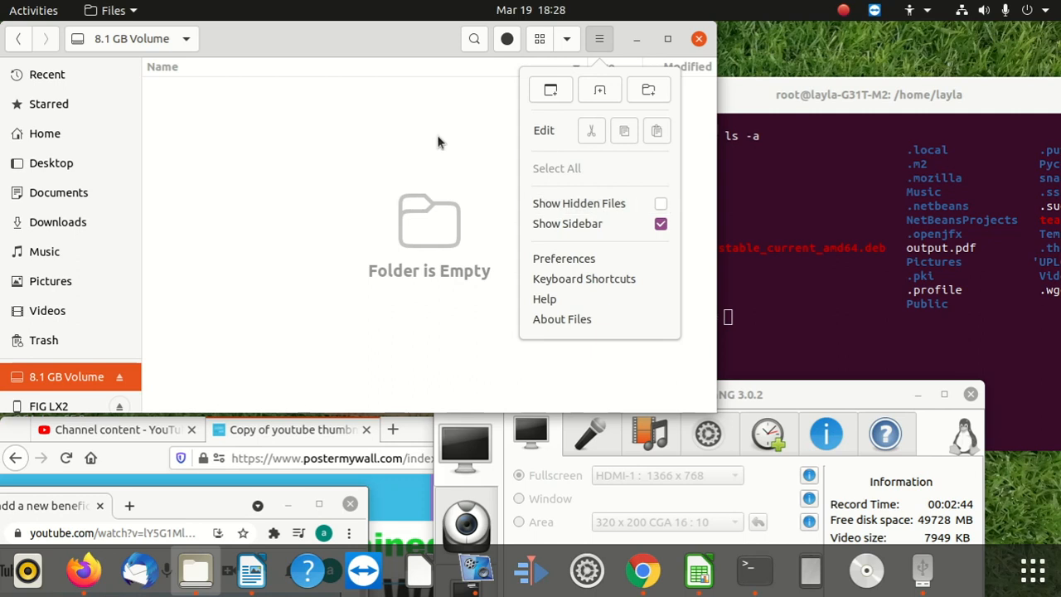
pyautogui.click(567, 40)
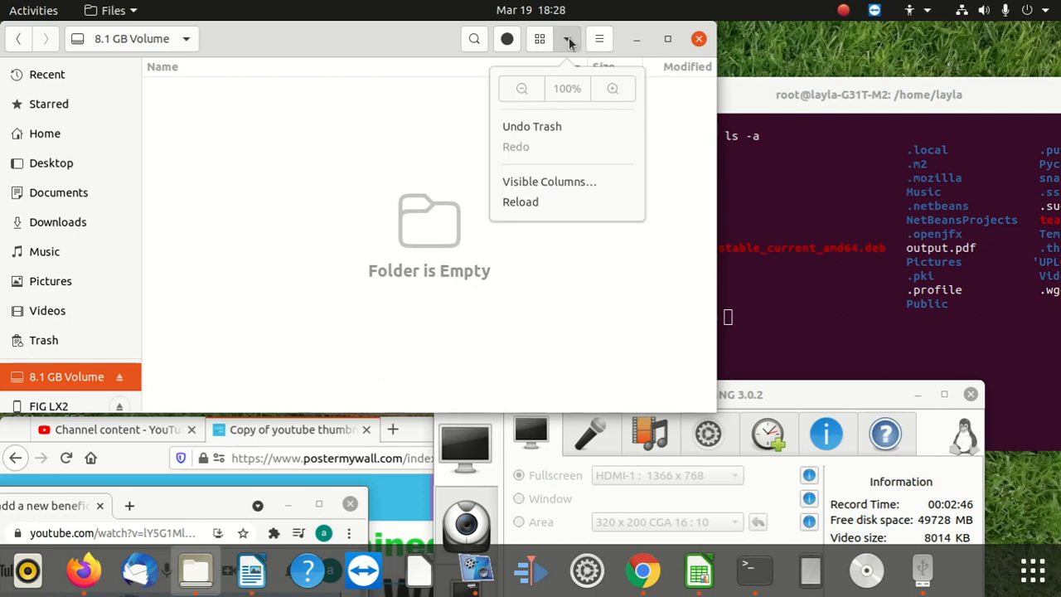
pyautogui.click(598, 40)
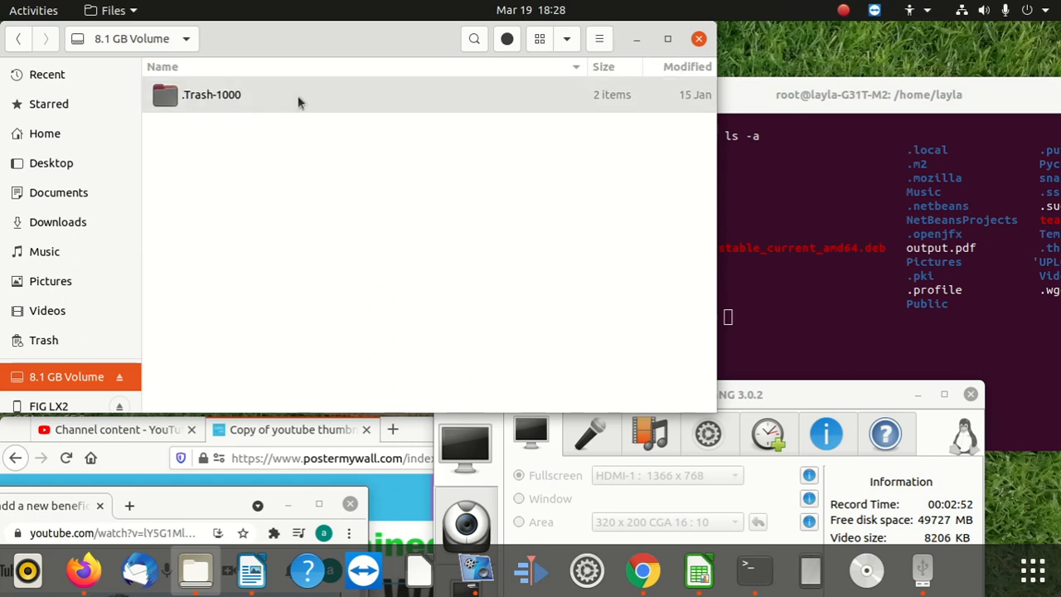
pyautogui.moveTo(658, 102)
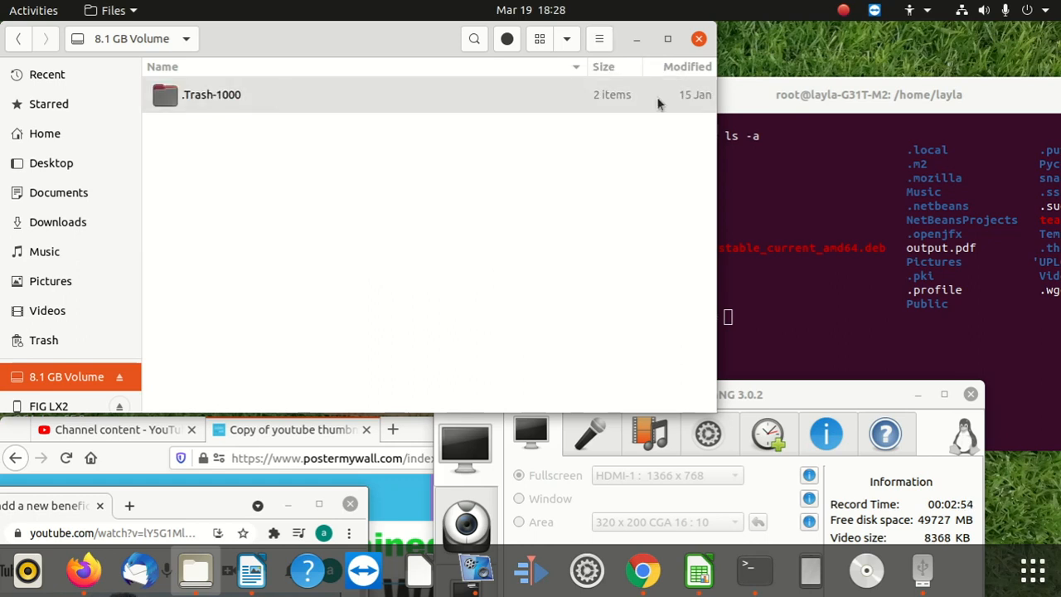
pyautogui.moveTo(239, 103)
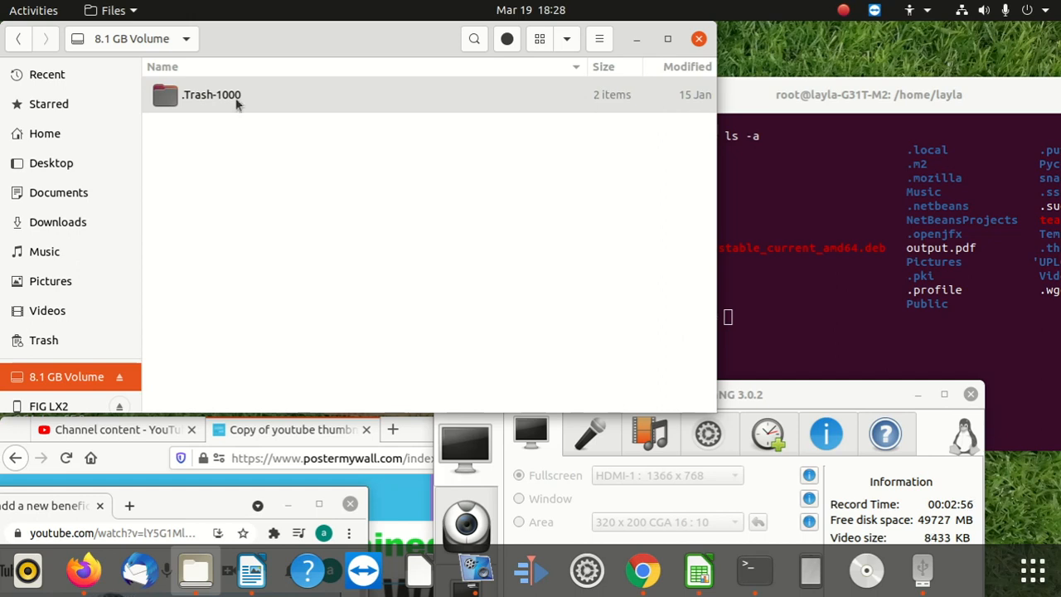
# Step: Enter .Trash-1000/files and select the Office folders, System Volume Information and loose files
pyautogui.doubleClick(212, 95)
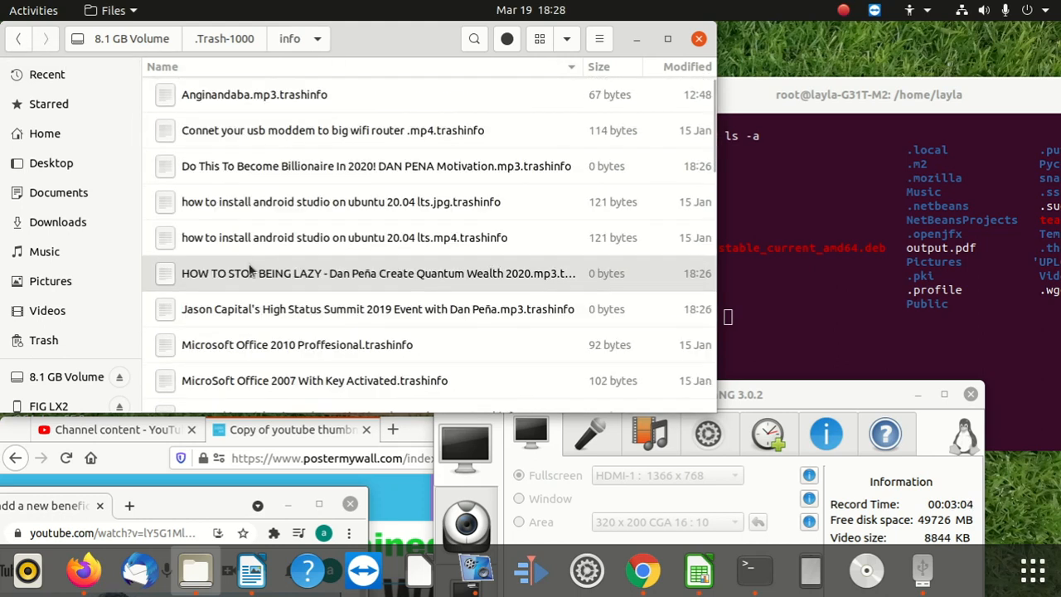
pyautogui.click(20, 38)
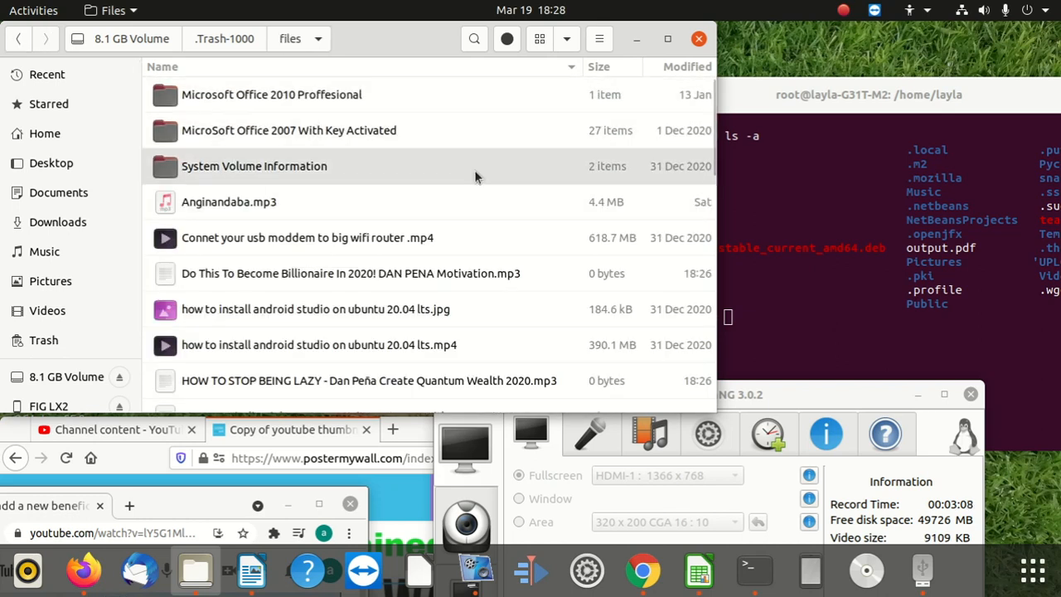
pyautogui.click(271, 95)
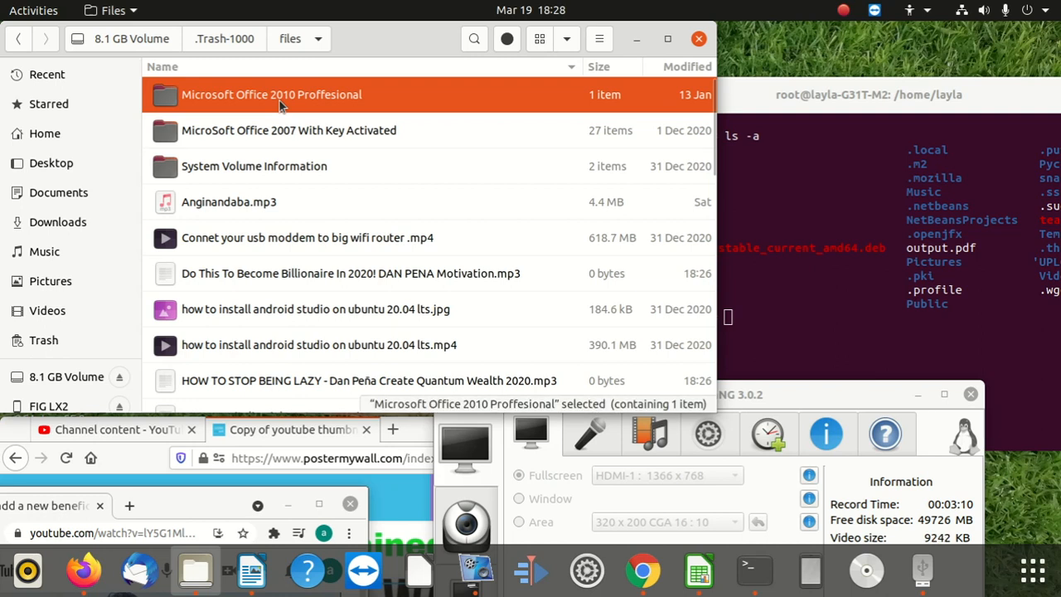
pyautogui.click(288, 129)
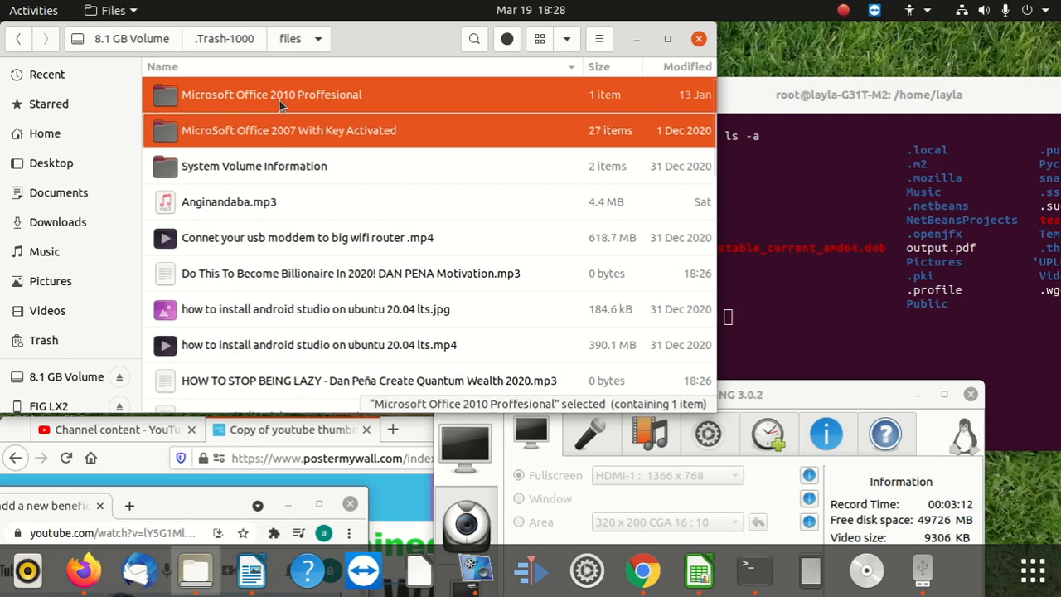
pyautogui.click(254, 166)
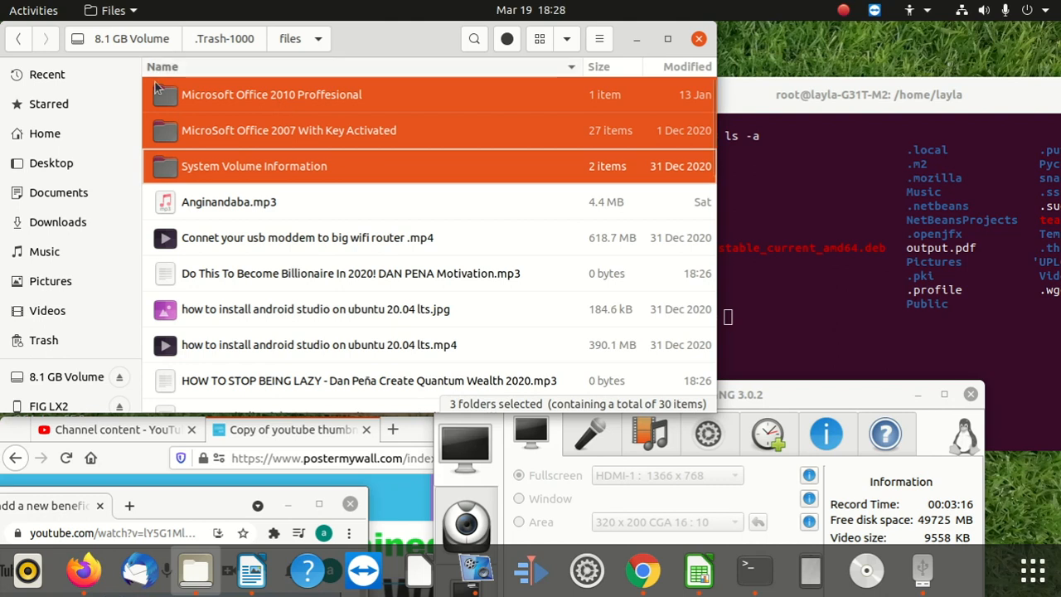
pyautogui.click(229, 202)
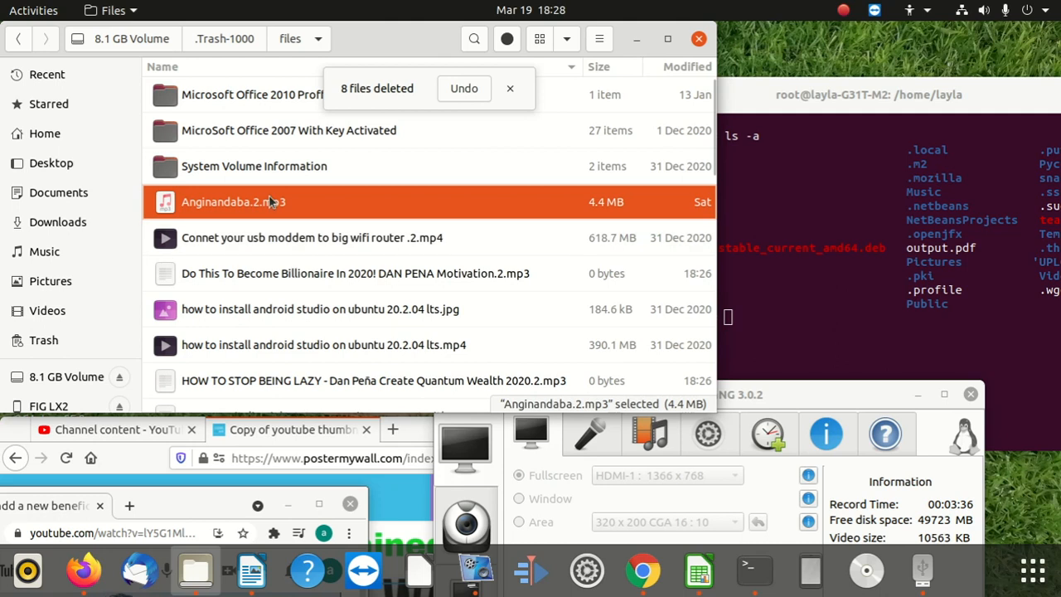
pyautogui.moveTo(240, 202)
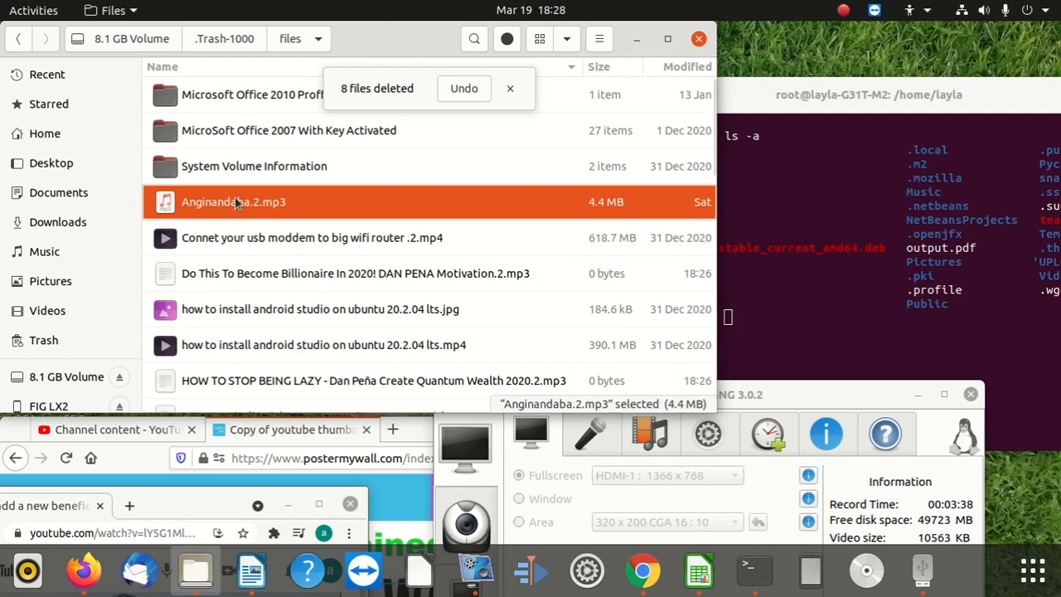
# Step: Trash Anginandaba.2.mp3 and the android studio screenshot, which return renamed with .2 suffixes
pyautogui.rightClick(232, 202)
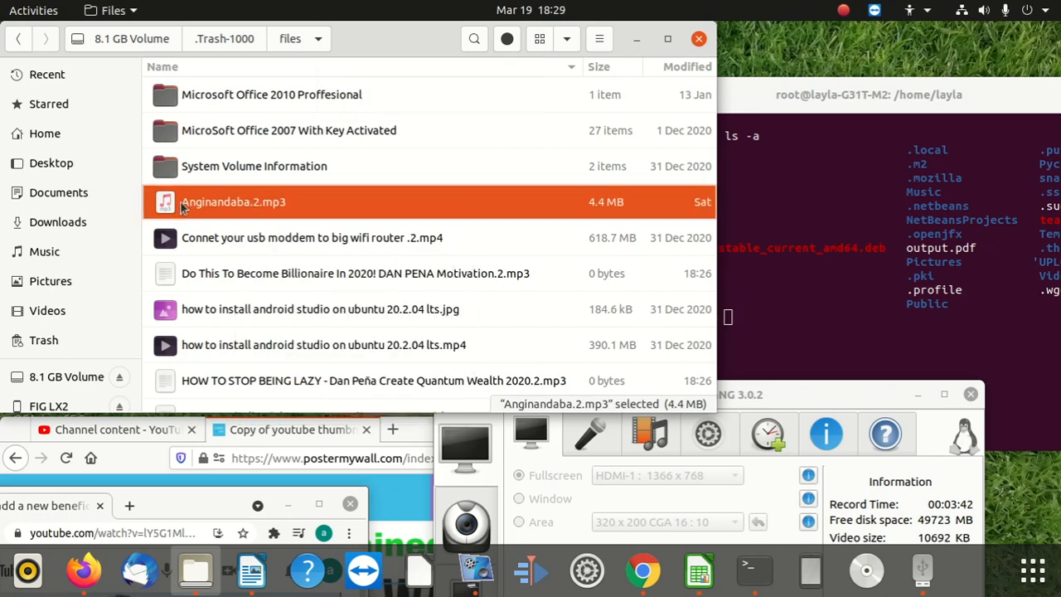
pyautogui.rightClick(232, 202)
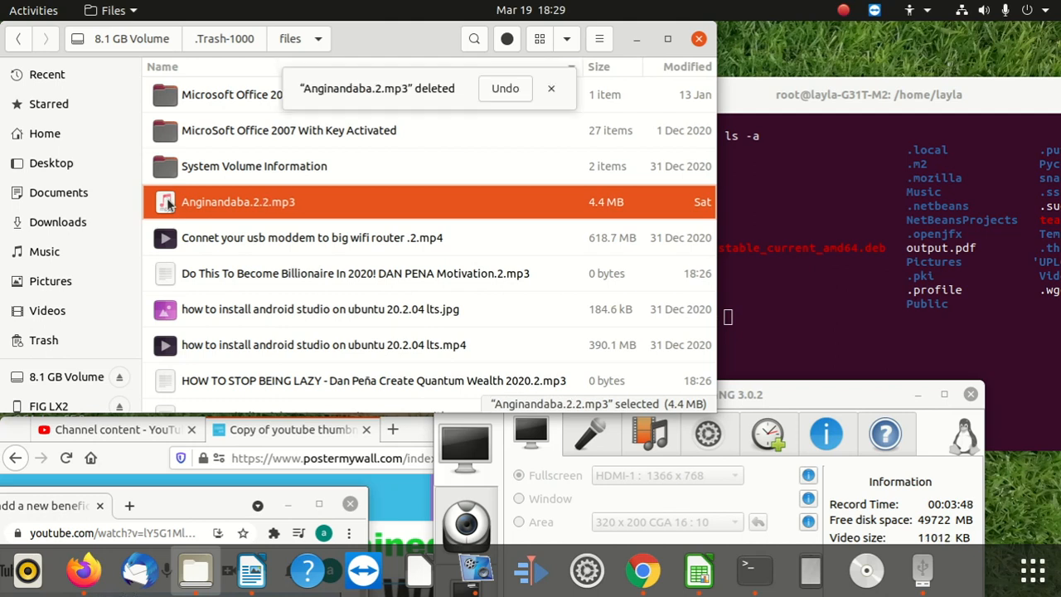
pyautogui.moveTo(282, 214)
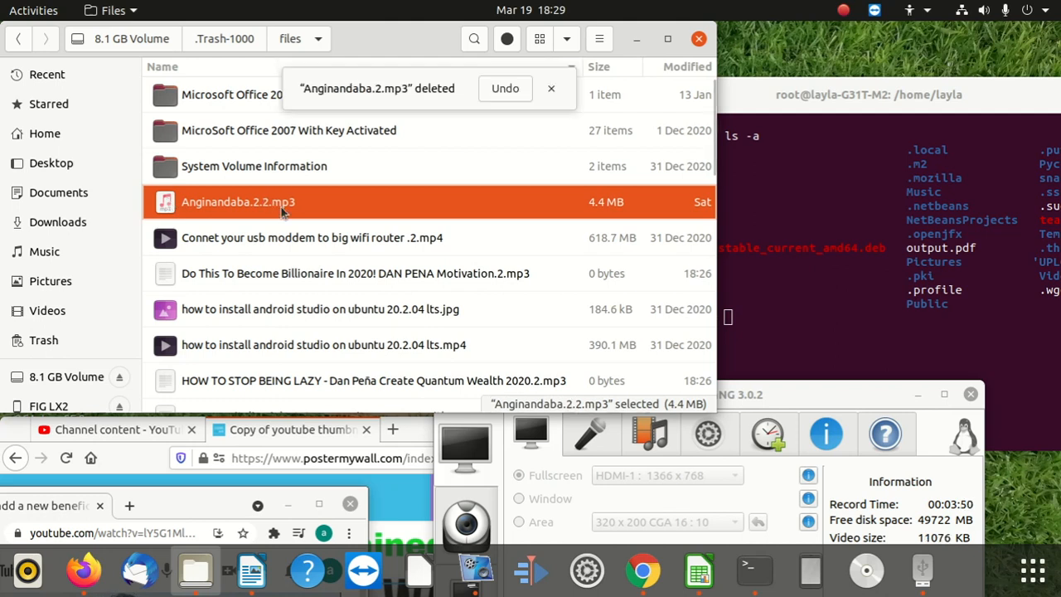
pyautogui.rightClick(252, 212)
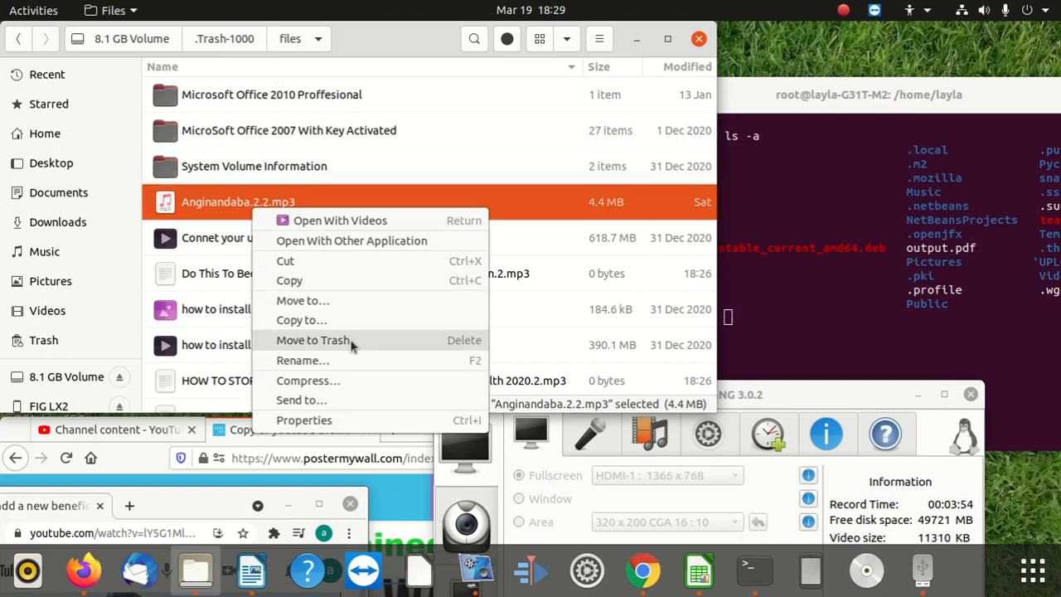
pyautogui.moveTo(235, 380)
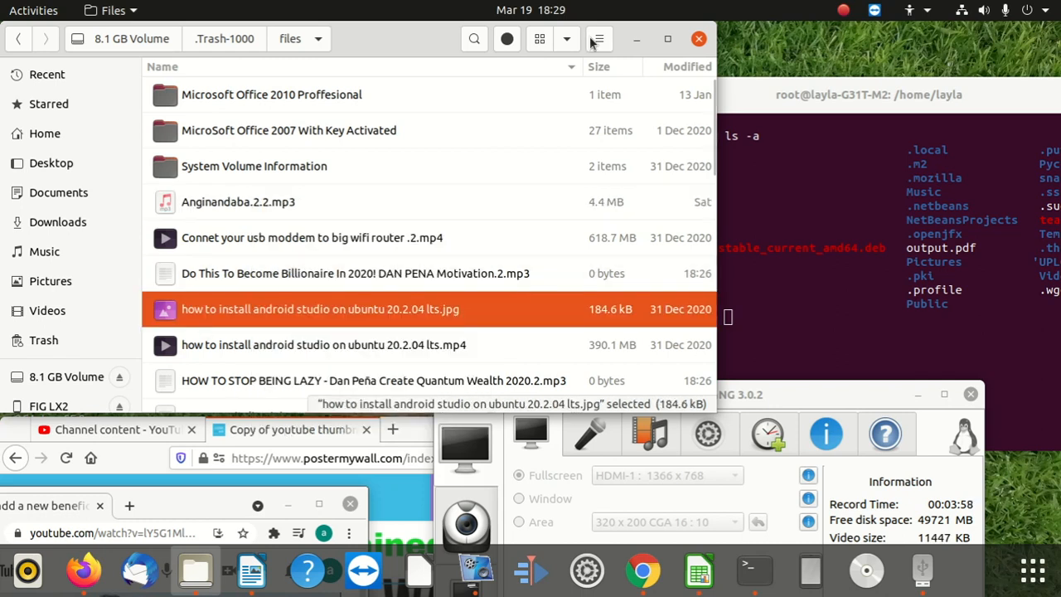
pyautogui.moveTo(239, 171)
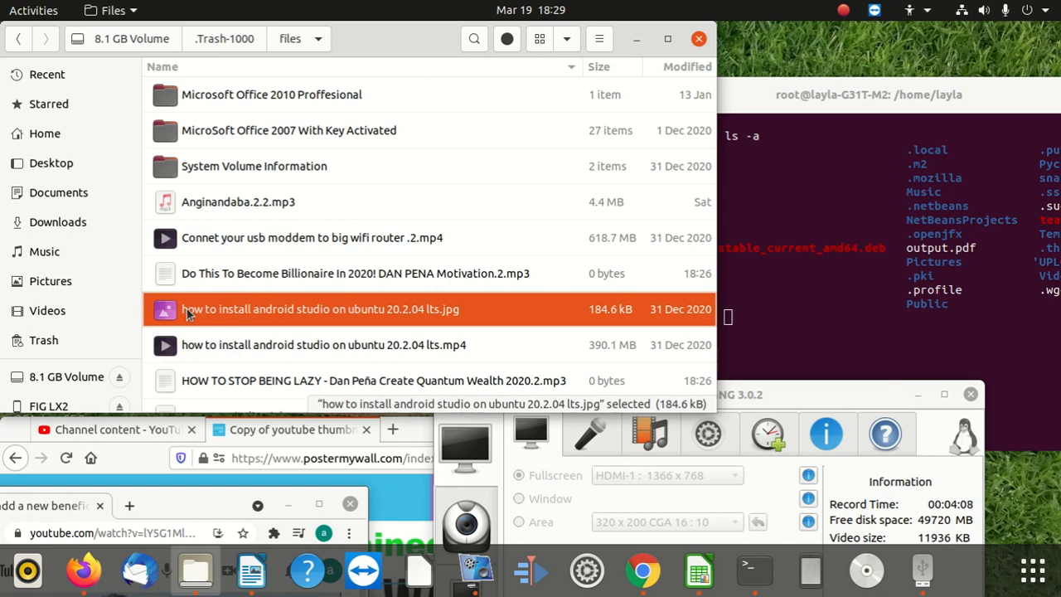
pyautogui.press('Delete')
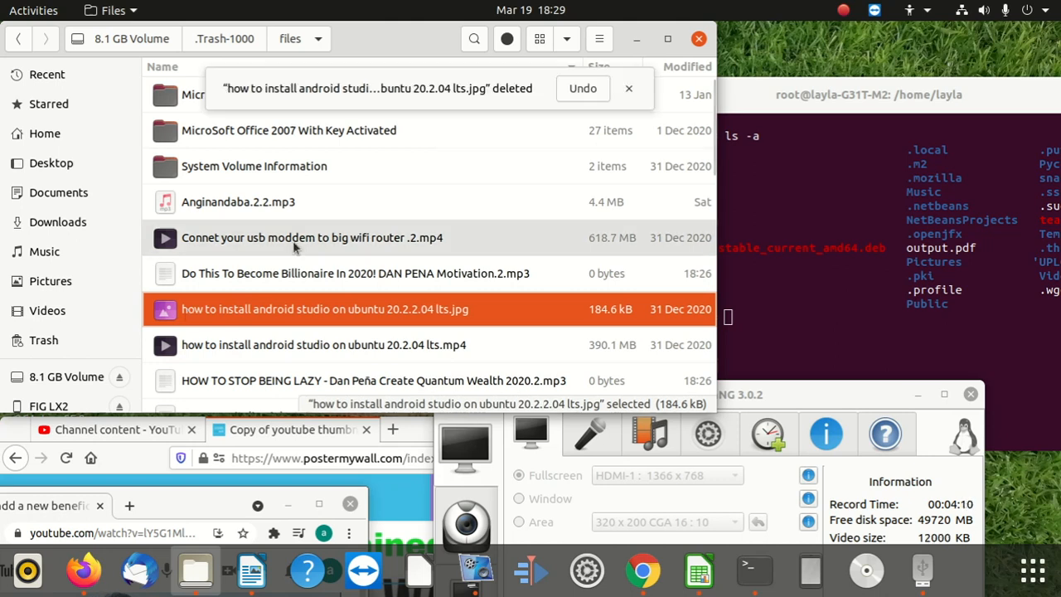
pyautogui.scroll(-3)
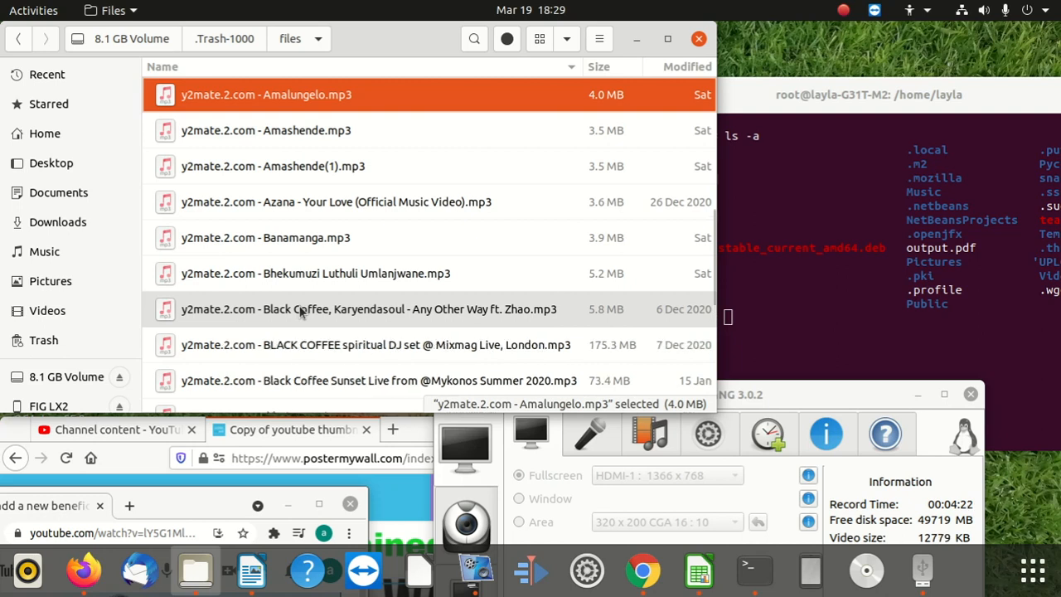
# Step: Delete the batch of 19 y2mate music files and reopen the files folder to check
pyautogui.press('Delete')
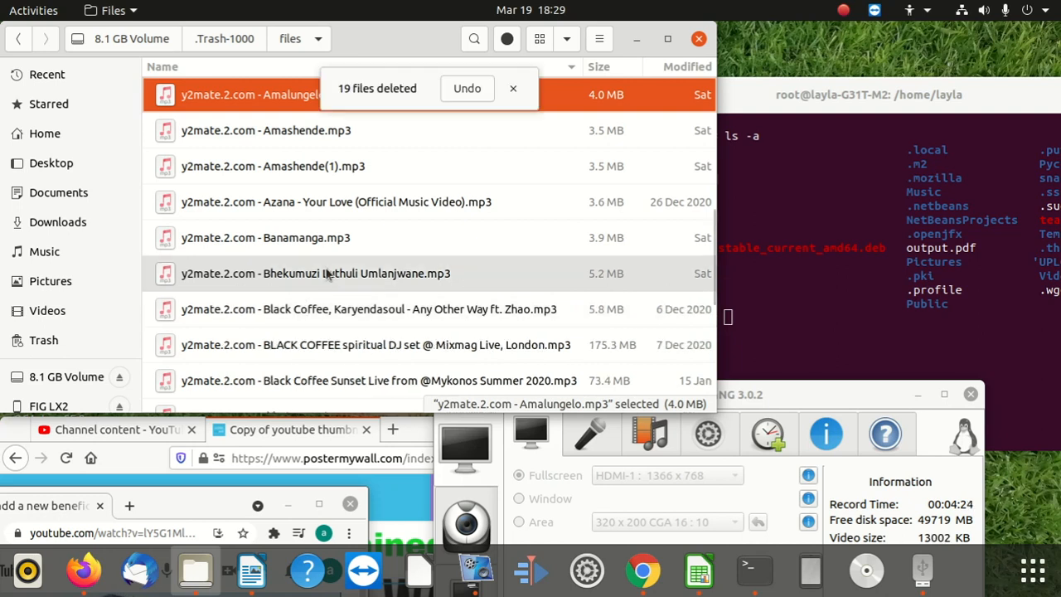
pyautogui.scroll(-3)
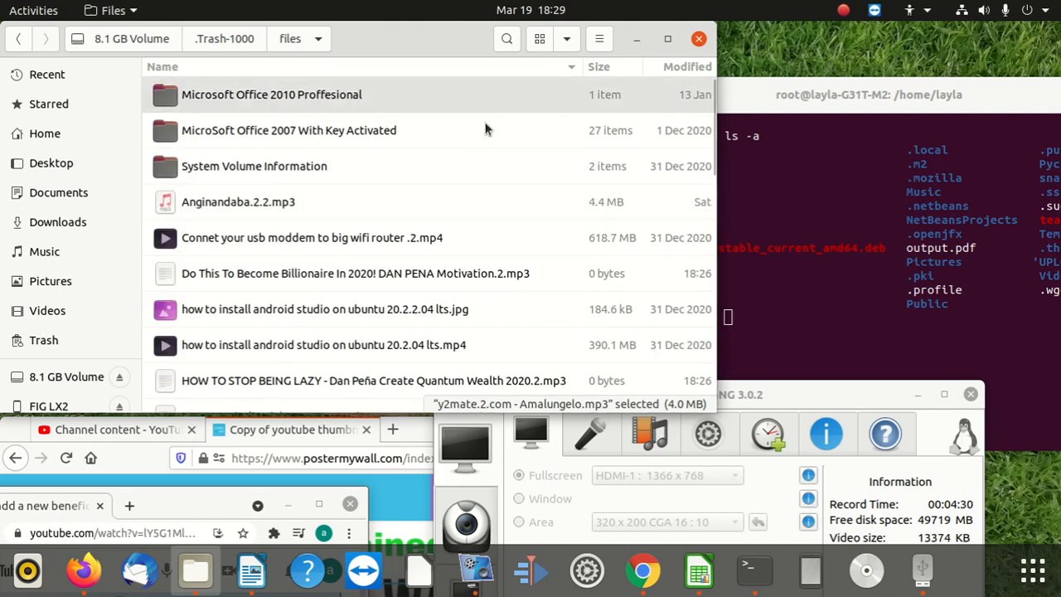
pyautogui.scroll(-3)
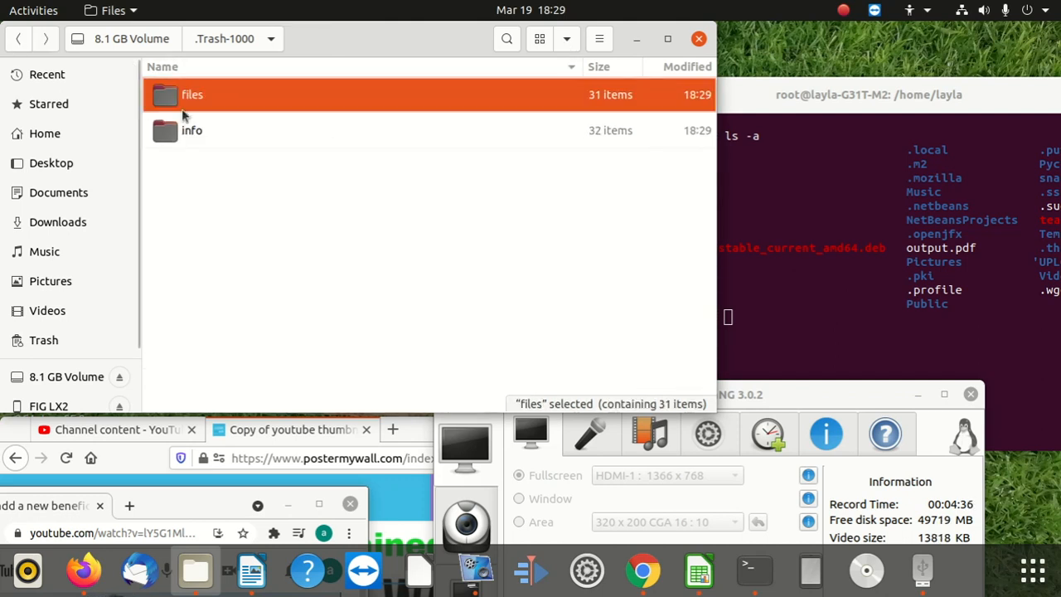
pyautogui.doubleClick(189, 95)
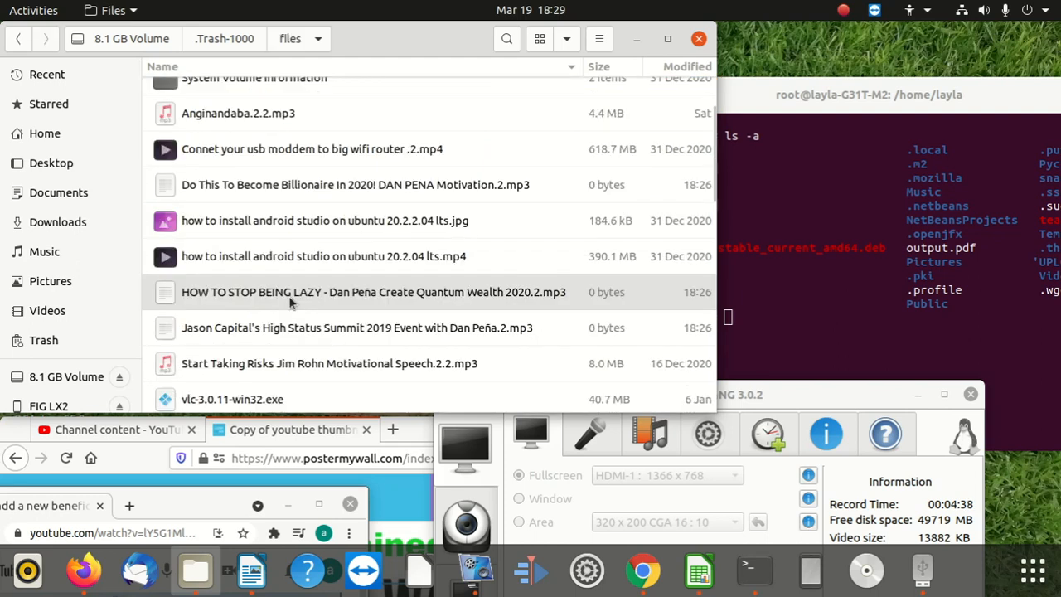
# Step: Select the y2mate Amashende track and bring up actions for the ikhono Lami track
pyautogui.scroll(-3)
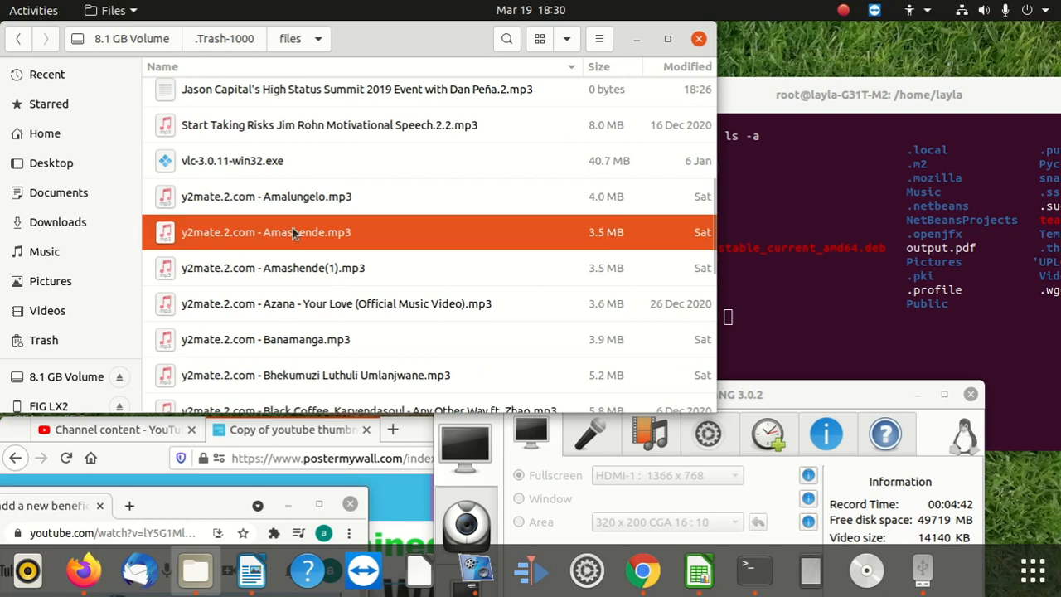
pyautogui.click(272, 267)
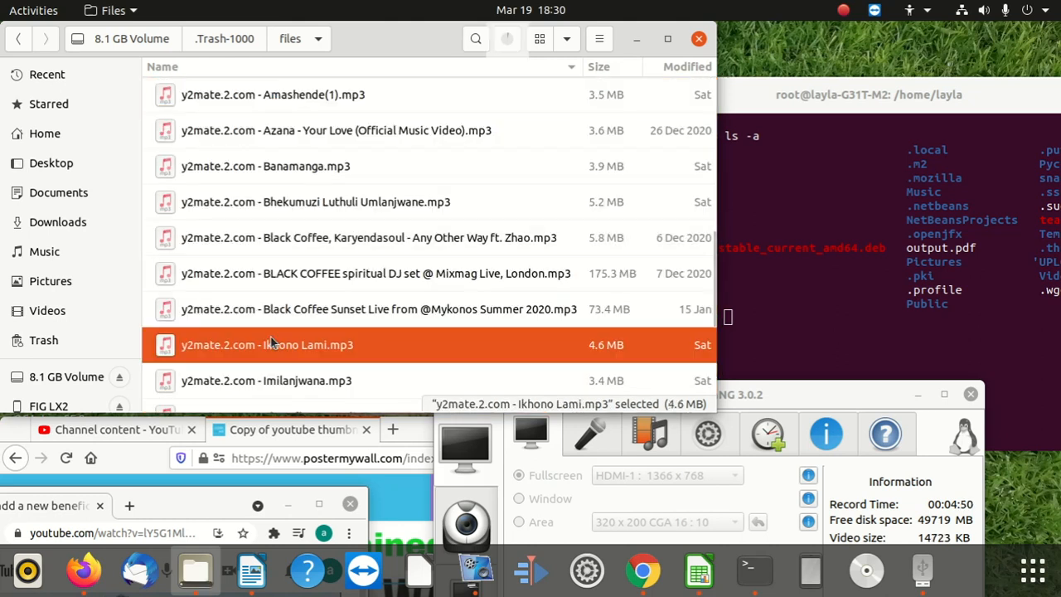
pyautogui.rightClick(267, 343)
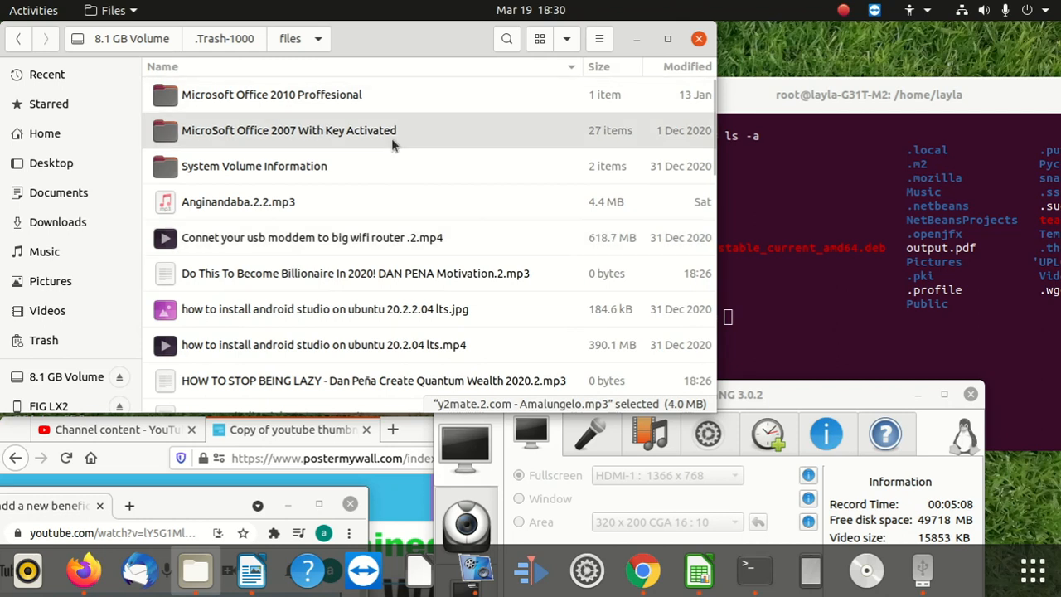
pyautogui.click(289, 130)
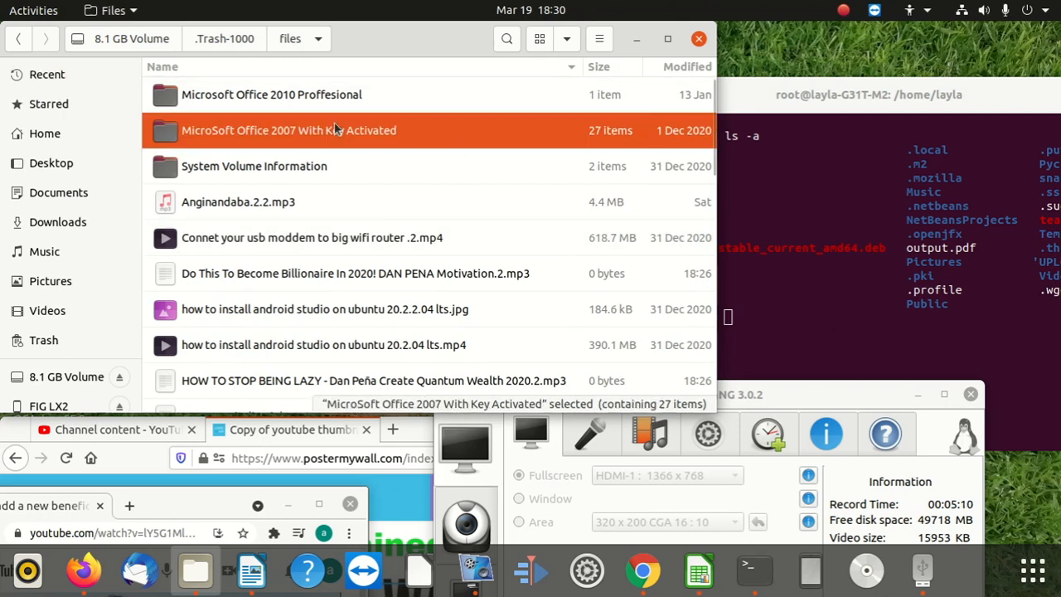
pyautogui.click(271, 94)
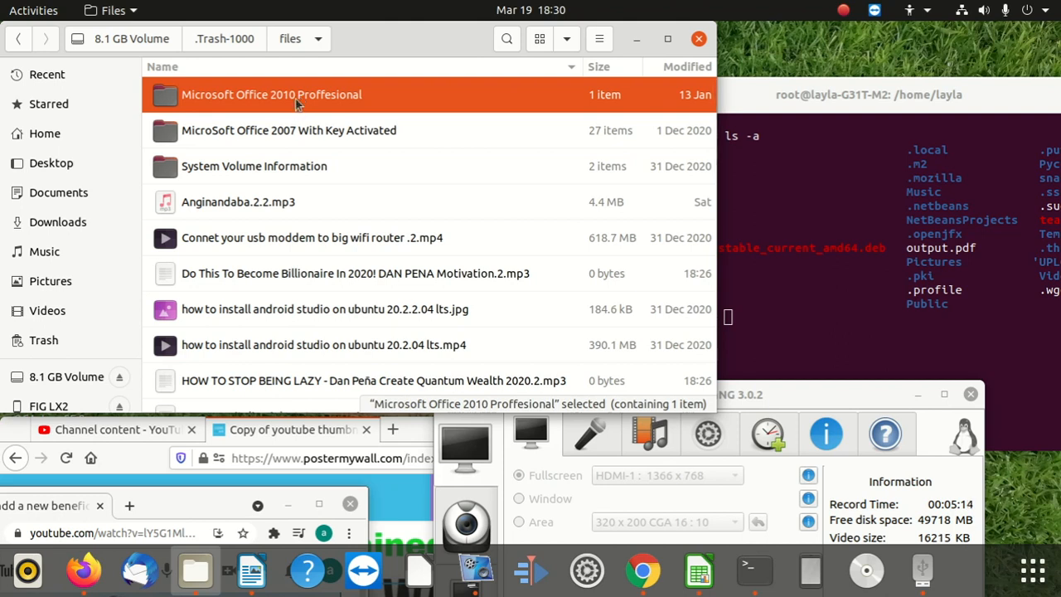
pyautogui.rightClick(297, 106)
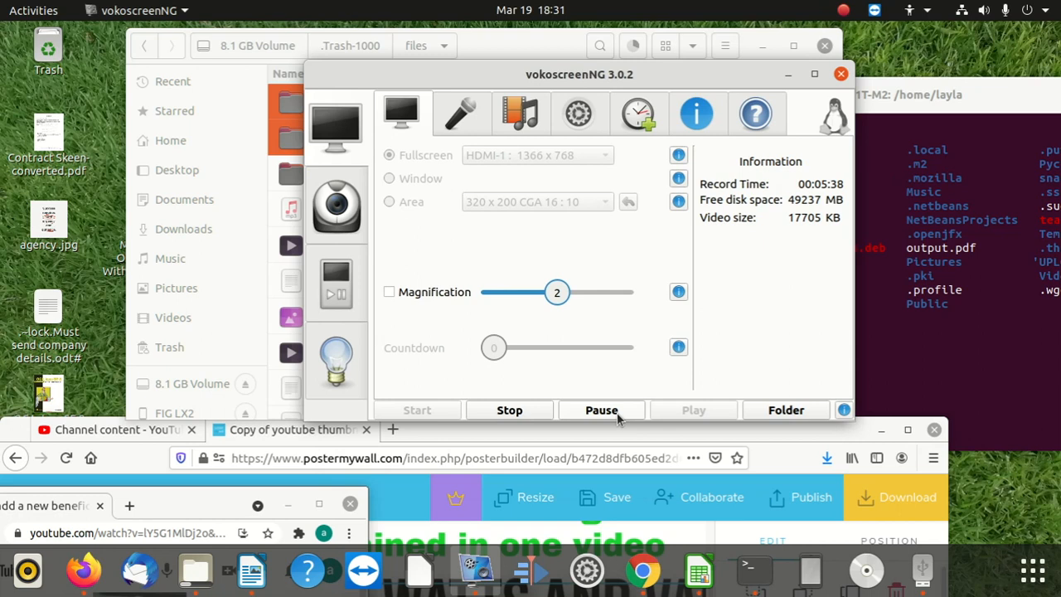
pyautogui.moveTo(616, 414)
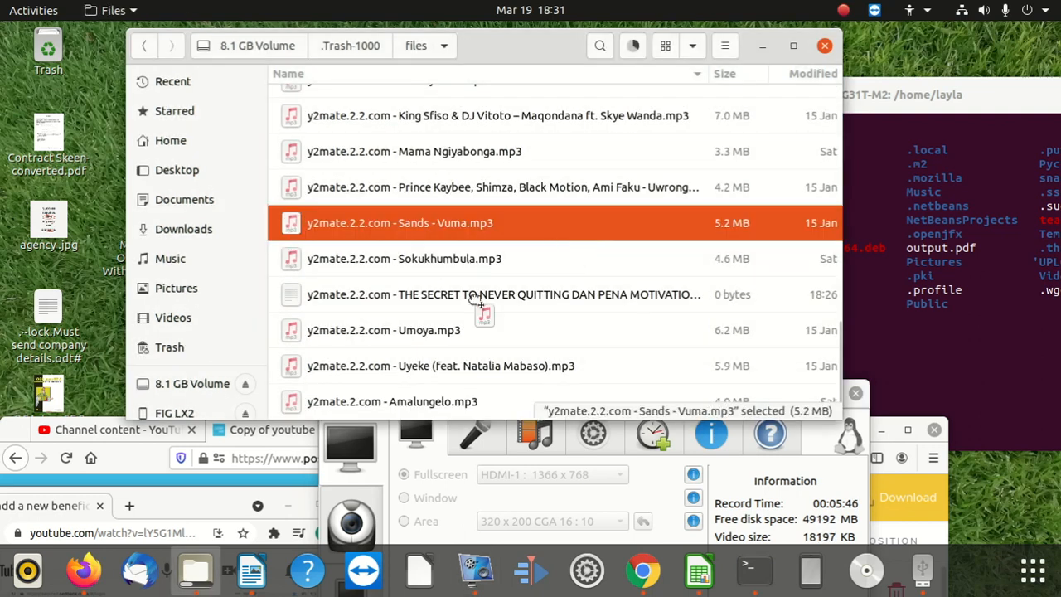
# Step: Select the eight y2mate songs from Sands - Vuma upward and move them to the Trash
pyautogui.rightClick(407, 222)
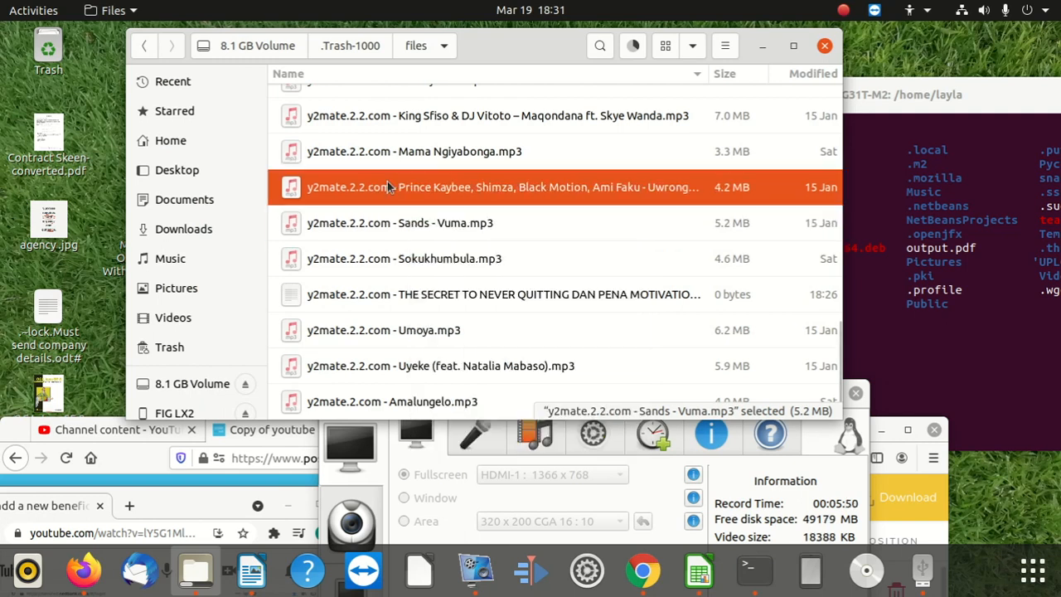
pyautogui.click(395, 151)
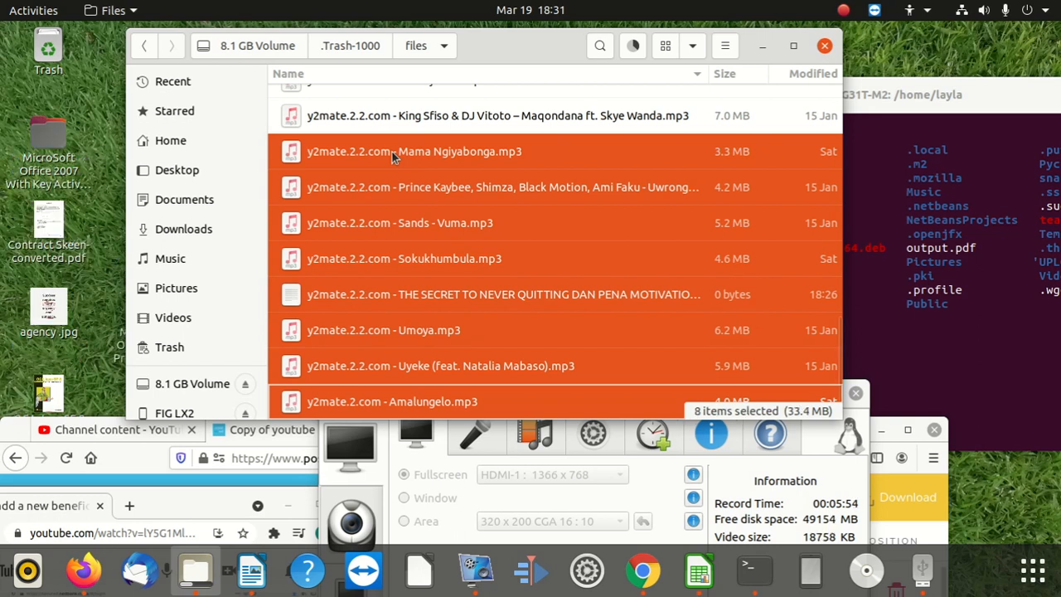
pyautogui.rightClick(391, 156)
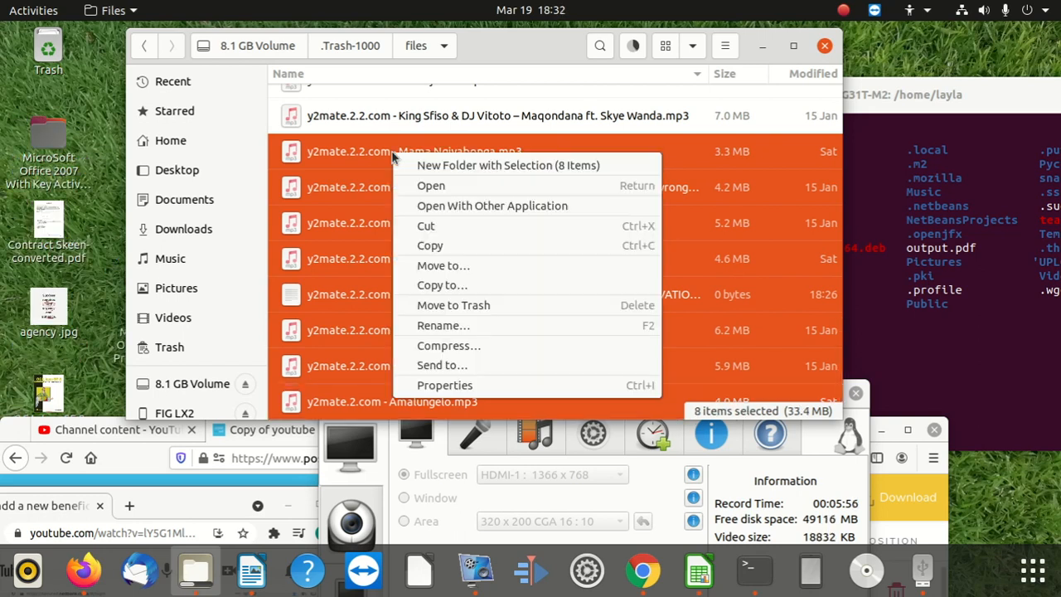
pyautogui.moveTo(481, 235)
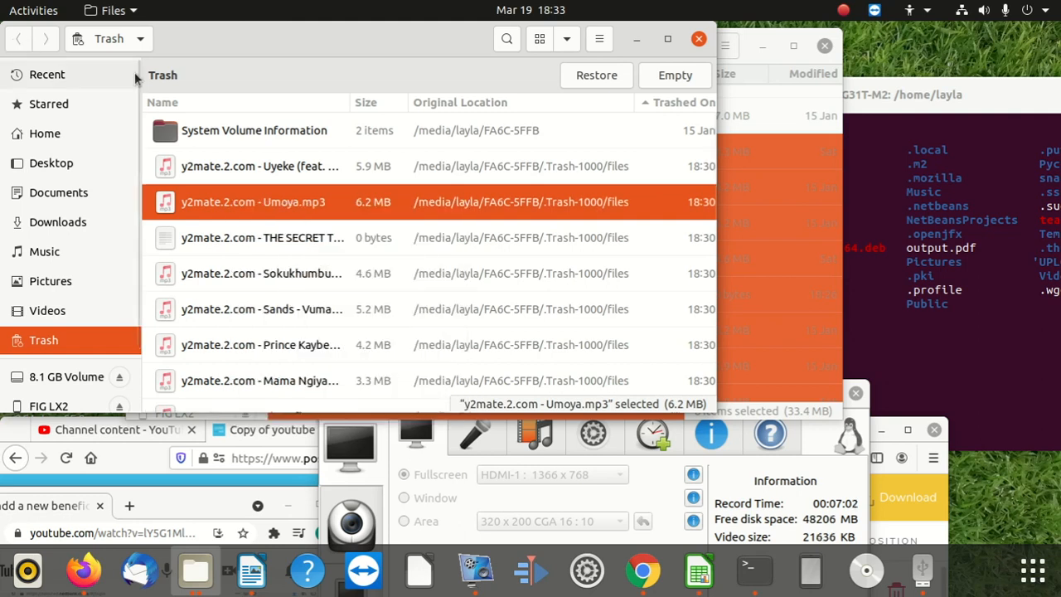
# Step: Go to Downloads via Music and bring up actions for the 27-item older folder
pyautogui.click(44, 252)
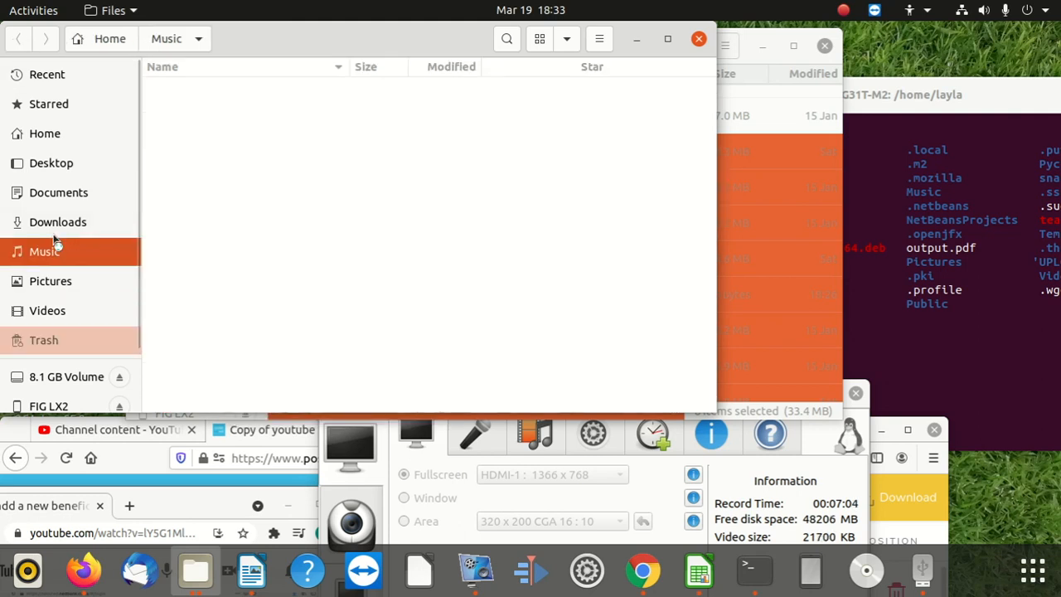
pyautogui.click(56, 222)
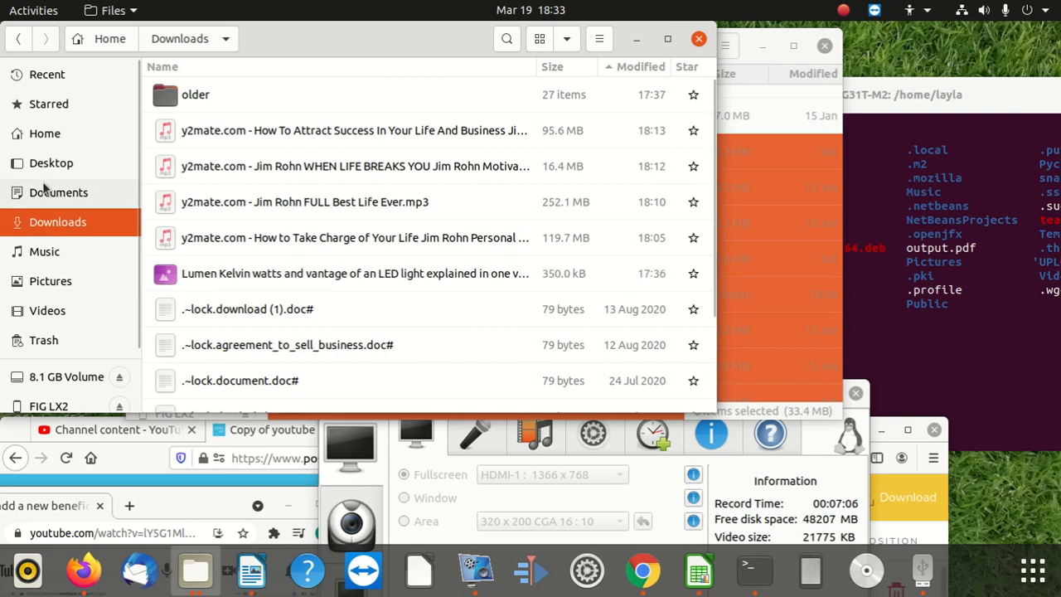
pyautogui.click(196, 93)
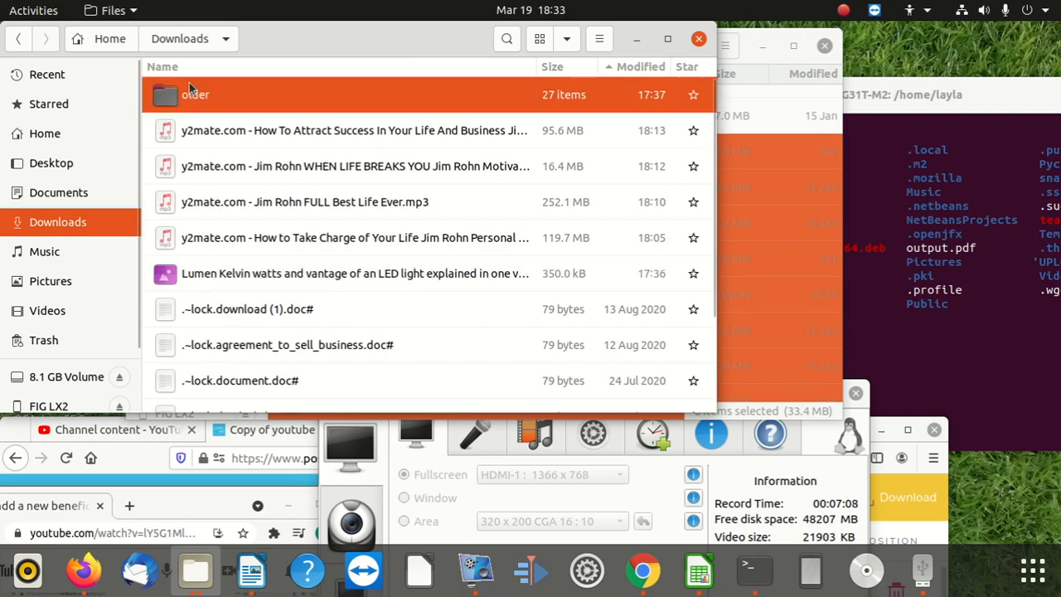
pyautogui.rightClick(195, 93)
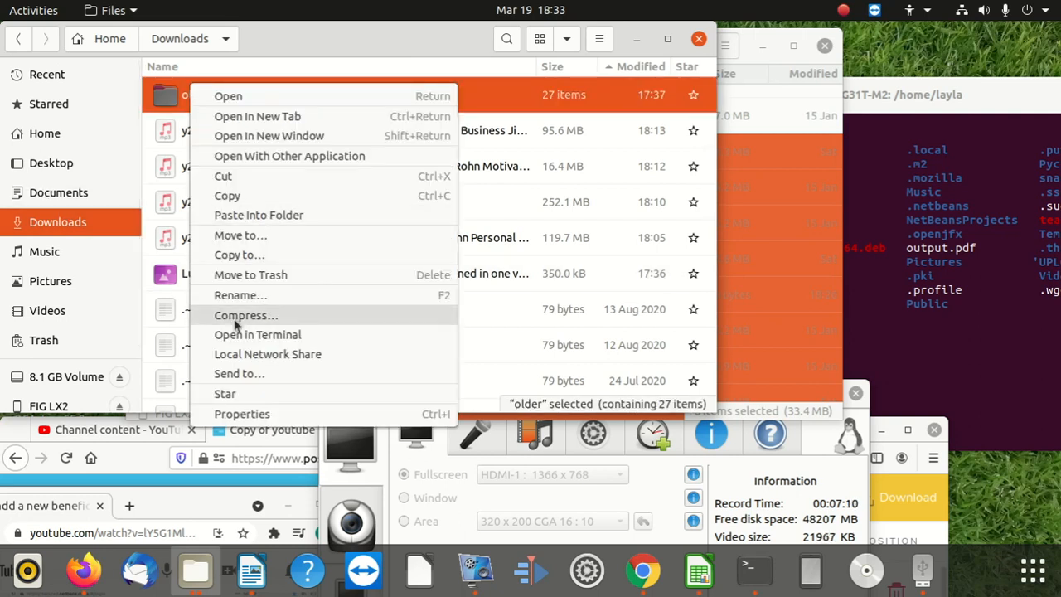
pyautogui.moveTo(245, 176)
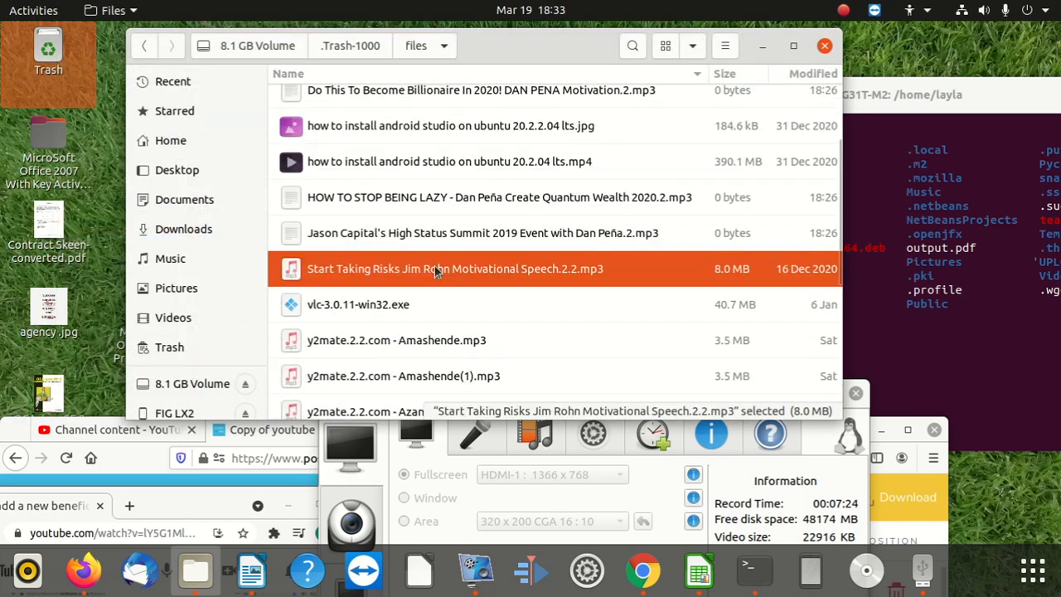
# Step: Select the Start Taking Risks speech file in the trash files folder and bring up its actions
pyautogui.scroll(-3)
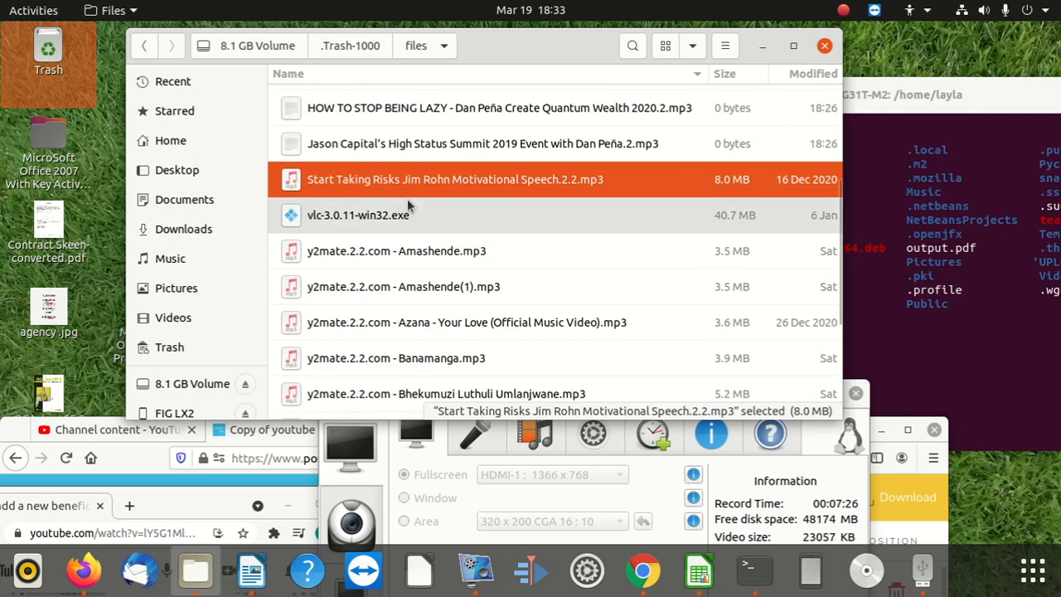
pyautogui.click(361, 216)
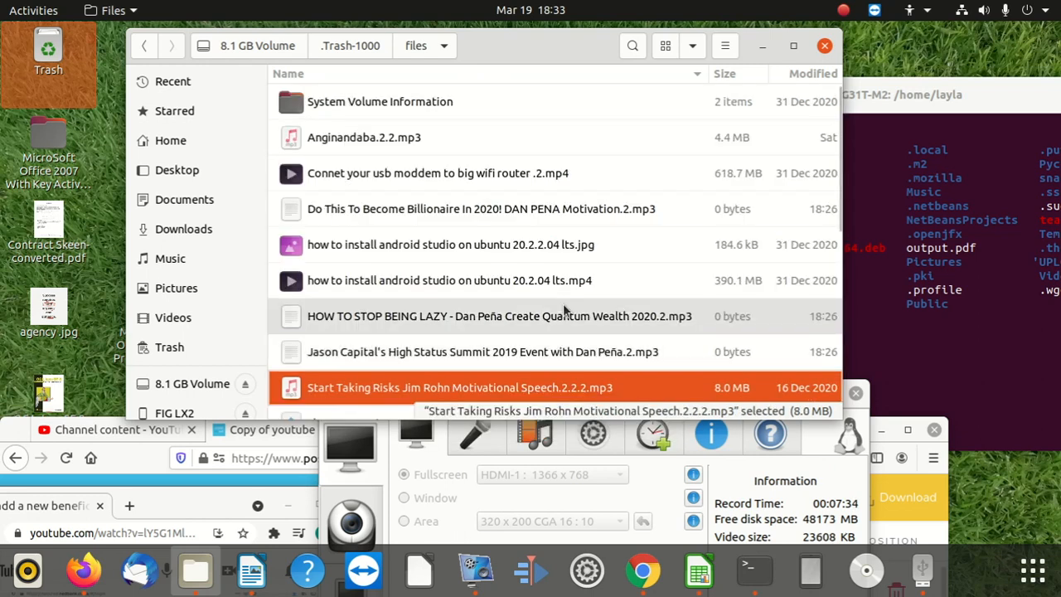
pyautogui.scroll(-3)
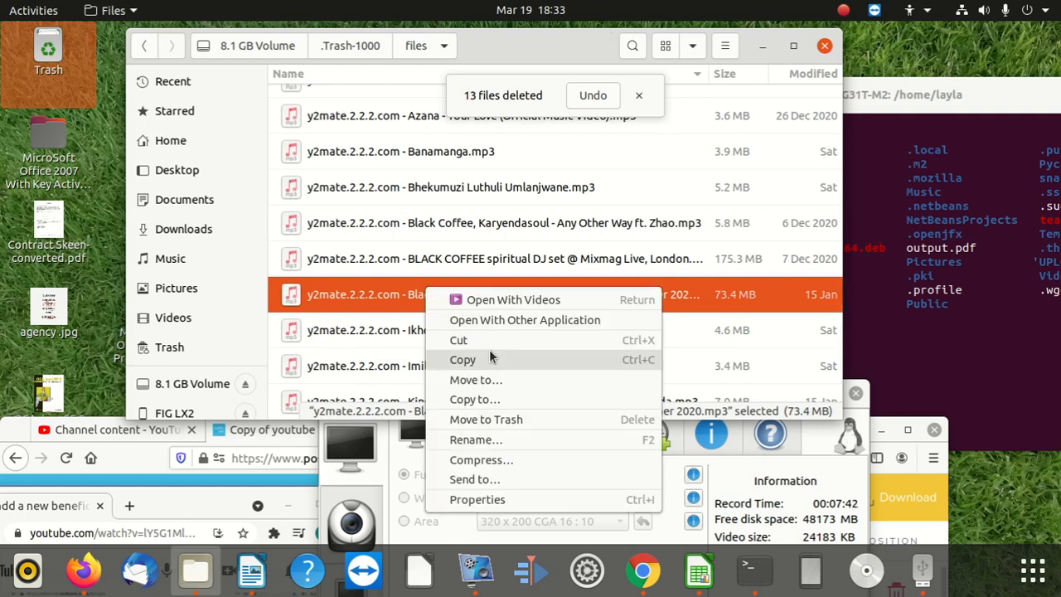
pyautogui.moveTo(514, 380)
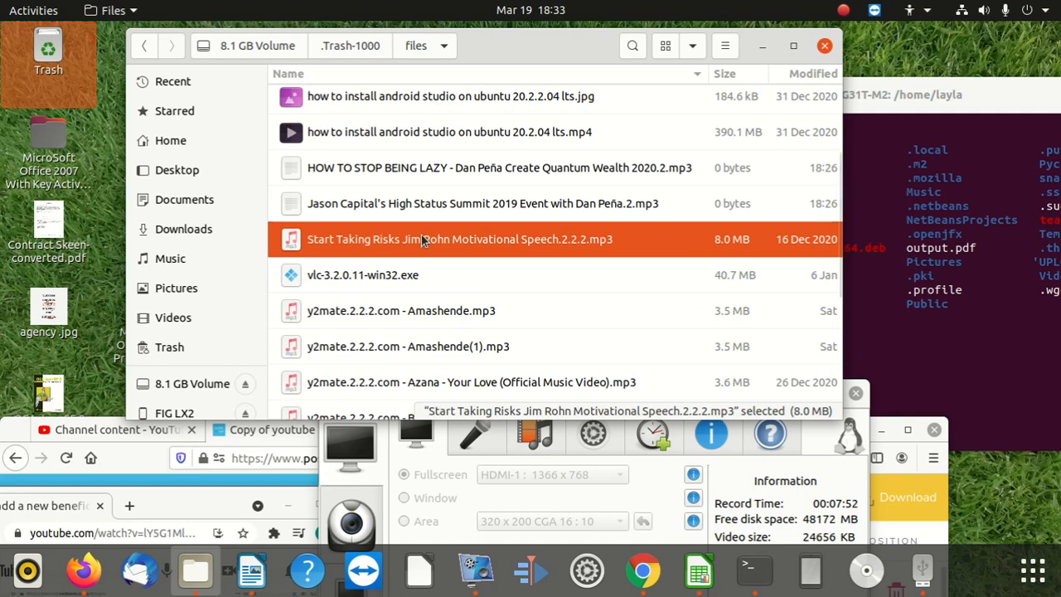
pyautogui.rightClick(444, 238)
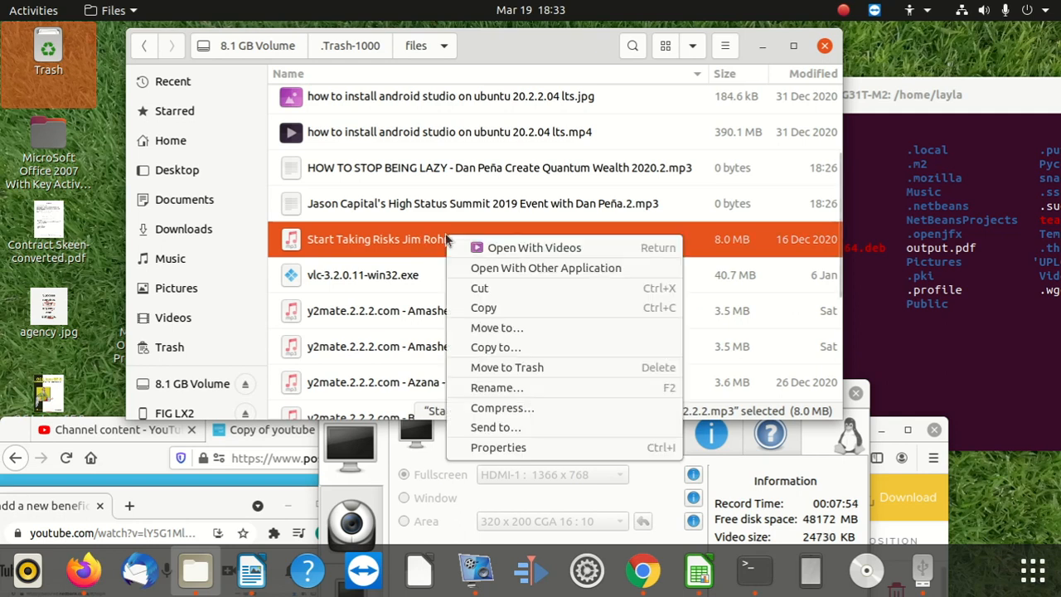
pyautogui.moveTo(501, 306)
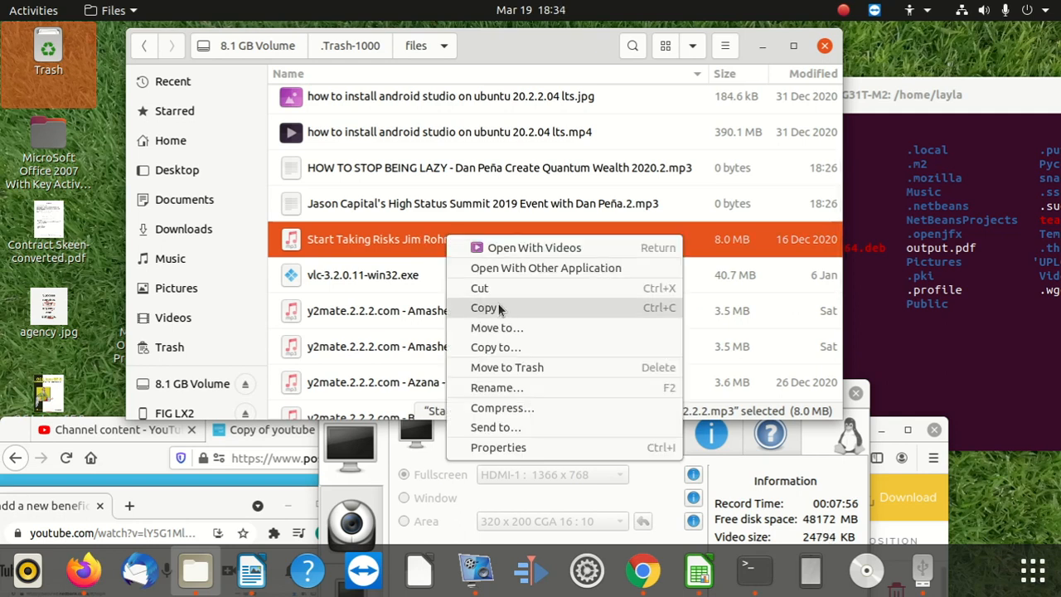
pyautogui.moveTo(350, 249)
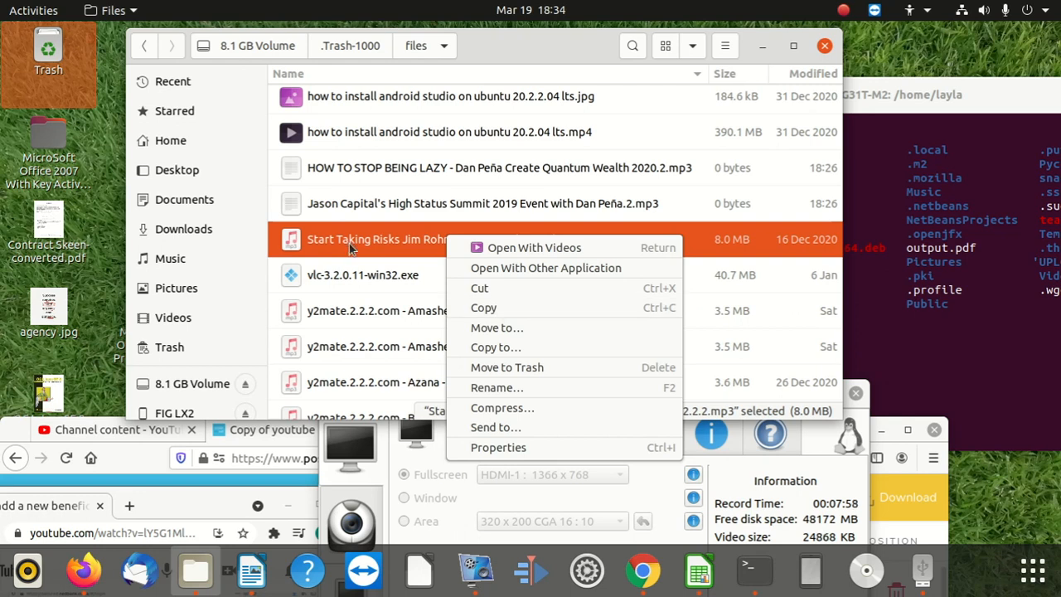
pyautogui.moveTo(540, 379)
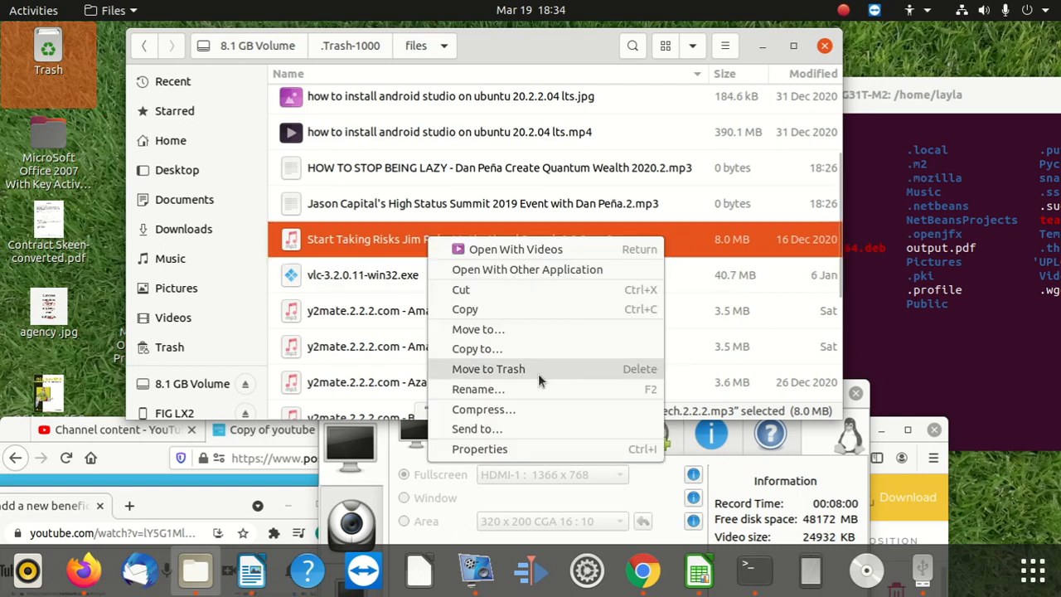
pyautogui.moveTo(491, 348)
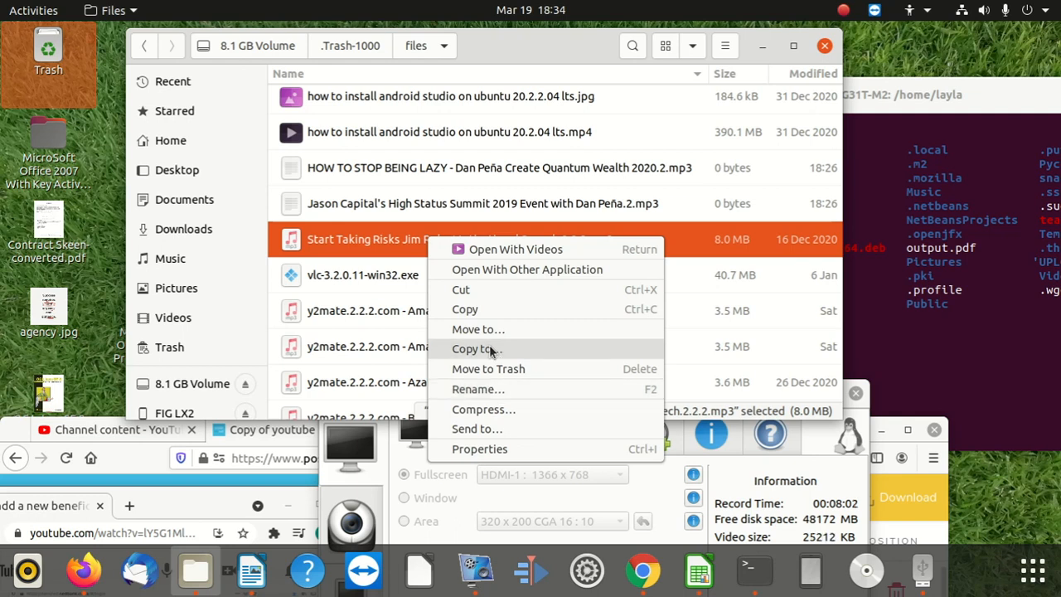
# Step: Start Copy to… for the file, cancel it and dismiss the action menu
pyautogui.click(474, 348)
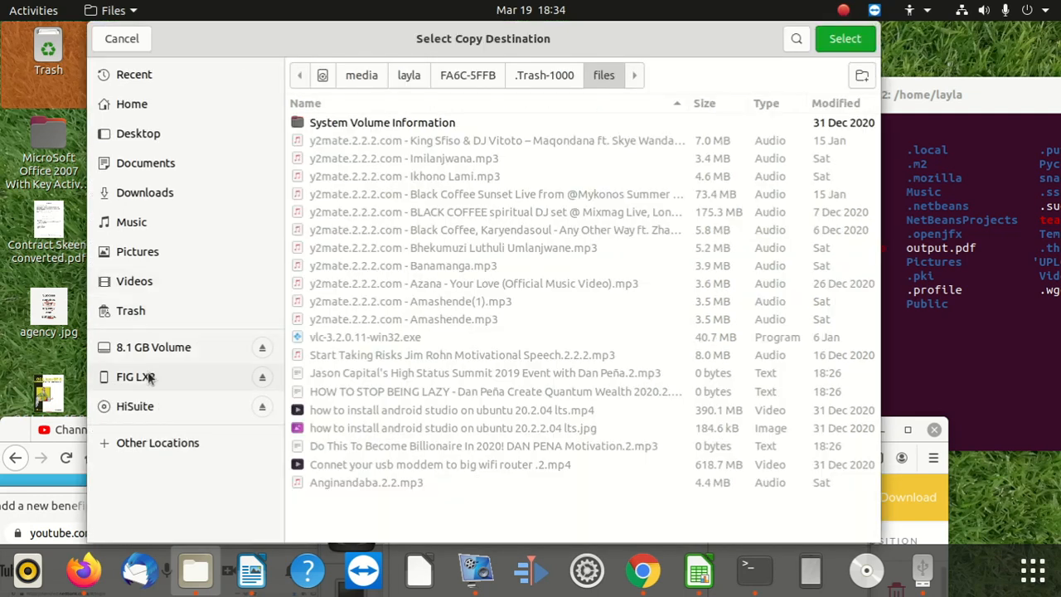
pyautogui.click(153, 348)
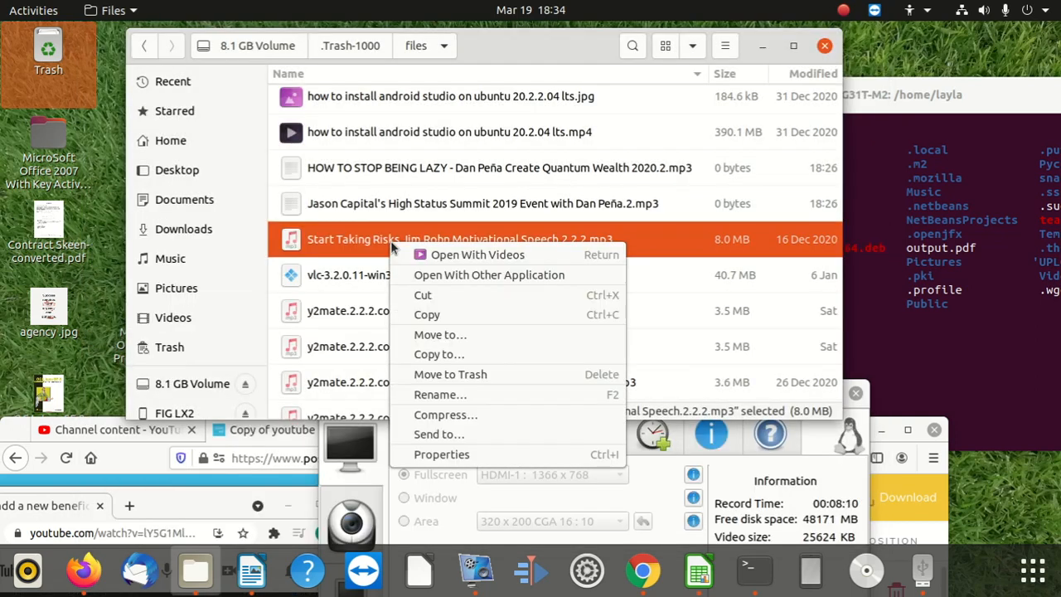
pyautogui.click(348, 242)
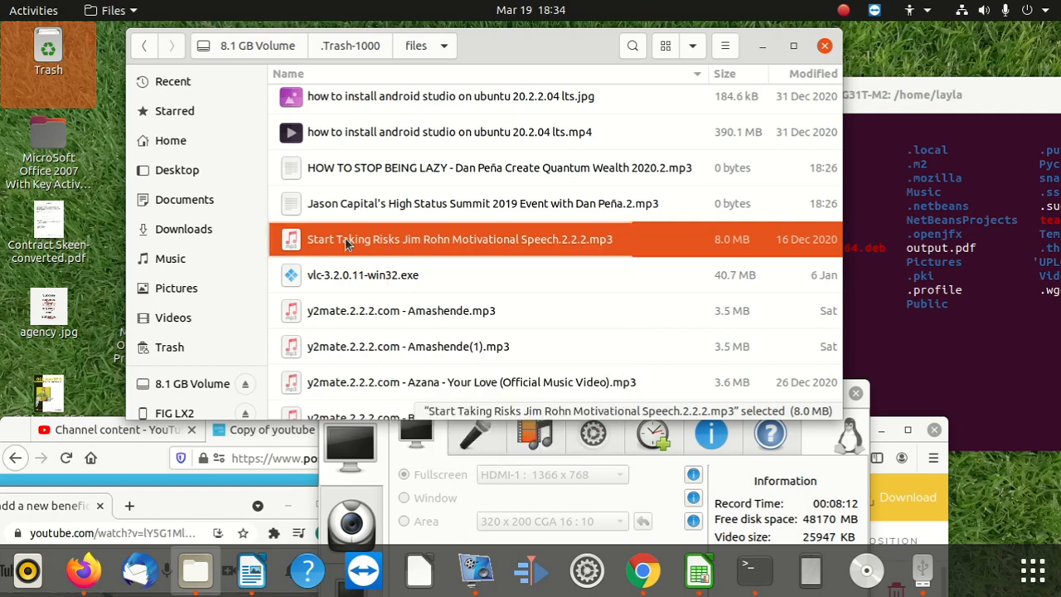
pyautogui.moveTo(384, 275)
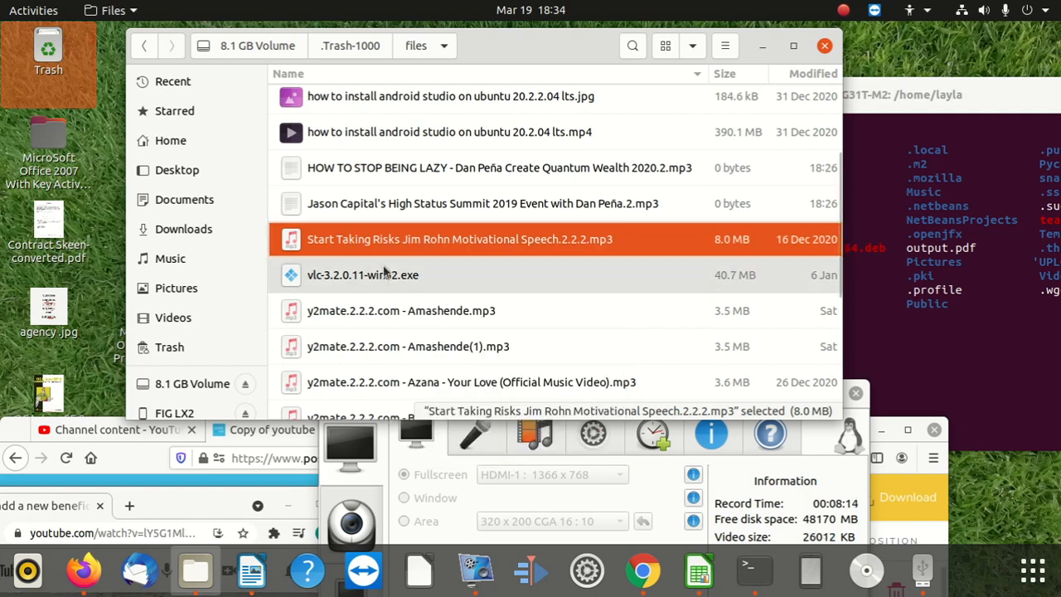
pyautogui.moveTo(148, 46)
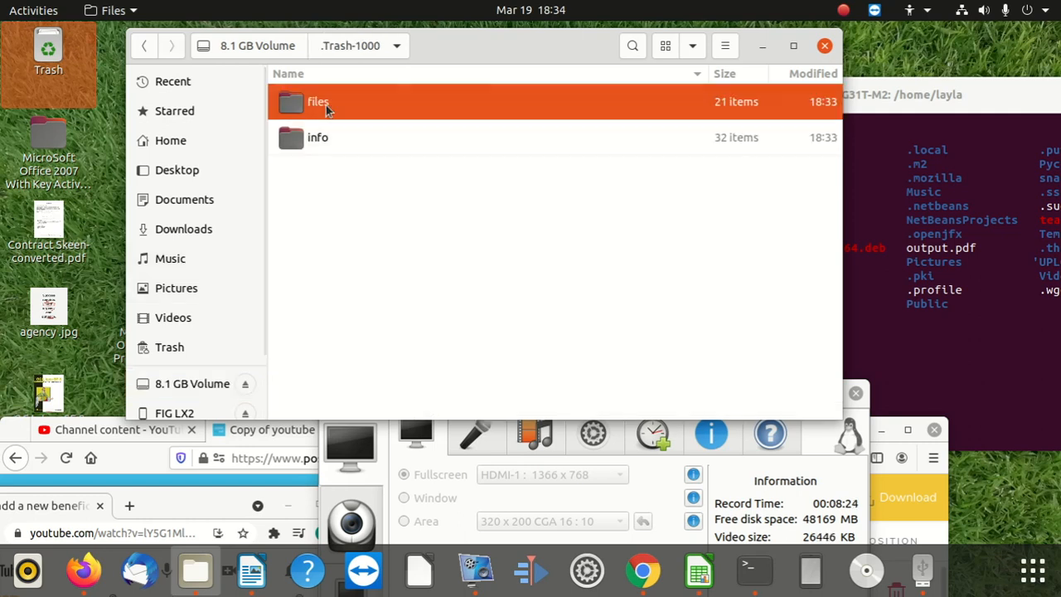
# Step: Glance at the .Trash-1000 files folder, then switch to the home Downloads folder
pyautogui.doubleClick(319, 101)
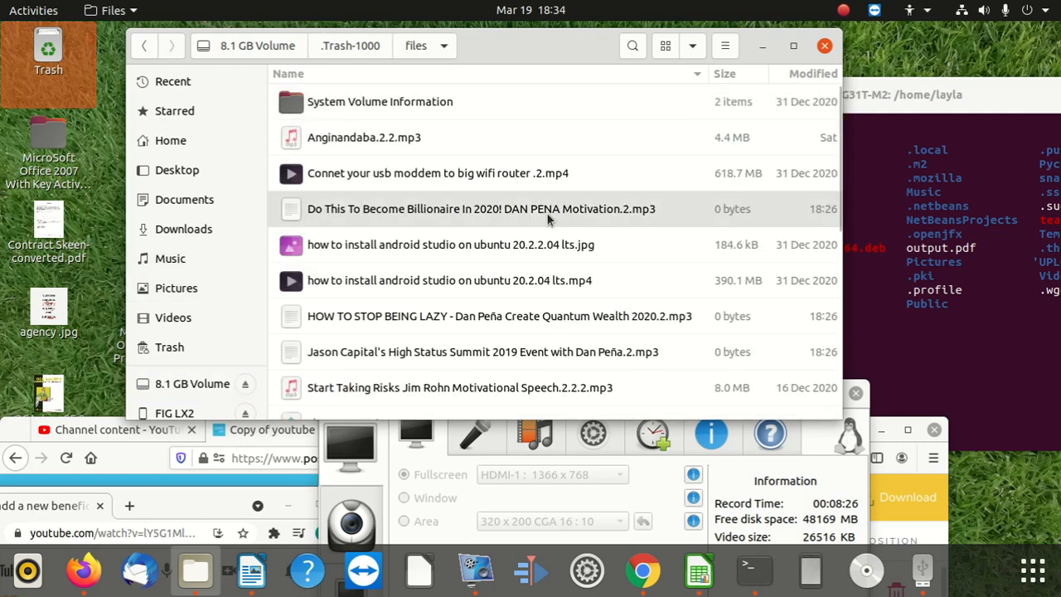
pyautogui.scroll(-3)
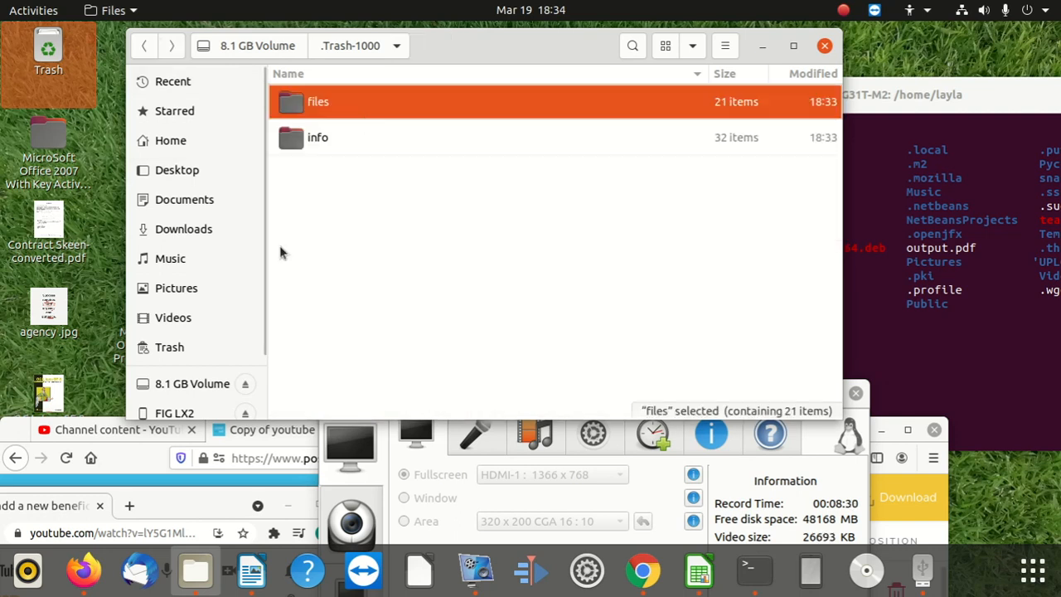
pyautogui.click(184, 229)
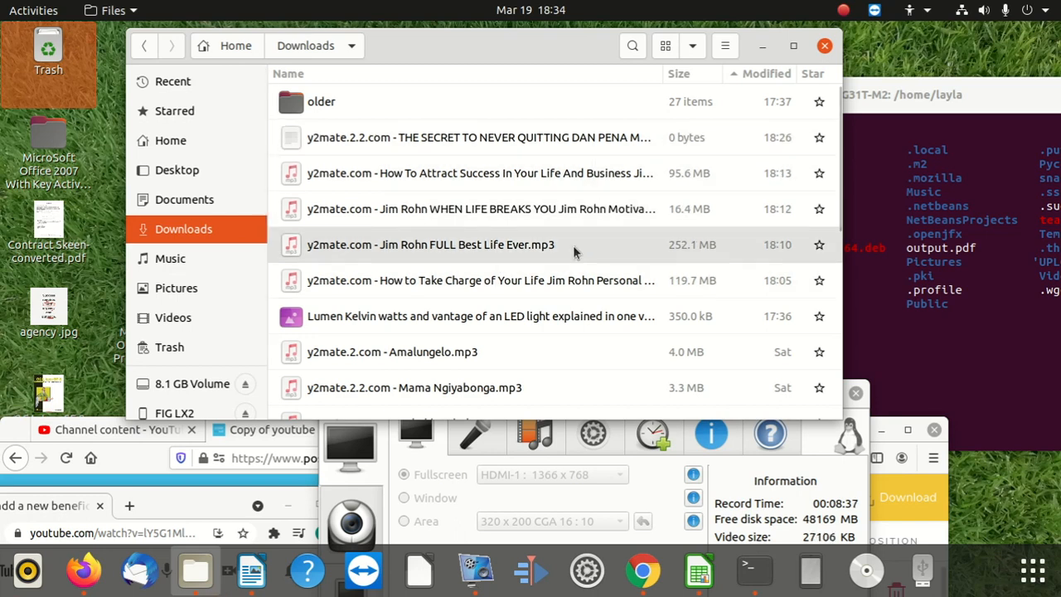
pyautogui.moveTo(472, 172)
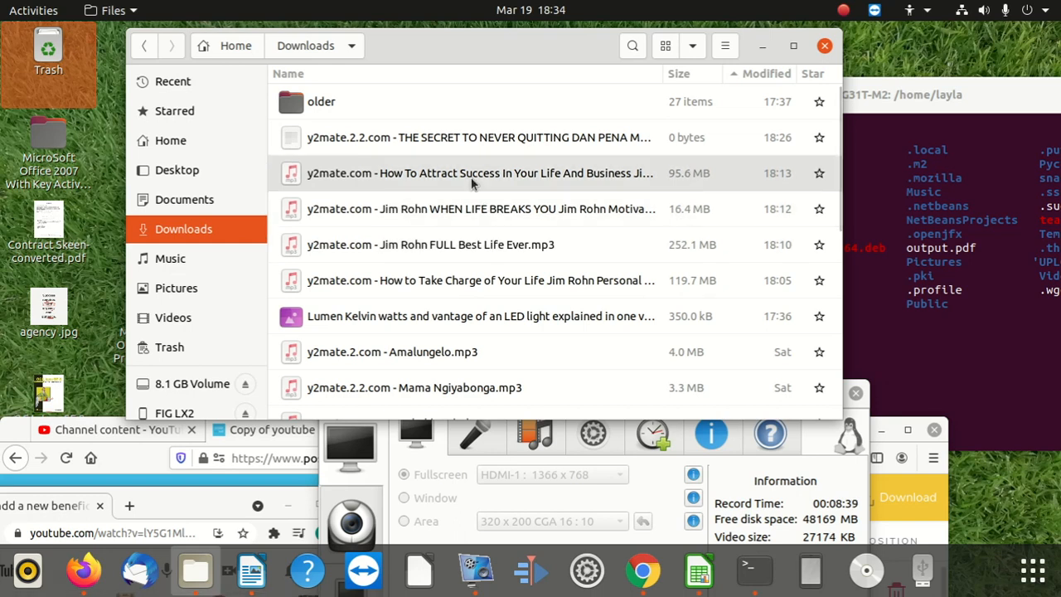
# Step: Select four Jim Rohn recordings including How to Take Charge of Your Life, then go to the 8.1 GB volume
pyautogui.click(470, 173)
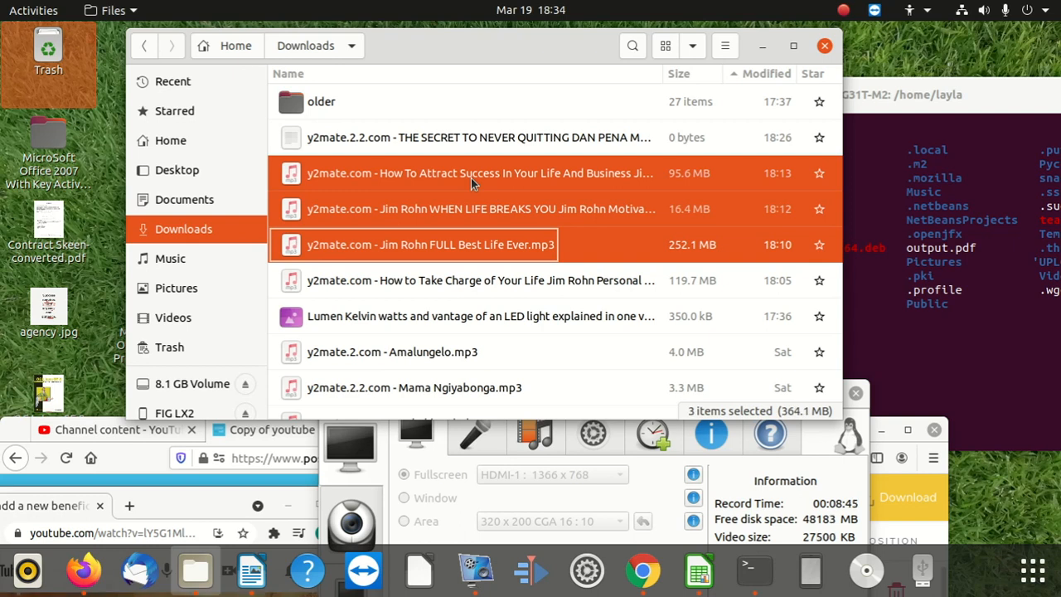
pyautogui.click(479, 280)
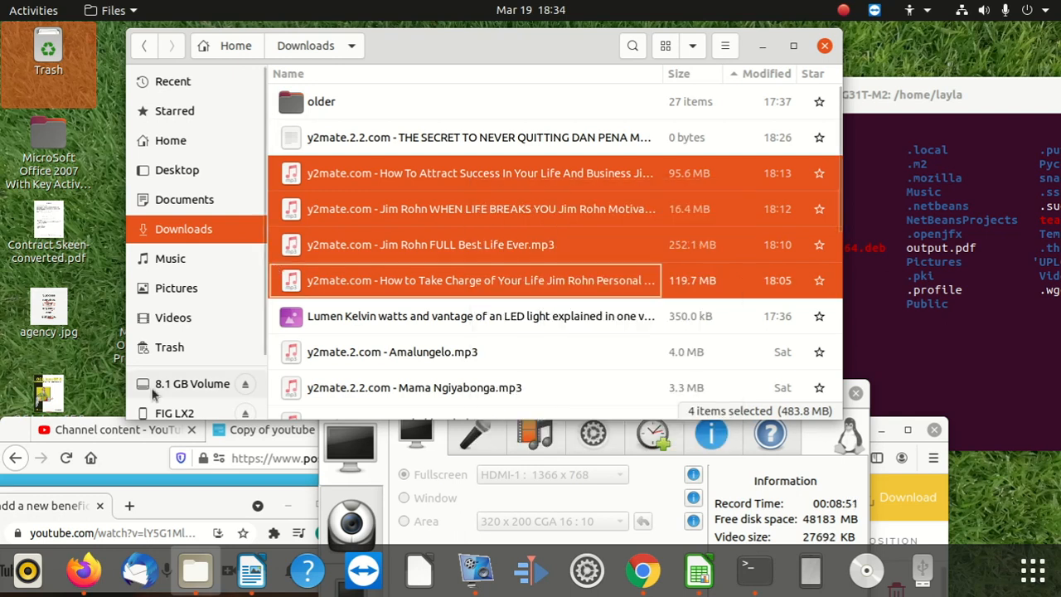
pyautogui.click(192, 385)
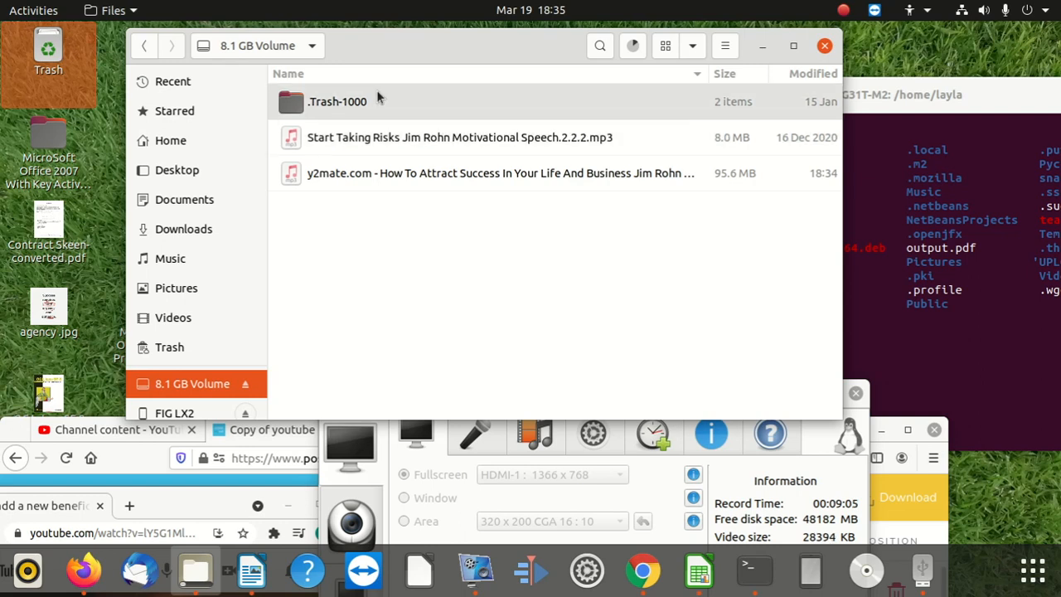
# Step: Browse the trashed y2mate tracks inside the .Trash-1000 files folder on the USB volume
pyautogui.doubleClick(335, 101)
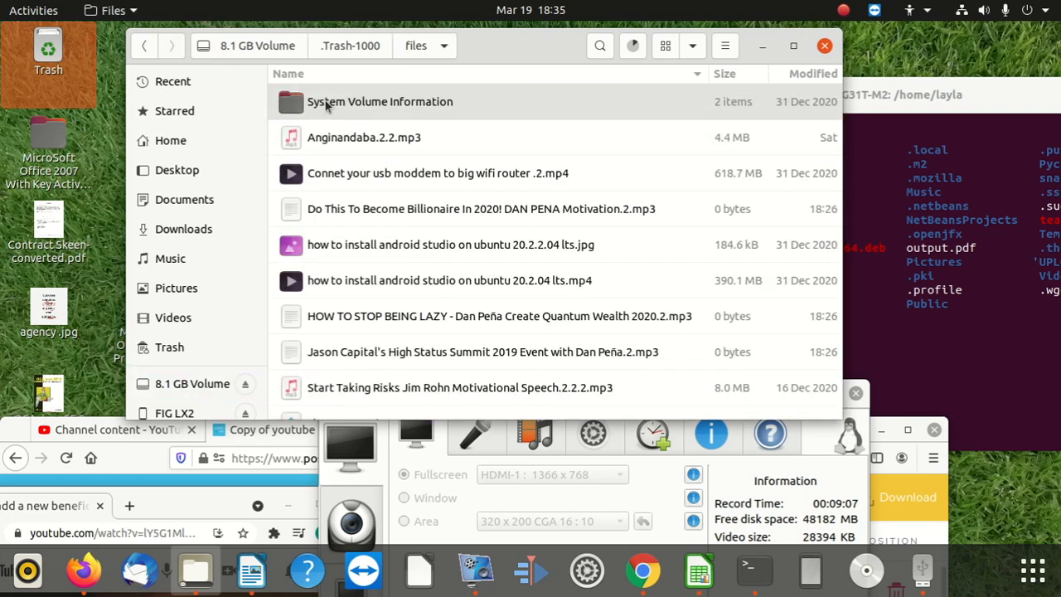
pyautogui.scroll(-3)
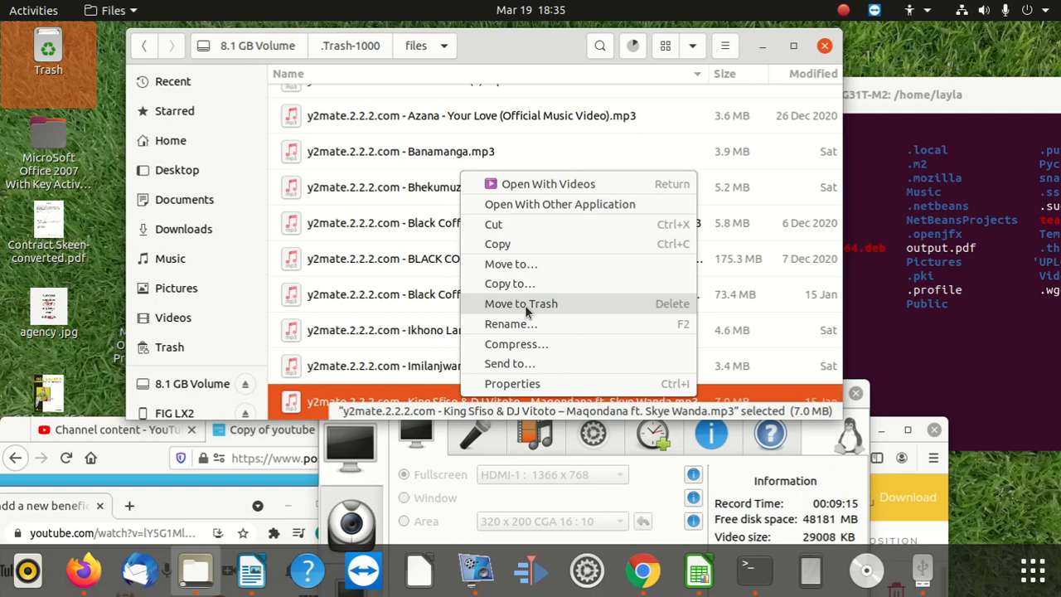
pyautogui.moveTo(504, 390)
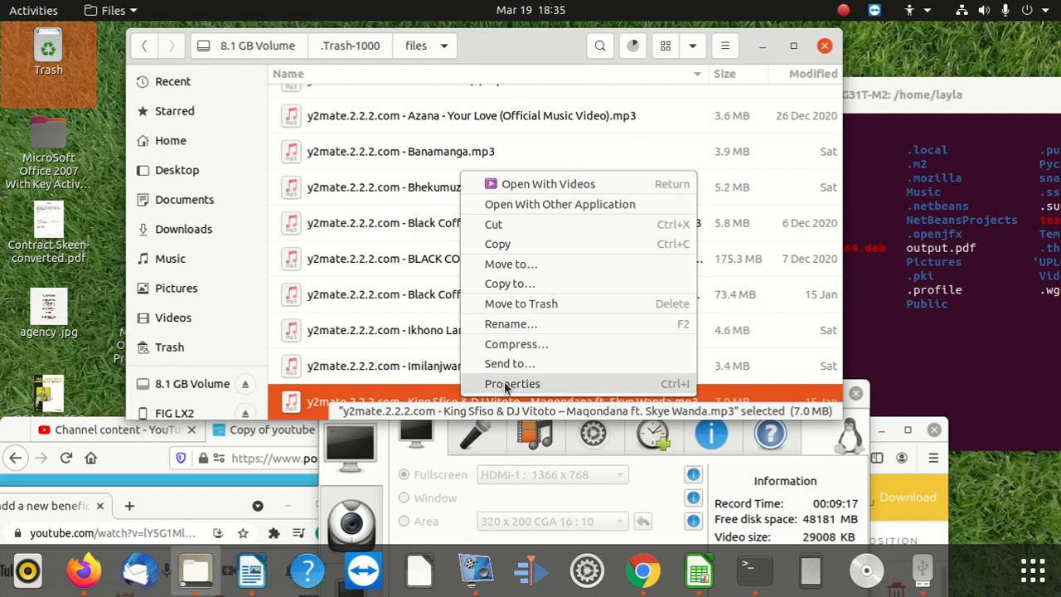
pyautogui.moveTo(521, 303)
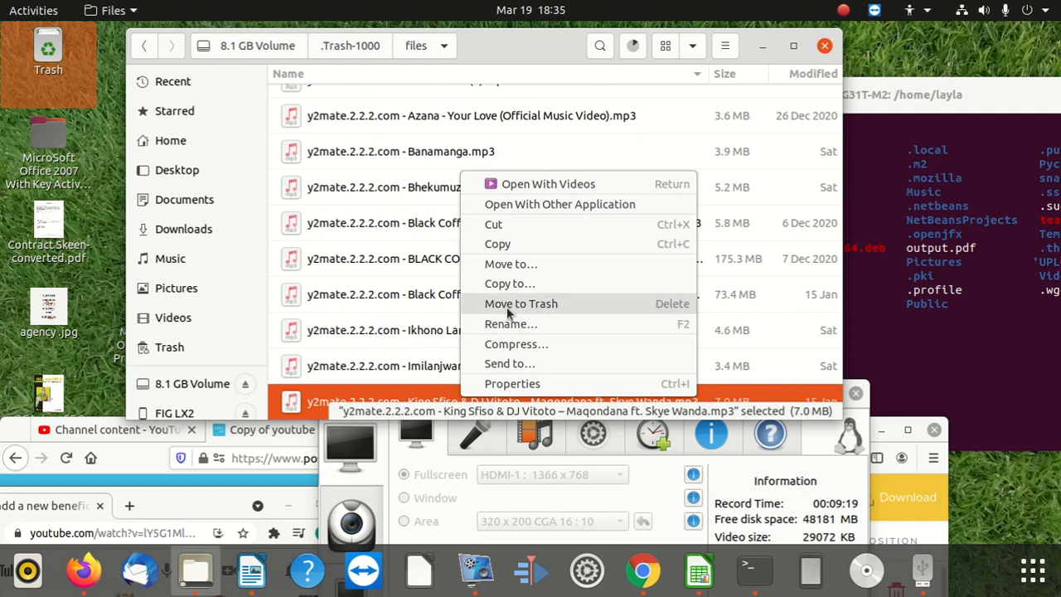
pyautogui.moveTo(445, 341)
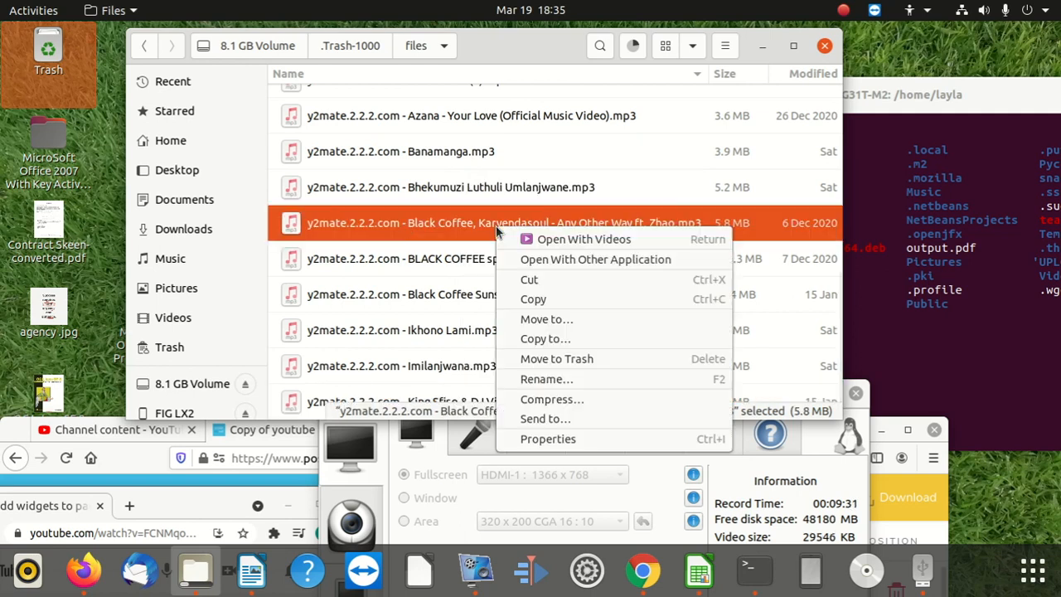
pyautogui.moveTo(570, 378)
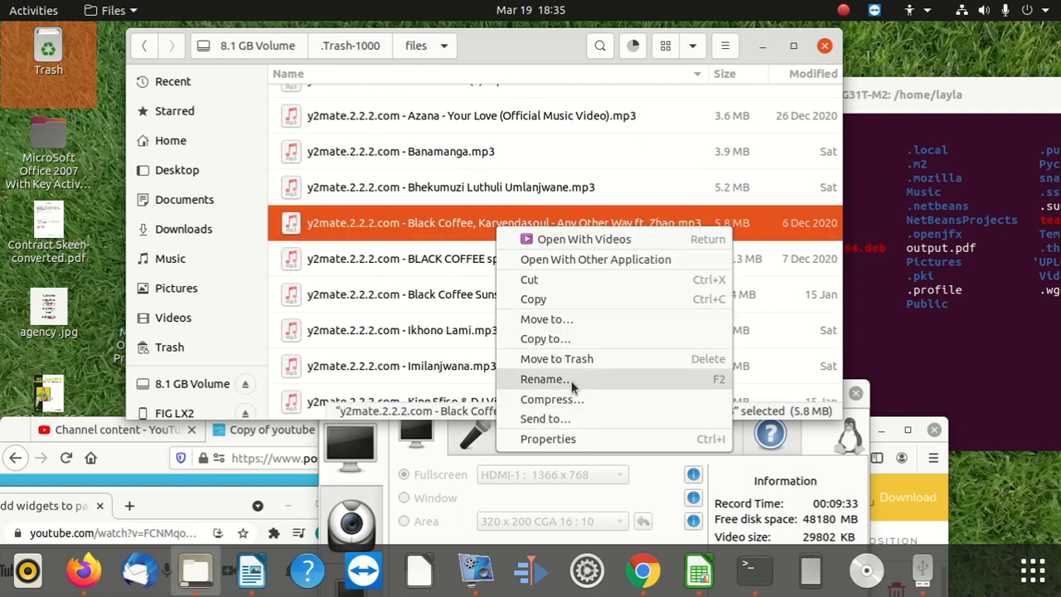
# Step: Rename the Black Coffee, Karyendasoul track with a .web extension and return to the 8.1 GB Volume root
pyautogui.click(544, 378)
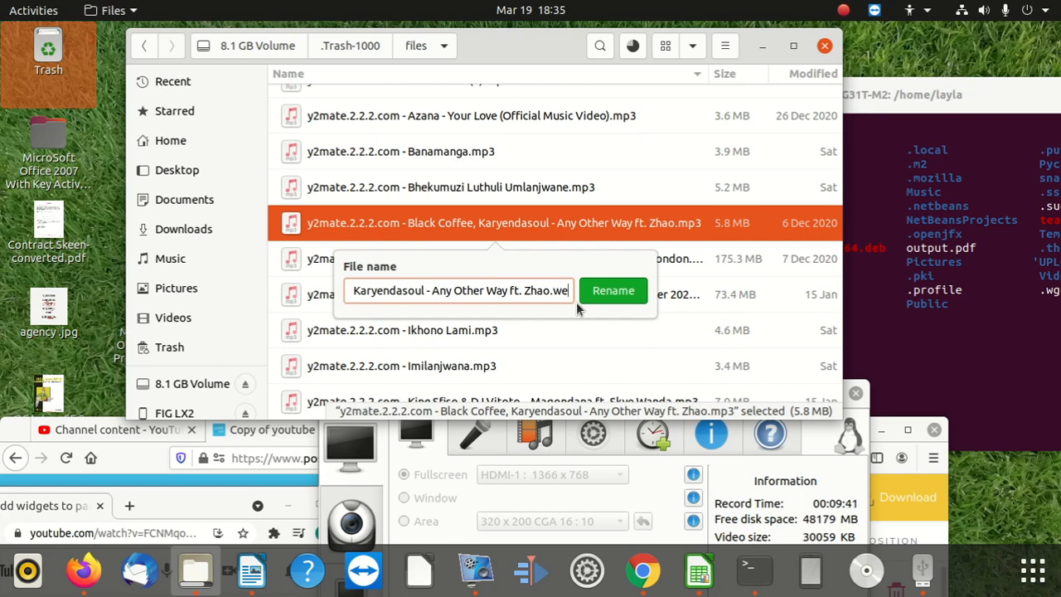
pyautogui.click(613, 290)
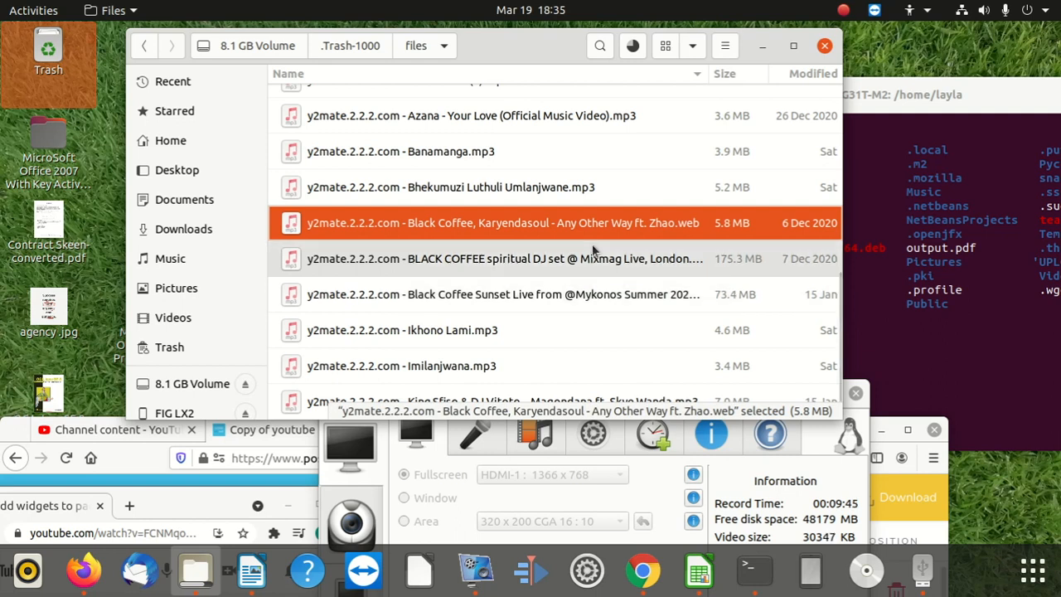
pyautogui.click(446, 186)
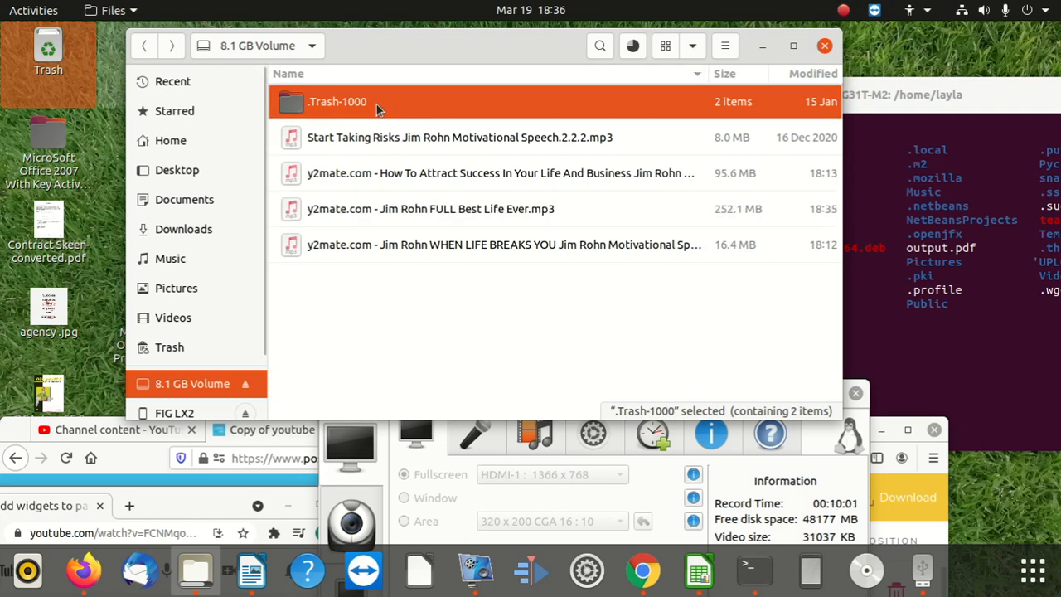
# Step: Check the .Trash-1000 files folder contents, then return to the volume root for pasting the Jim Rohn recordings
pyautogui.doubleClick(334, 101)
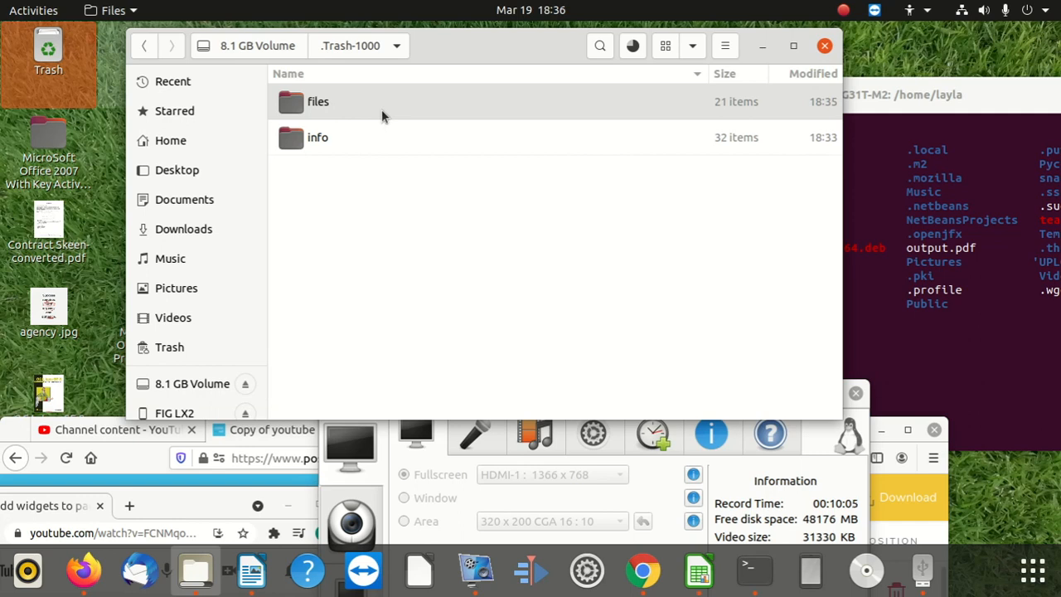
pyautogui.click(318, 101)
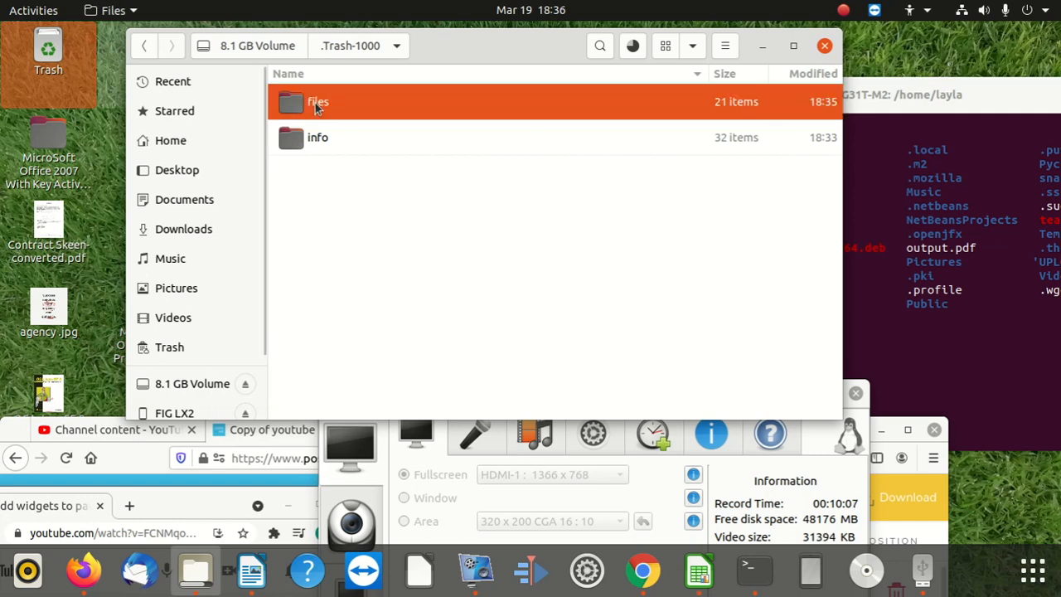
pyautogui.doubleClick(315, 101)
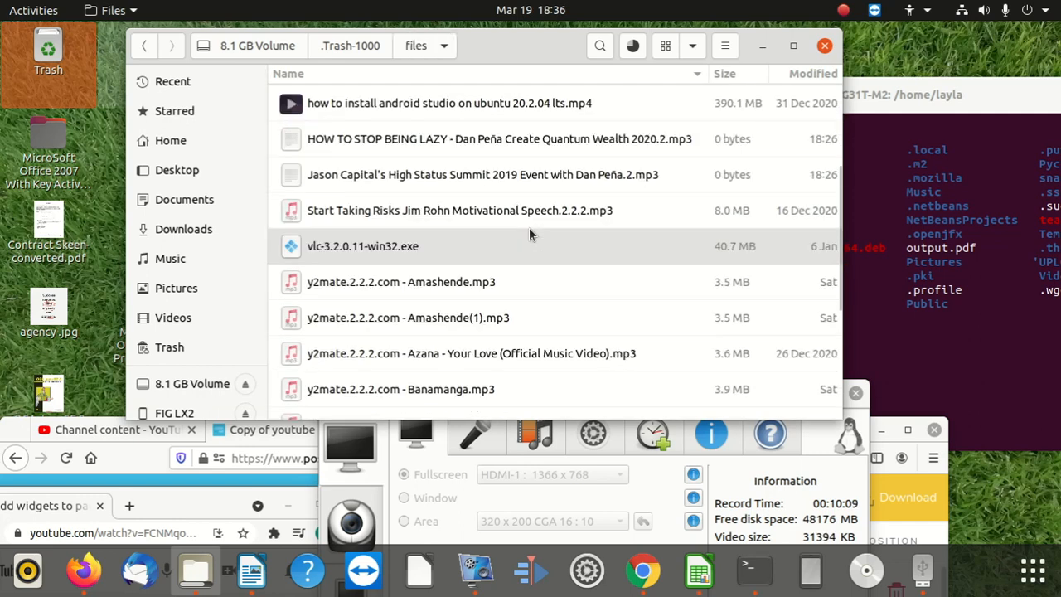
pyautogui.scroll(-3)
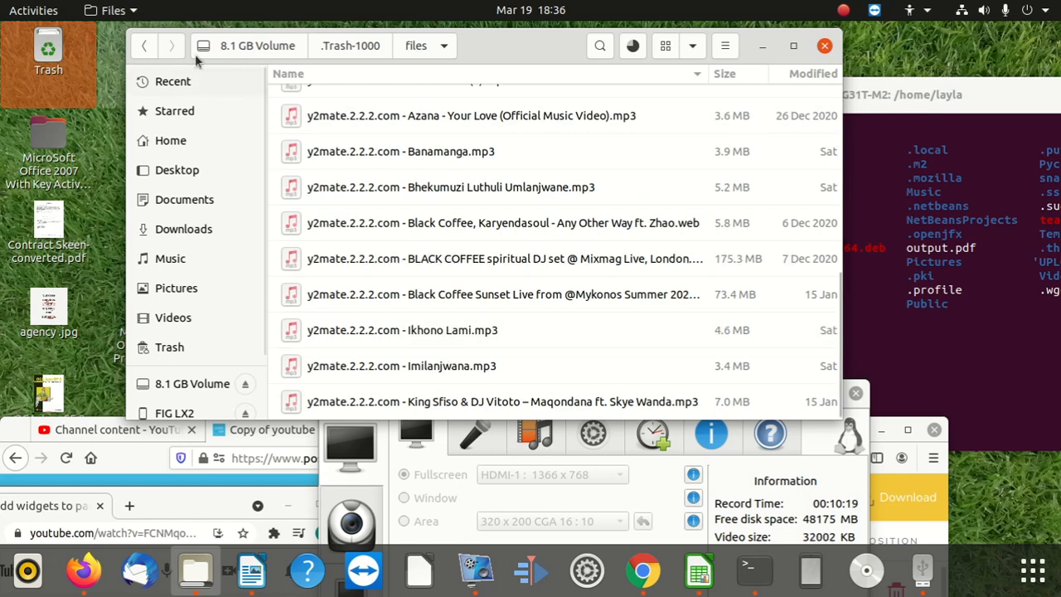
pyautogui.click(146, 46)
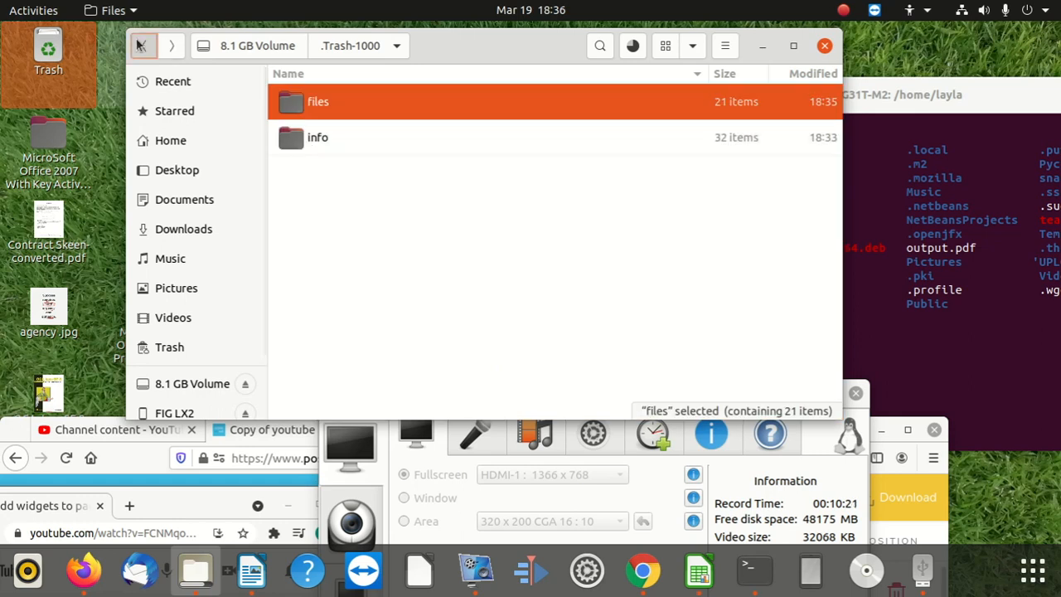
pyautogui.click(148, 46)
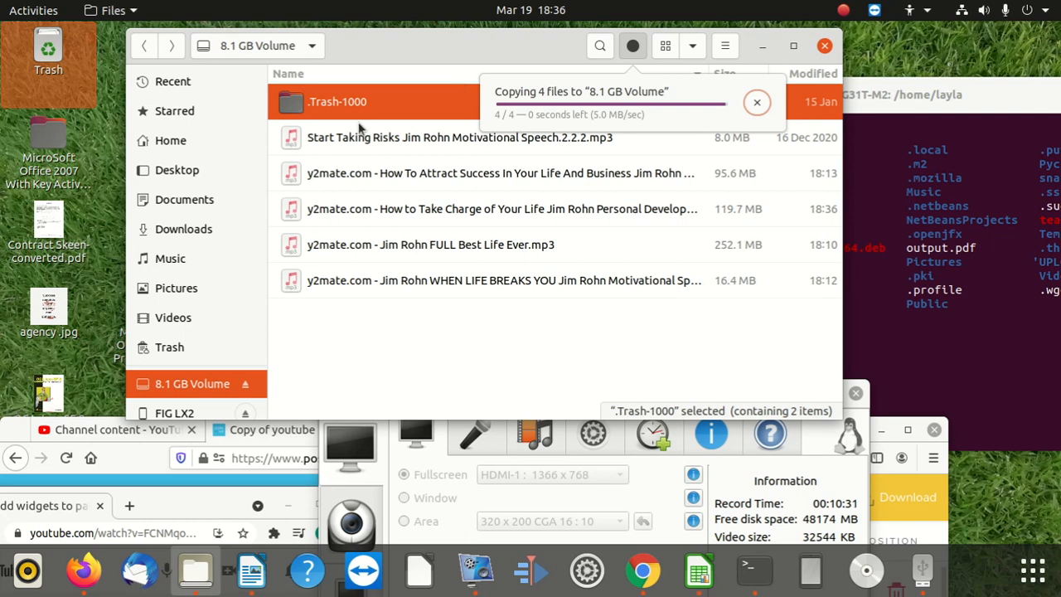
pyautogui.moveTo(358, 323)
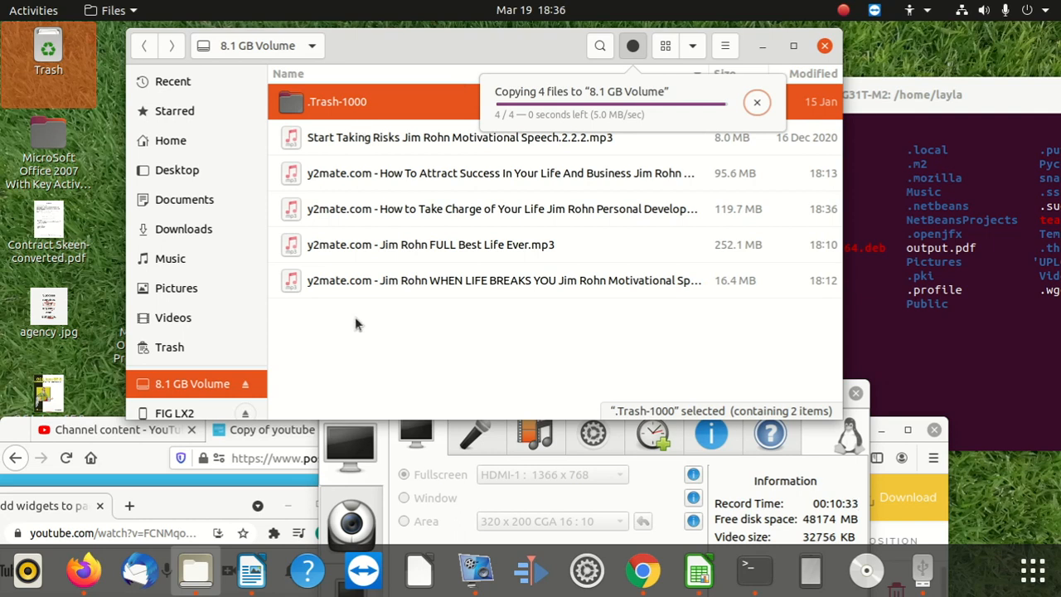
pyautogui.moveTo(358, 179)
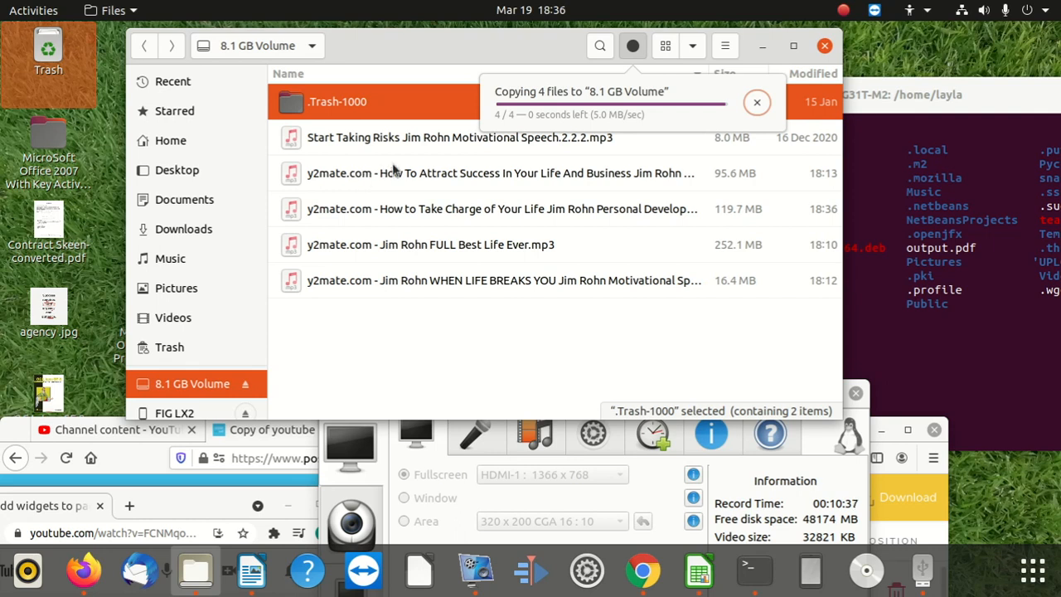
pyautogui.moveTo(383, 116)
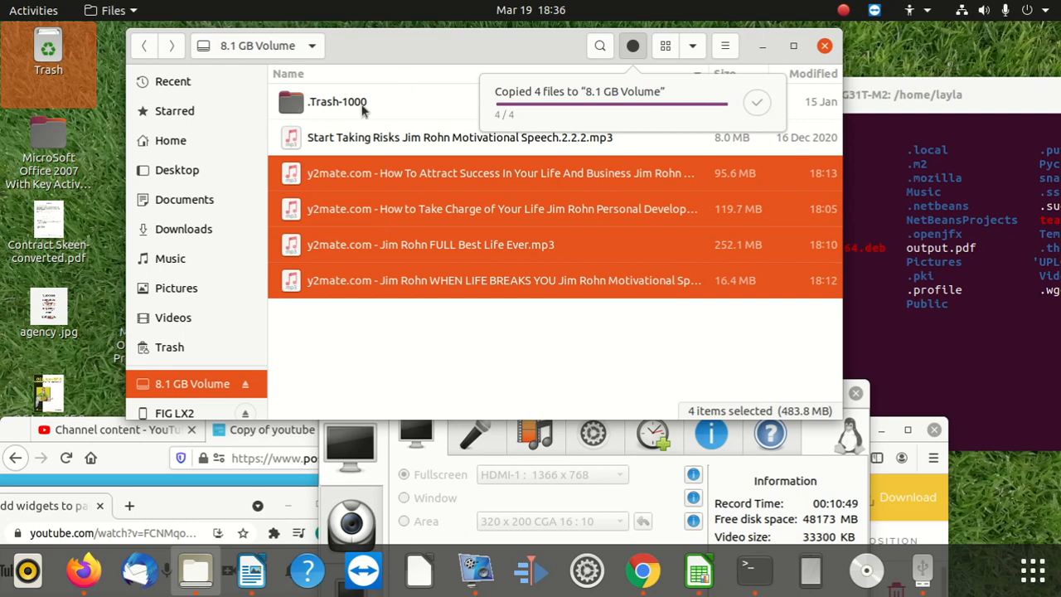
pyautogui.moveTo(352, 109)
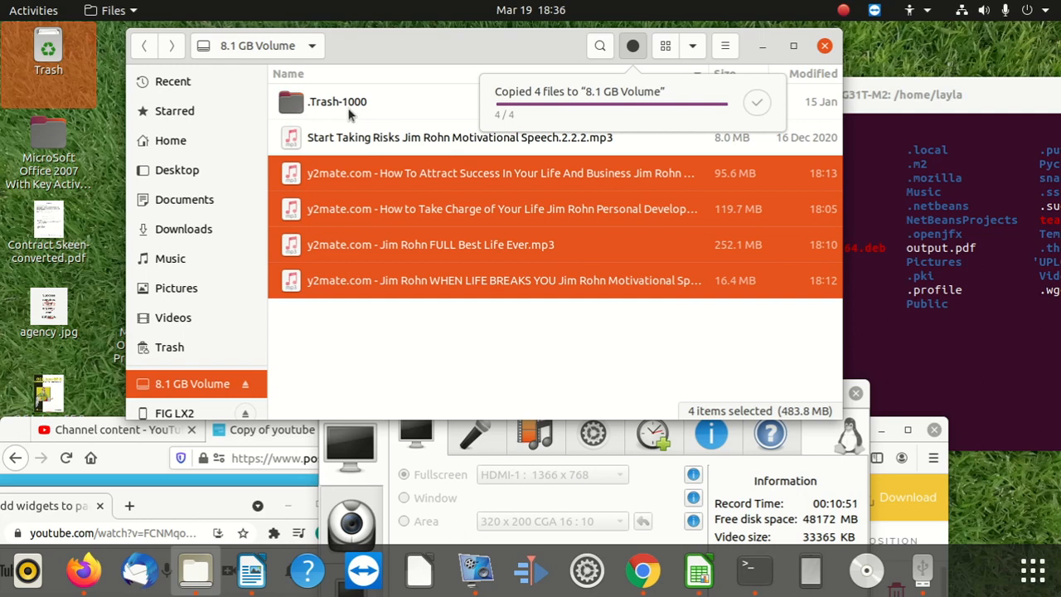
pyautogui.moveTo(517, 116)
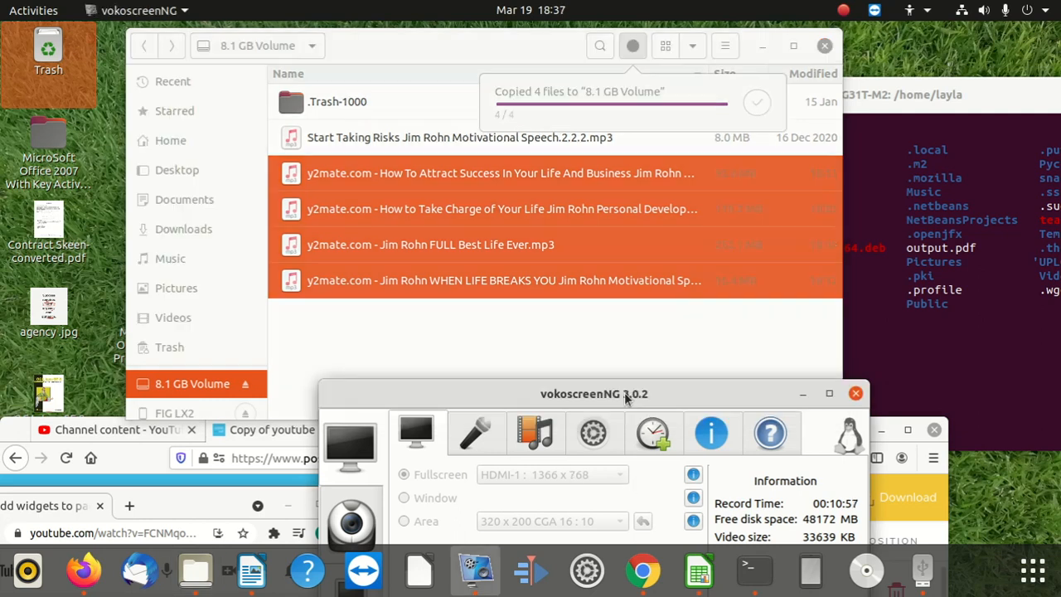
# Step: Move the vokoscreenNG recorder window up while the four-file copy completes
pyautogui.moveTo(593, 394); pyautogui.dragTo(574, 101)
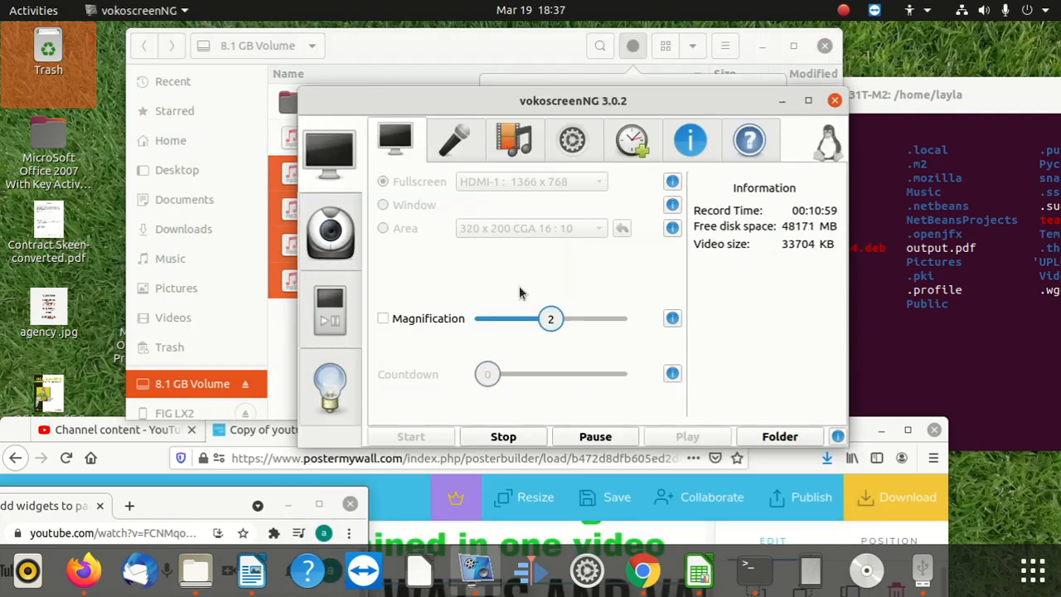